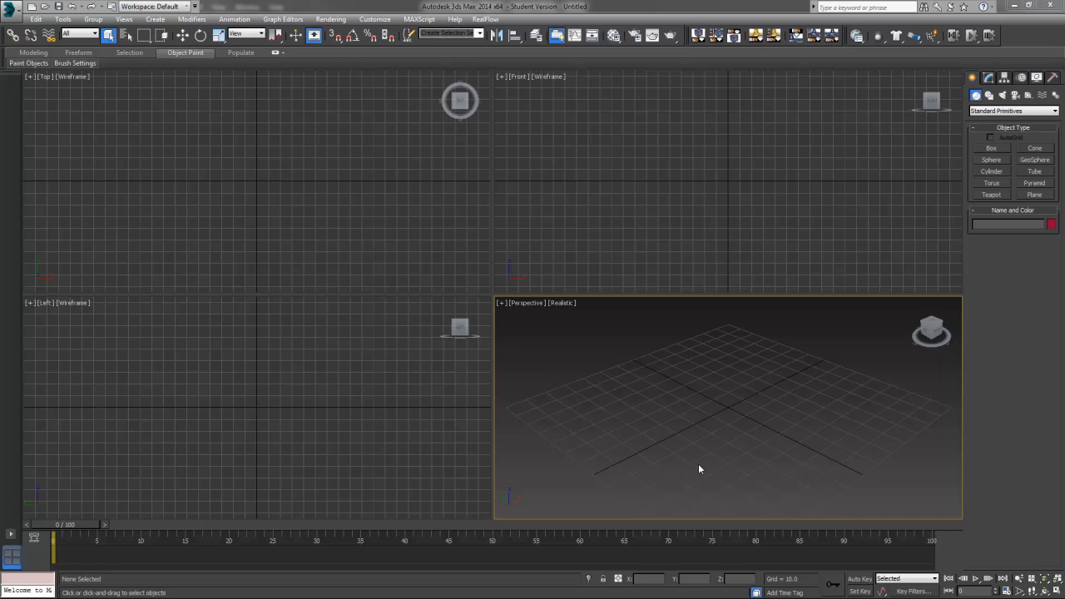
{"action": "mouse_move", "coordinate": [653, 469]}
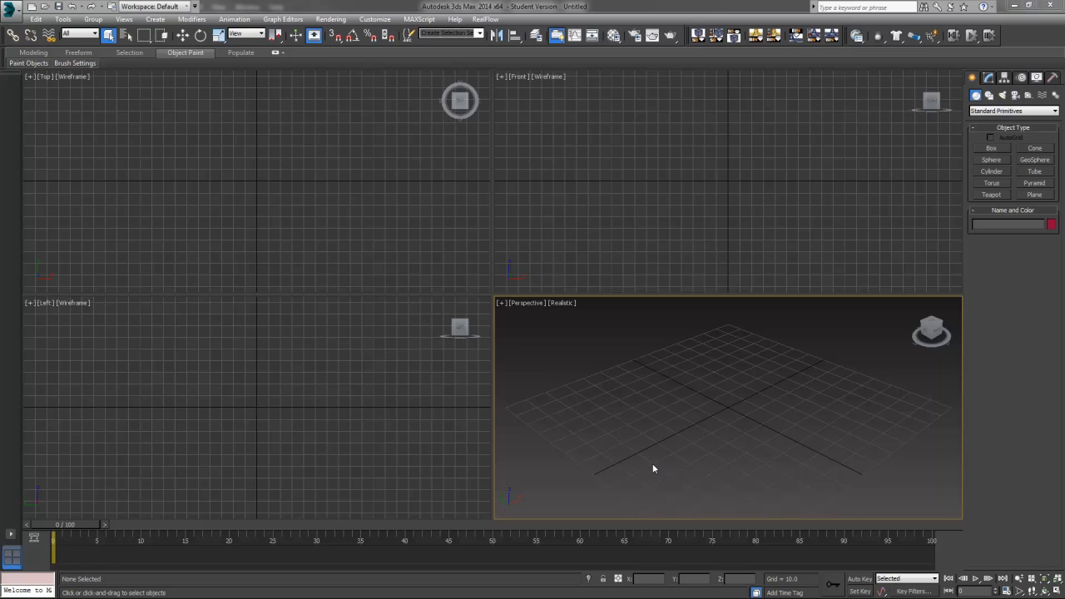
{"action": "mouse_move", "coordinate": [688, 354]}
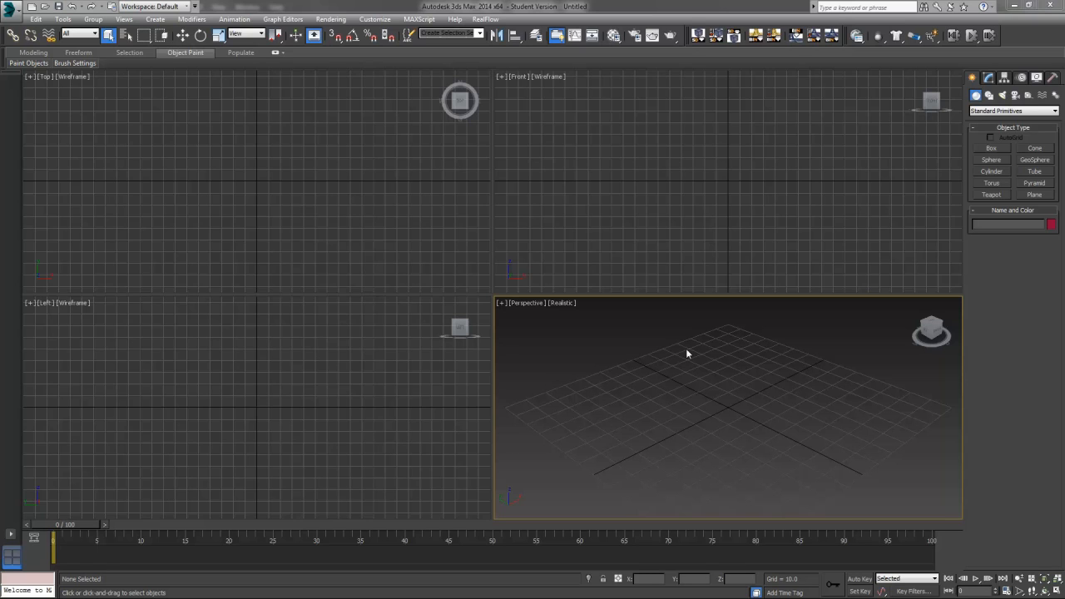
{"action": "mouse_move", "coordinate": [796, 348]}
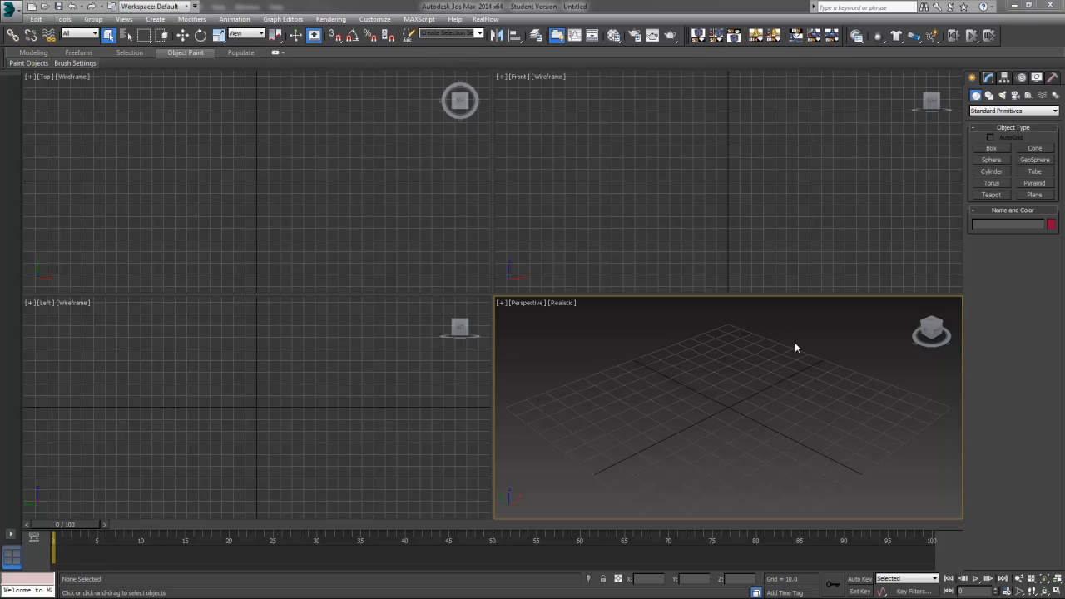
{"action": "mouse_move", "coordinate": [748, 130]}
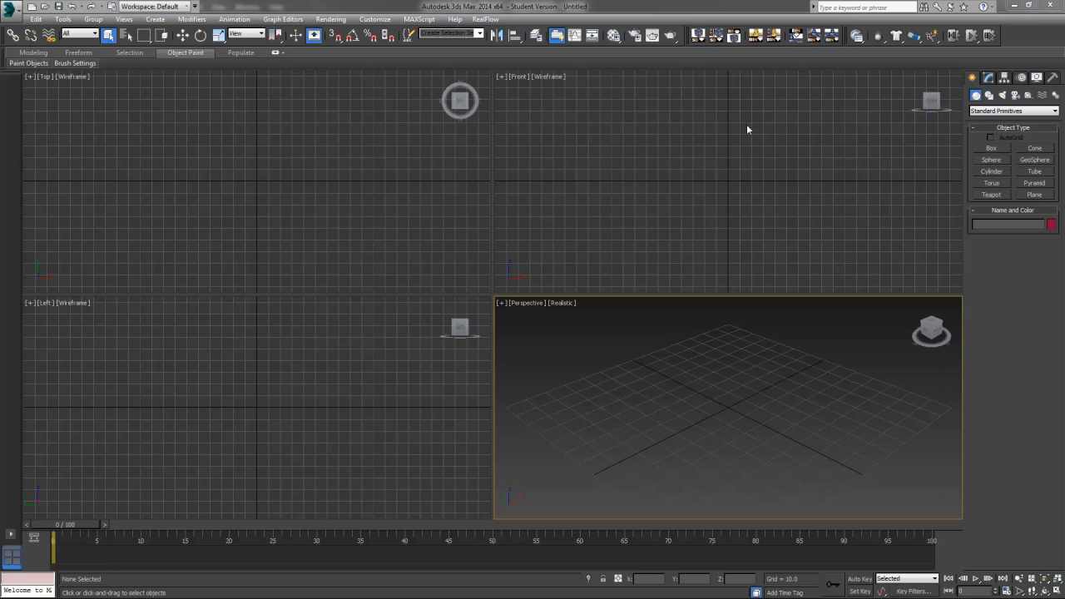
{"action": "mouse_move", "coordinate": [386, 236]}
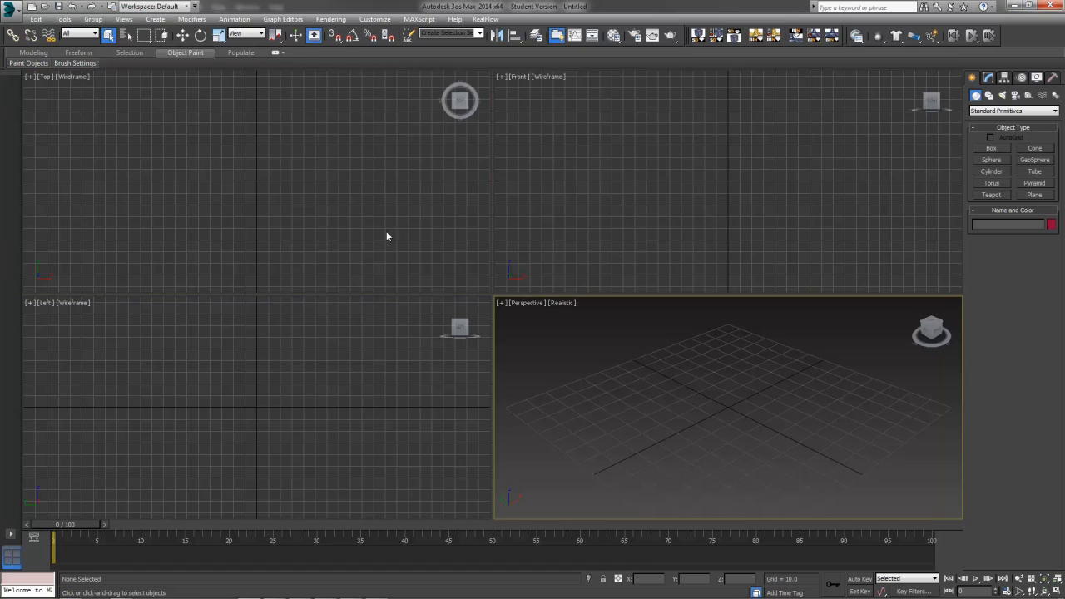
{"action": "mouse_move", "coordinate": [605, 472]}
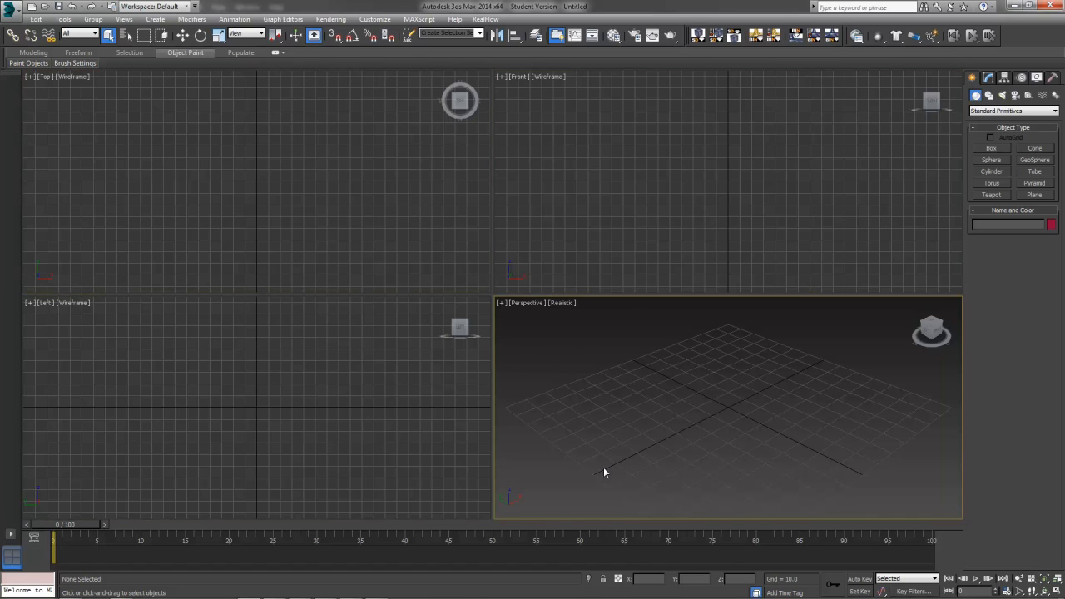
{"action": "mouse_move", "coordinate": [651, 438]}
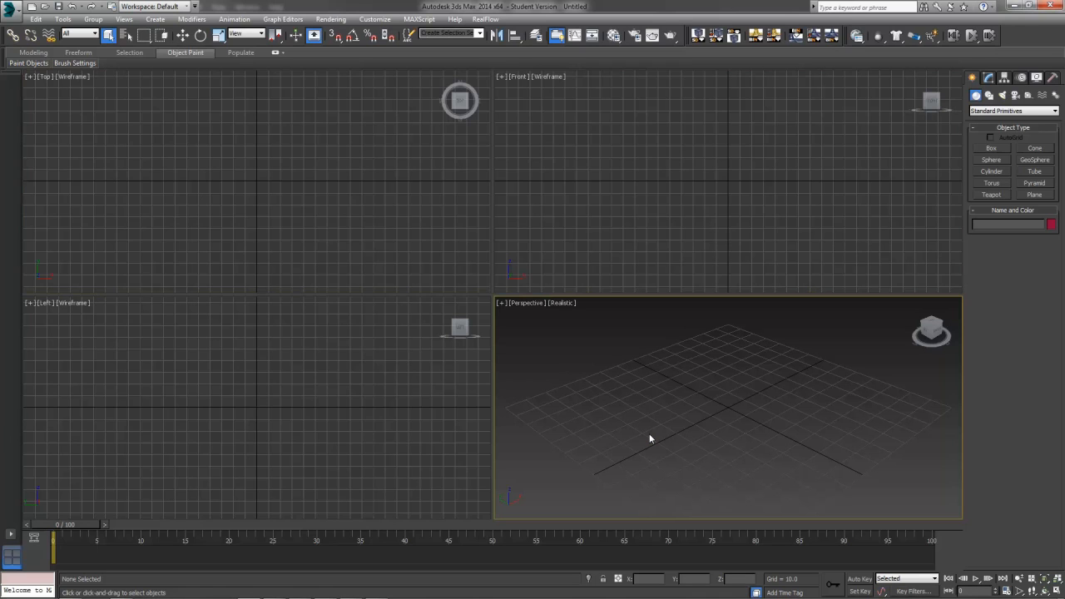
{"action": "mouse_move", "coordinate": [706, 399]}
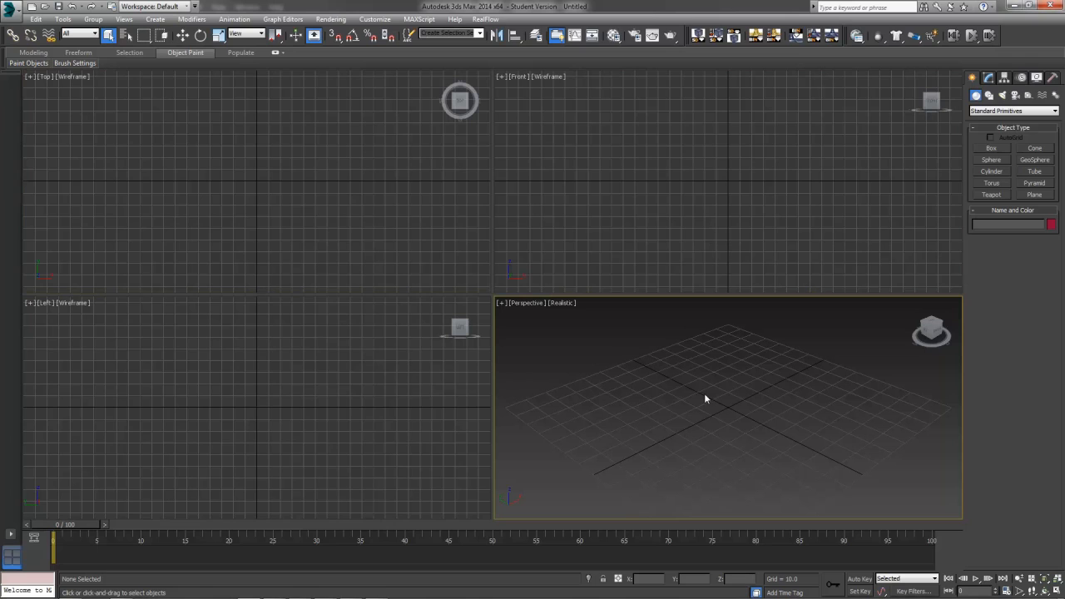
{"action": "mouse_move", "coordinate": [790, 294]}
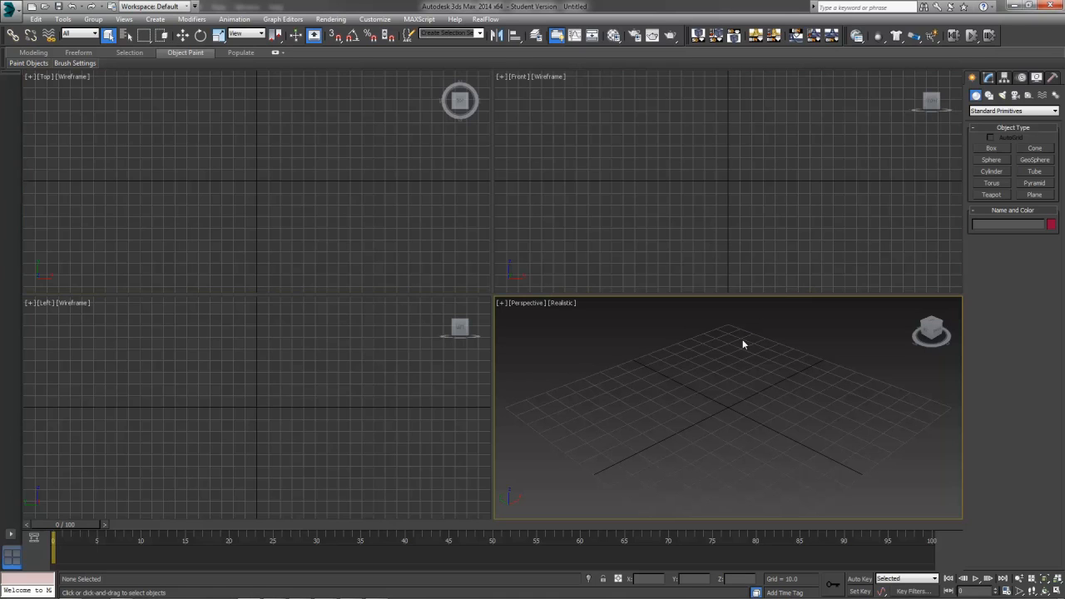
{"action": "mouse_move", "coordinate": [640, 367]}
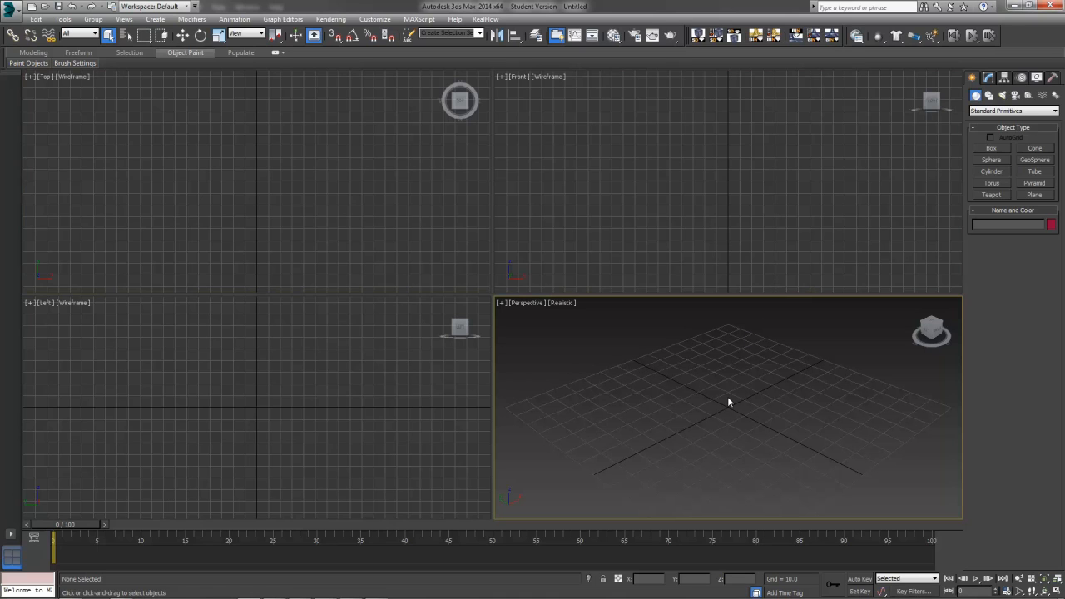
{"action": "mouse_move", "coordinate": [714, 408]}
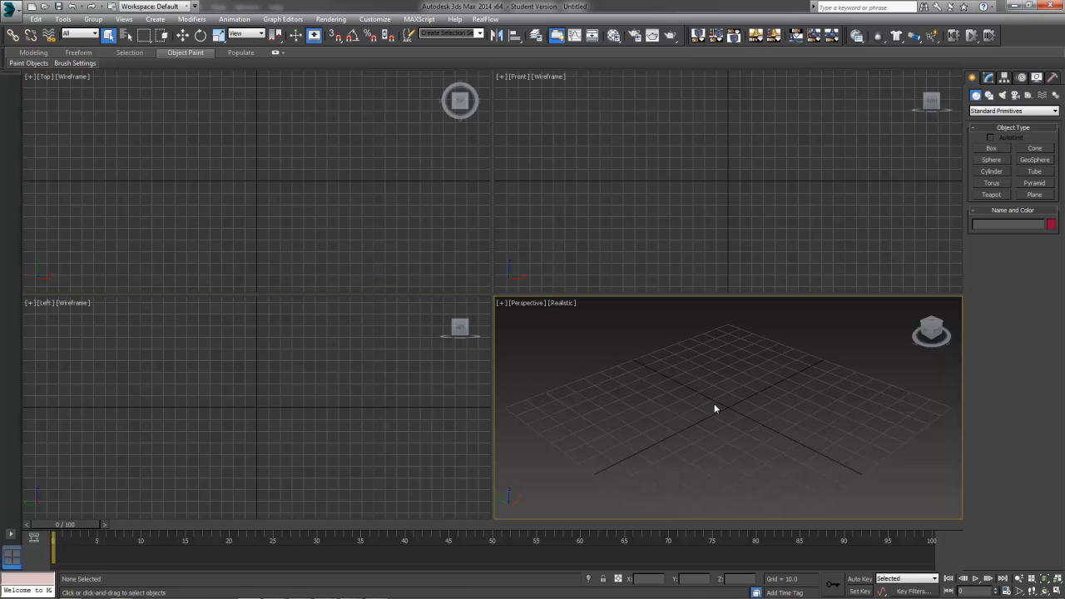
{"action": "mouse_move", "coordinate": [765, 383]}
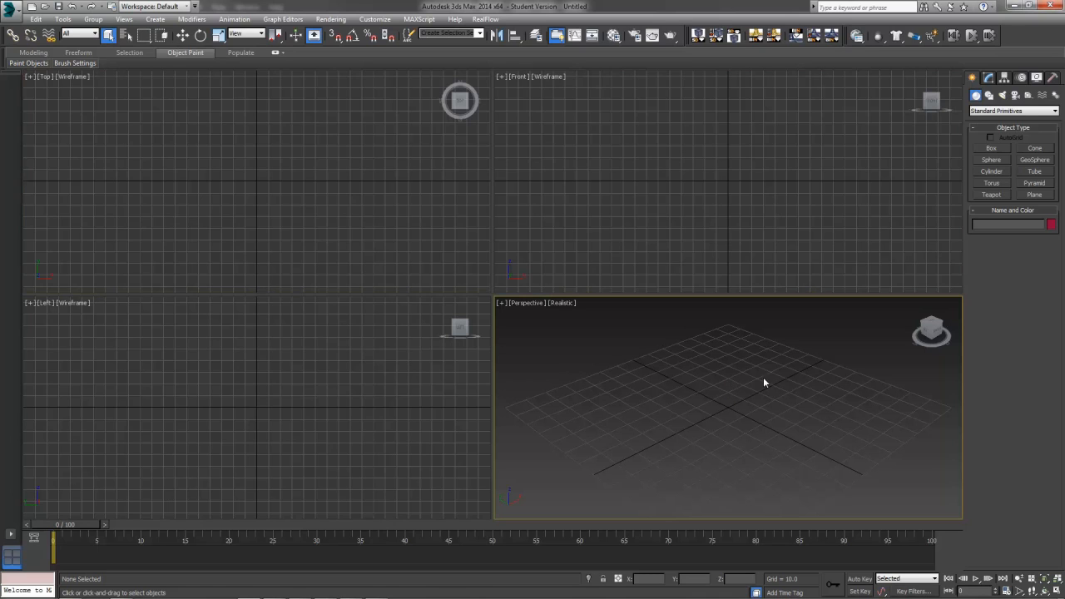
{"action": "mouse_move", "coordinate": [697, 478]}
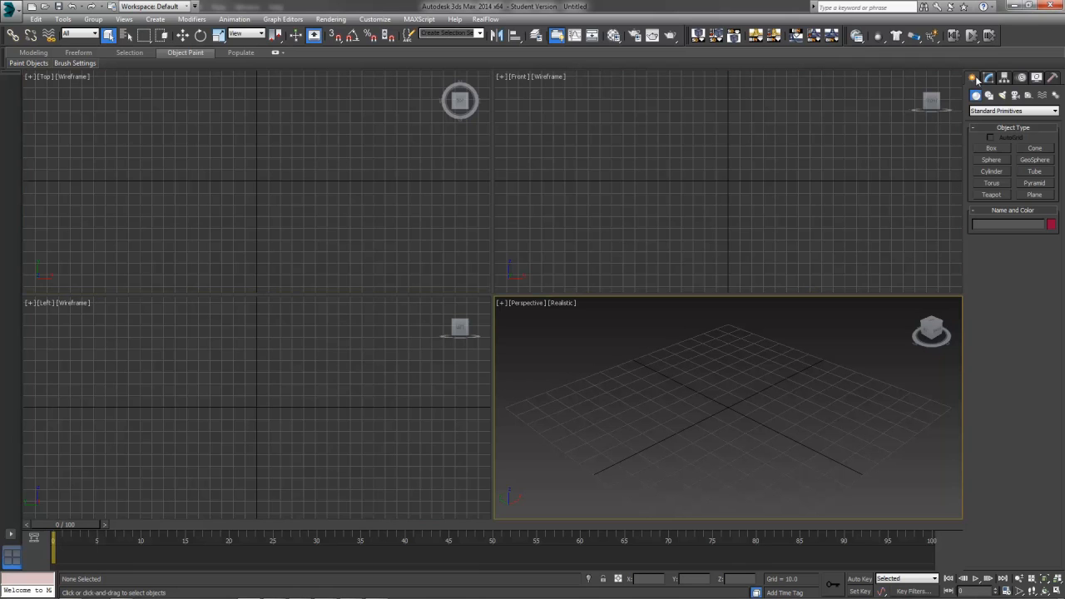
Step: Create a 1500 by 1500 single-segment plane and set rendering to NVIDIA mental ray
{"action": "left_click", "coordinate": [1035, 193]}
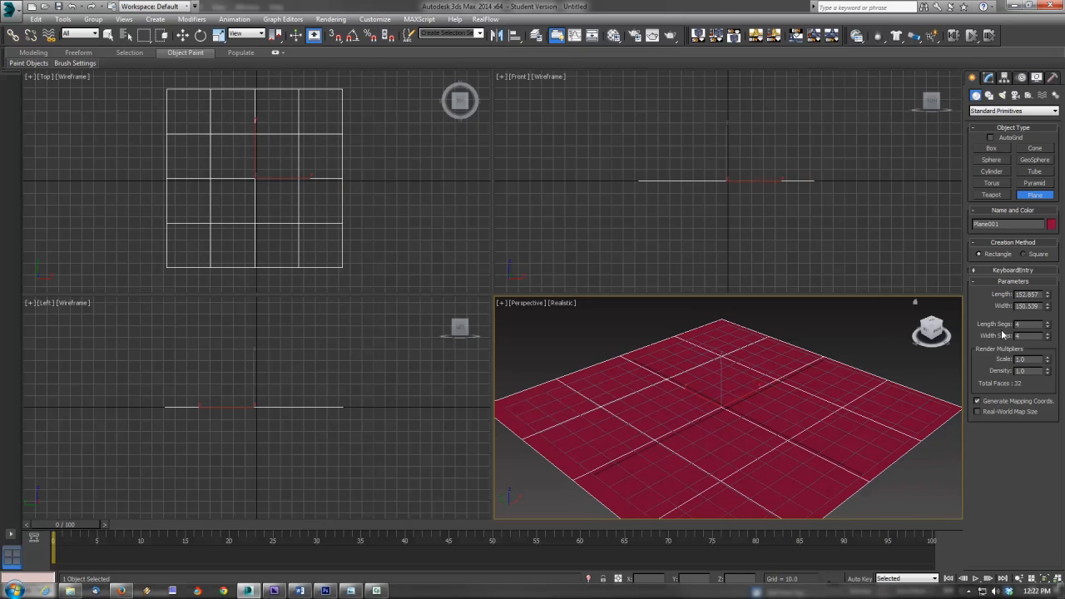
{"action": "left_click", "coordinate": [987, 78]}
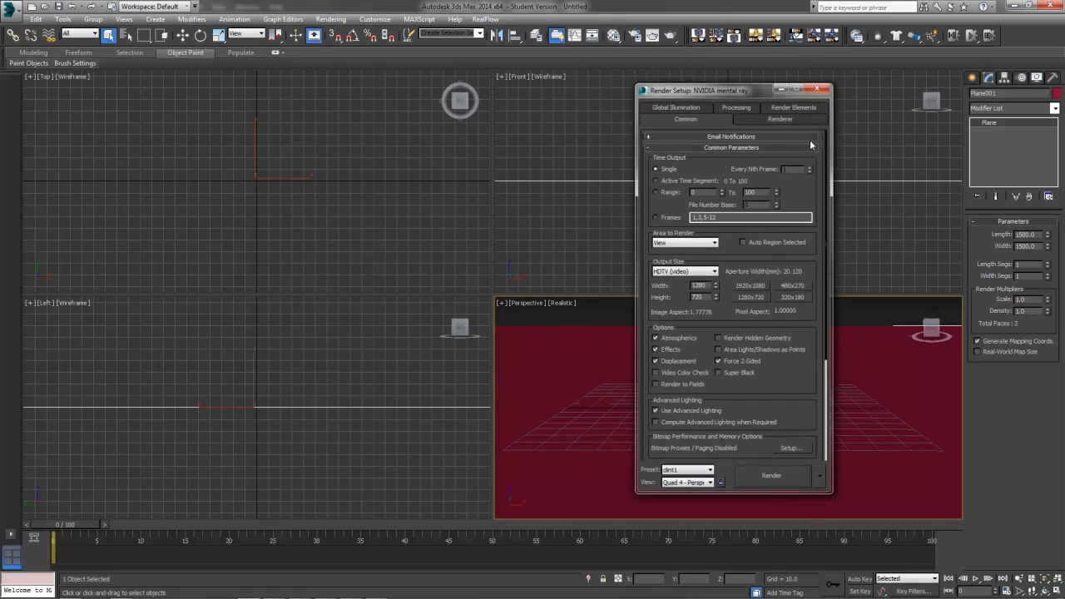
{"action": "left_click", "coordinate": [817, 89]}
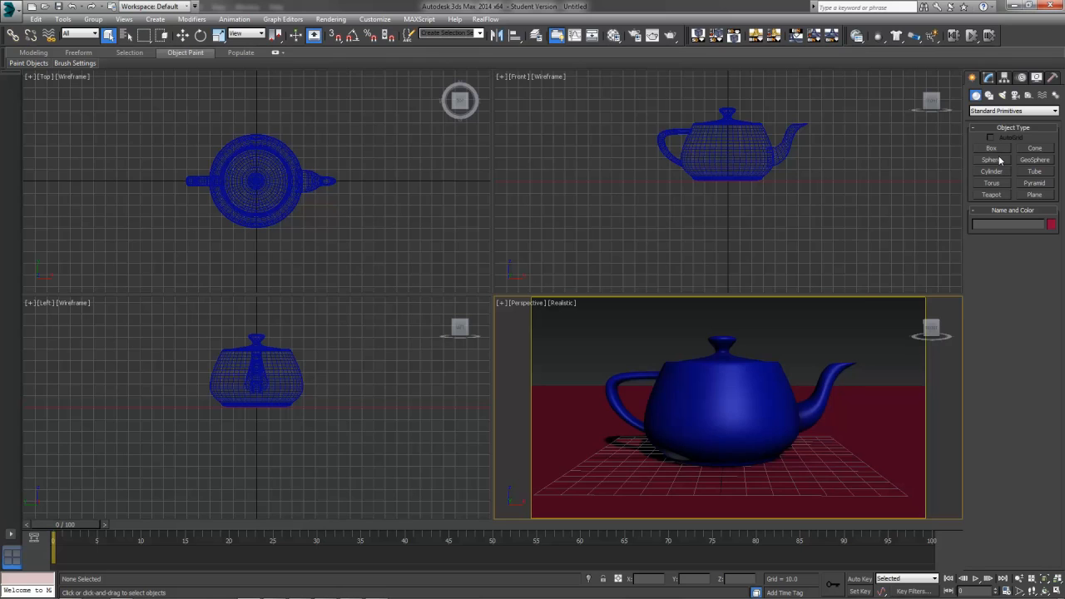
{"action": "mouse_move", "coordinate": [358, 373]}
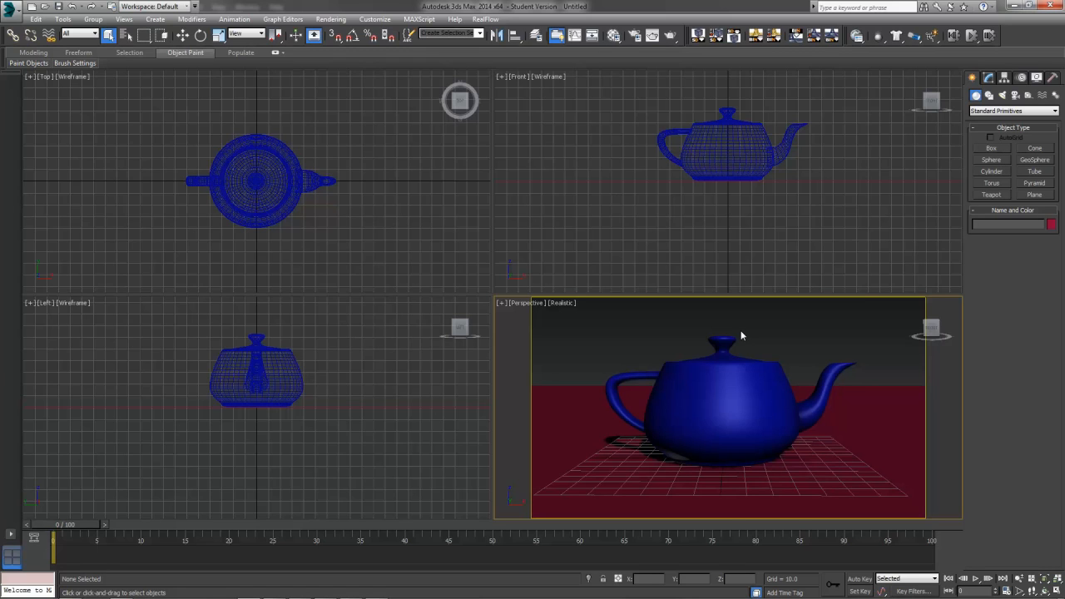
{"action": "mouse_move", "coordinate": [797, 325]}
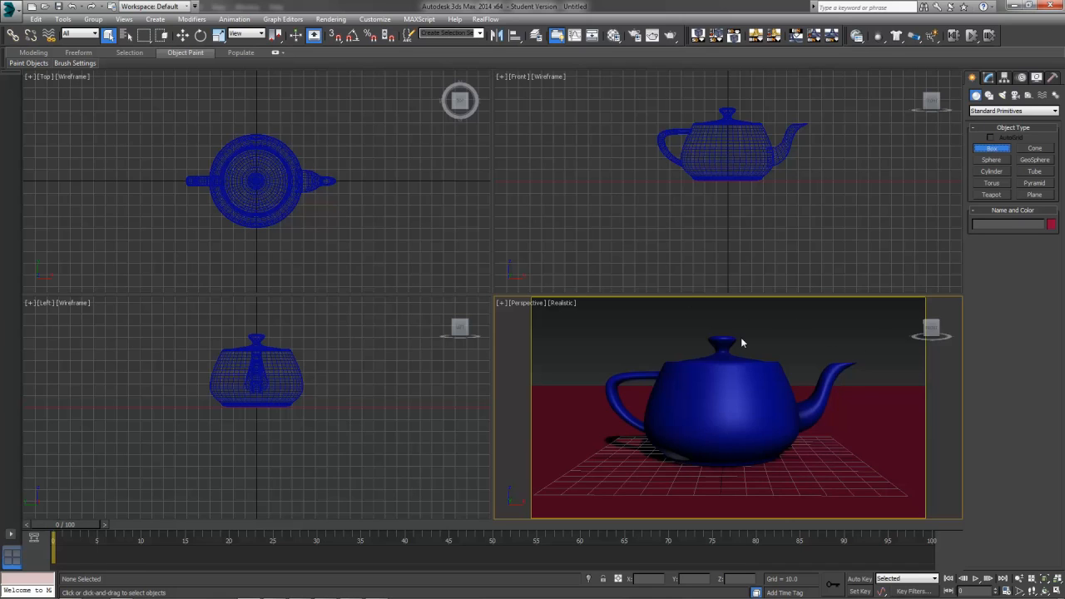
{"action": "mouse_move", "coordinate": [643, 489]}
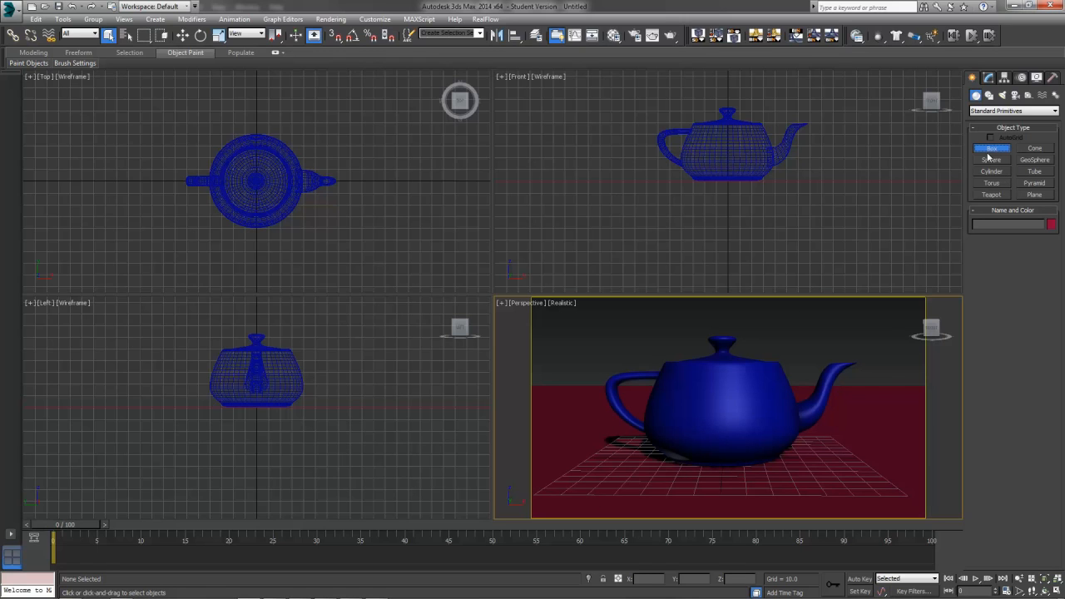
Step: Draw a box on the ground and move it against the teapot's body
{"action": "left_click_drag", "start_coordinate": [724, 141], "coordinate": [765, 142]}
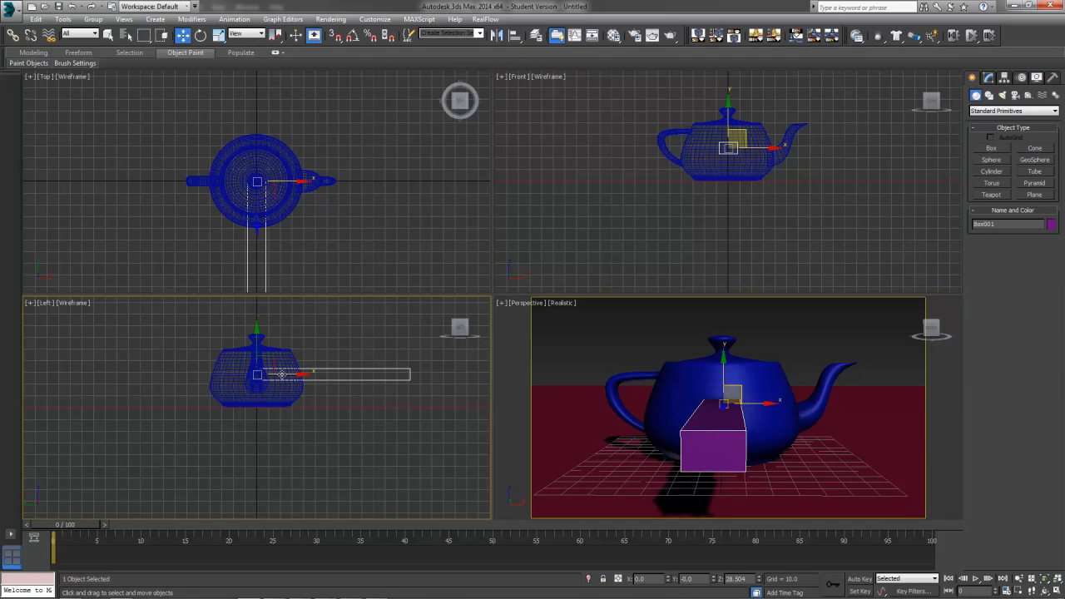
{"action": "left_click_drag", "start_coordinate": [283, 375], "coordinate": [225, 392]}
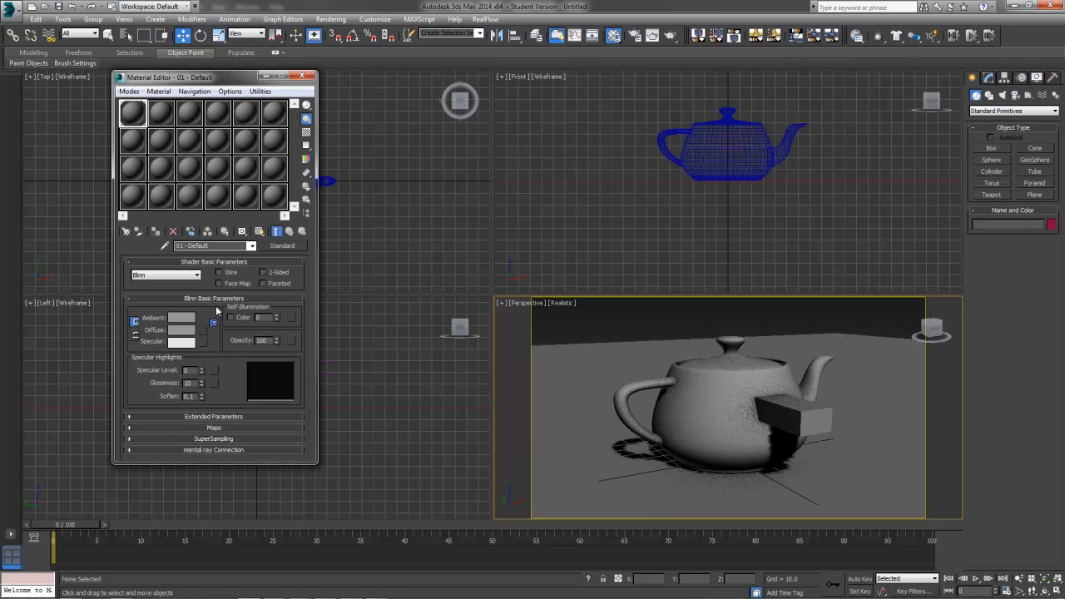
Step: Set the first sample material's diffuse colour to pure white (255,255,255)
{"action": "left_click", "coordinate": [181, 330]}
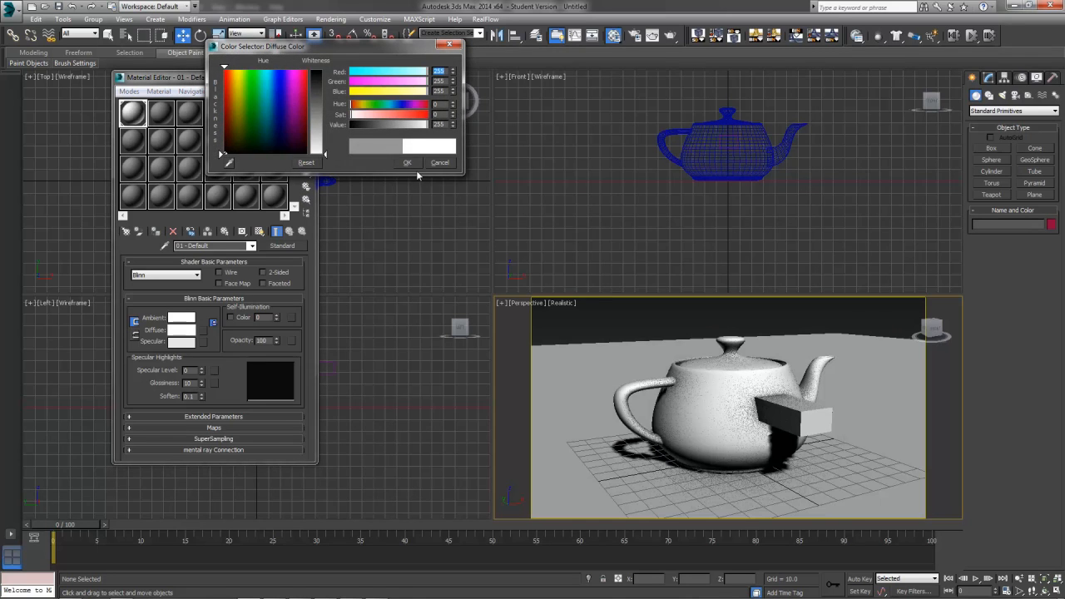
{"action": "left_click", "coordinate": [408, 162]}
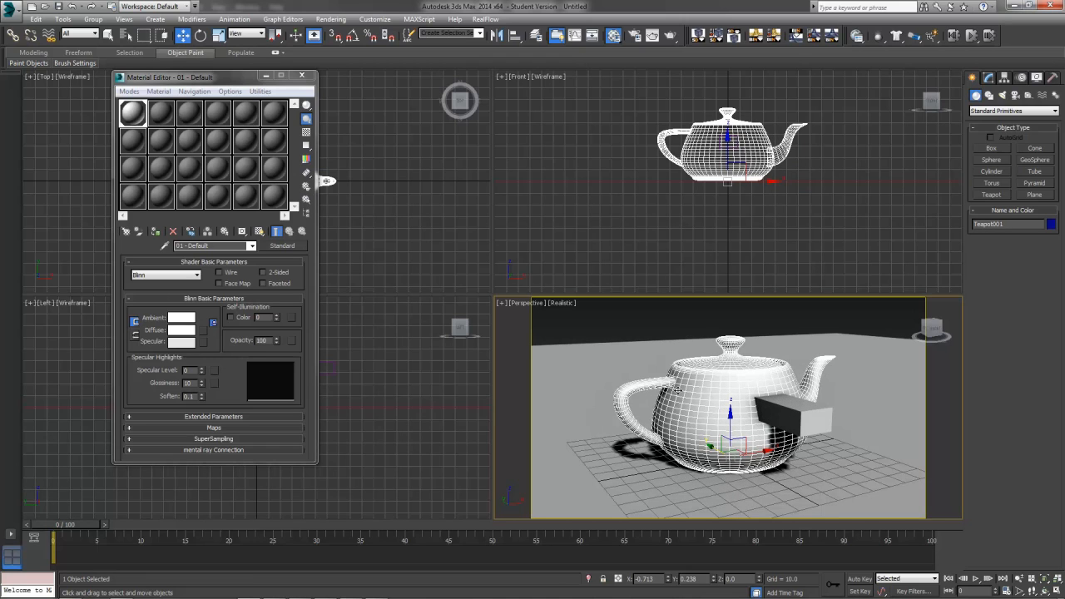
{"action": "mouse_move", "coordinate": [684, 436]}
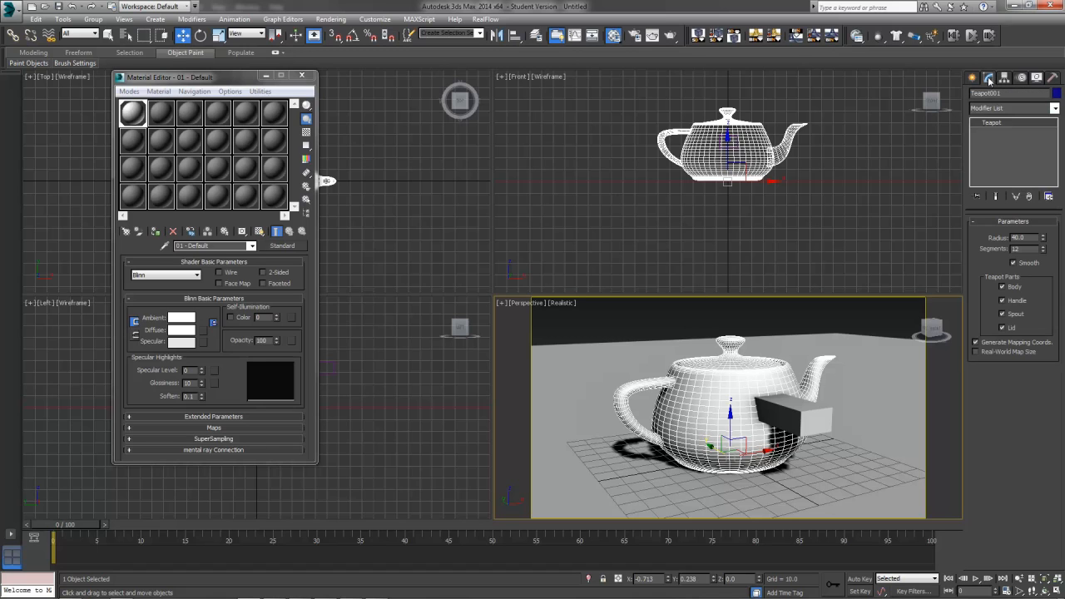
{"action": "mouse_move", "coordinate": [695, 329]}
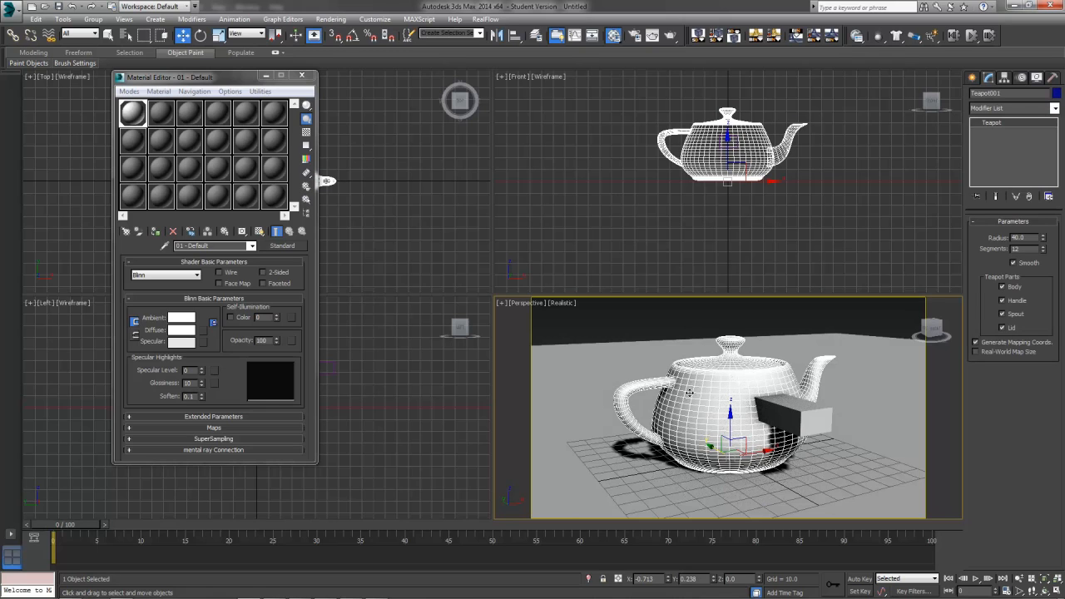
{"action": "mouse_move", "coordinate": [721, 322]}
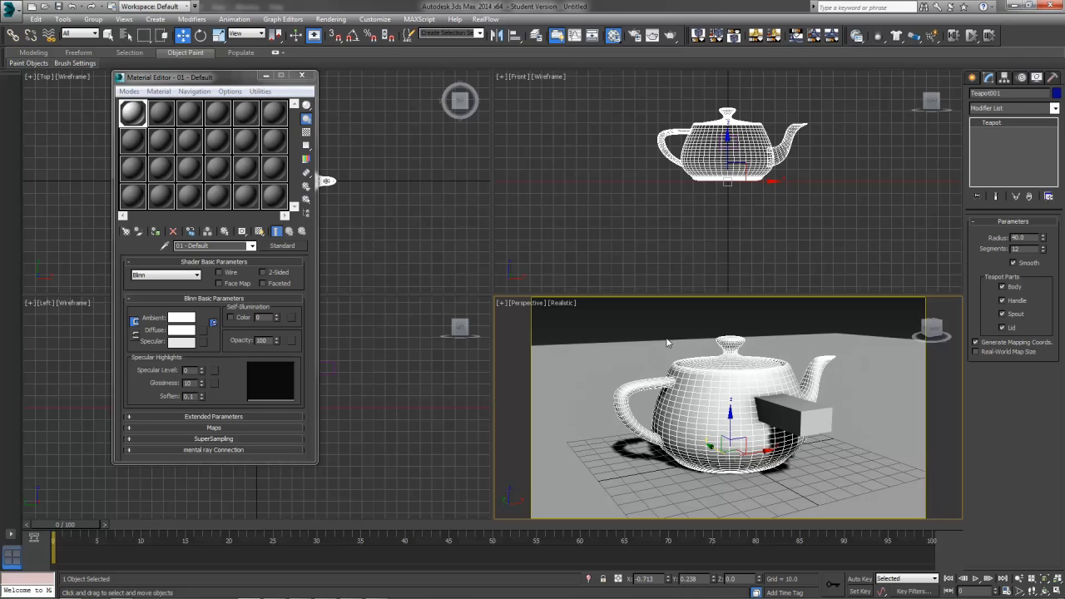
{"action": "mouse_move", "coordinate": [686, 349]}
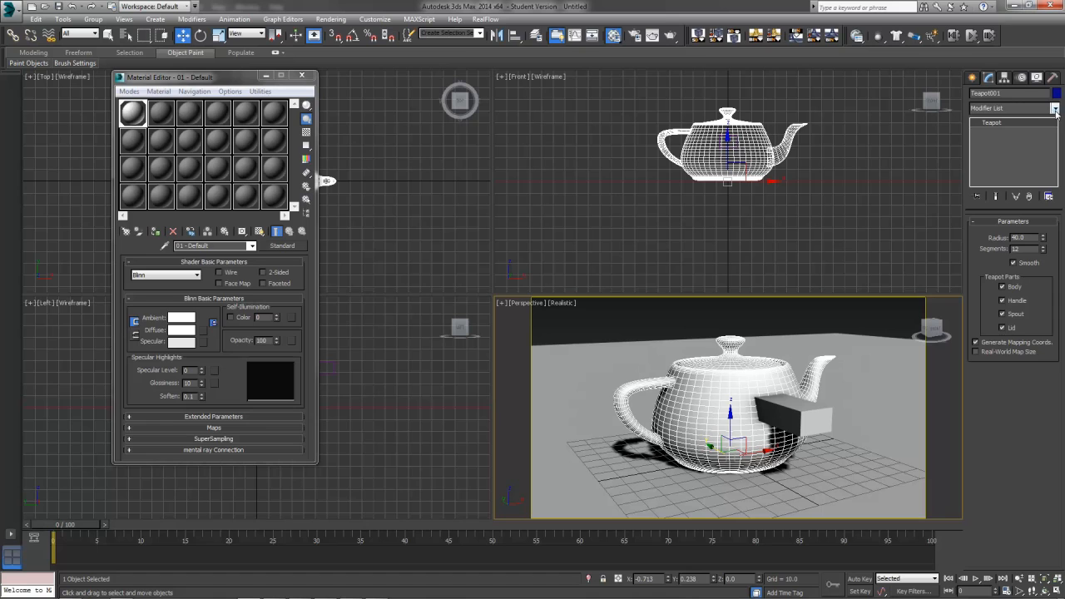
Step: Apply Unwrap UVW to the teapot from the Modifier List
{"action": "left_click", "coordinate": [1055, 108]}
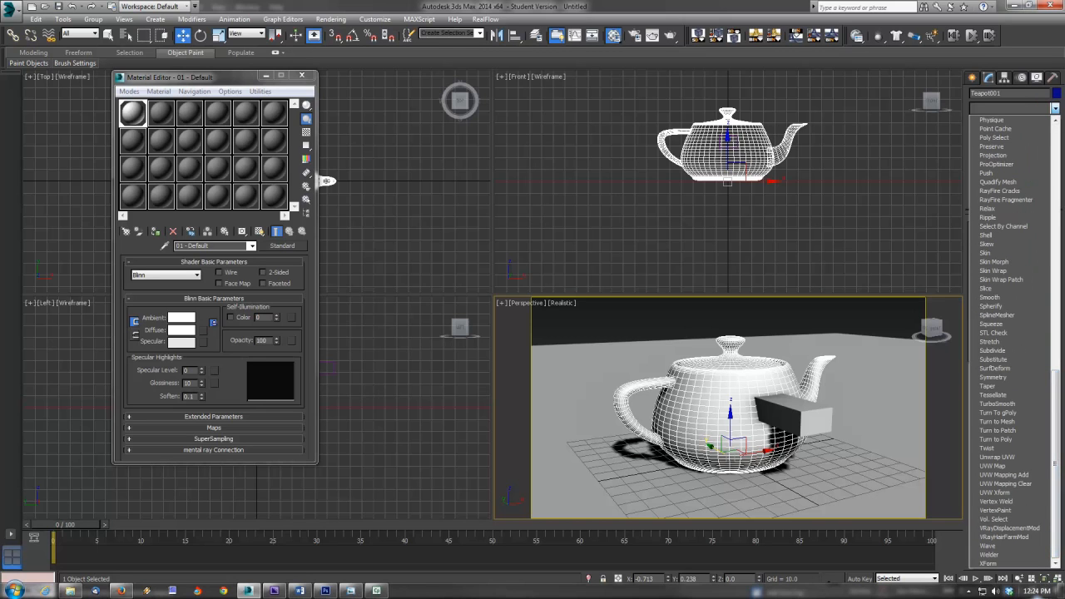
{"action": "left_click", "coordinate": [998, 457]}
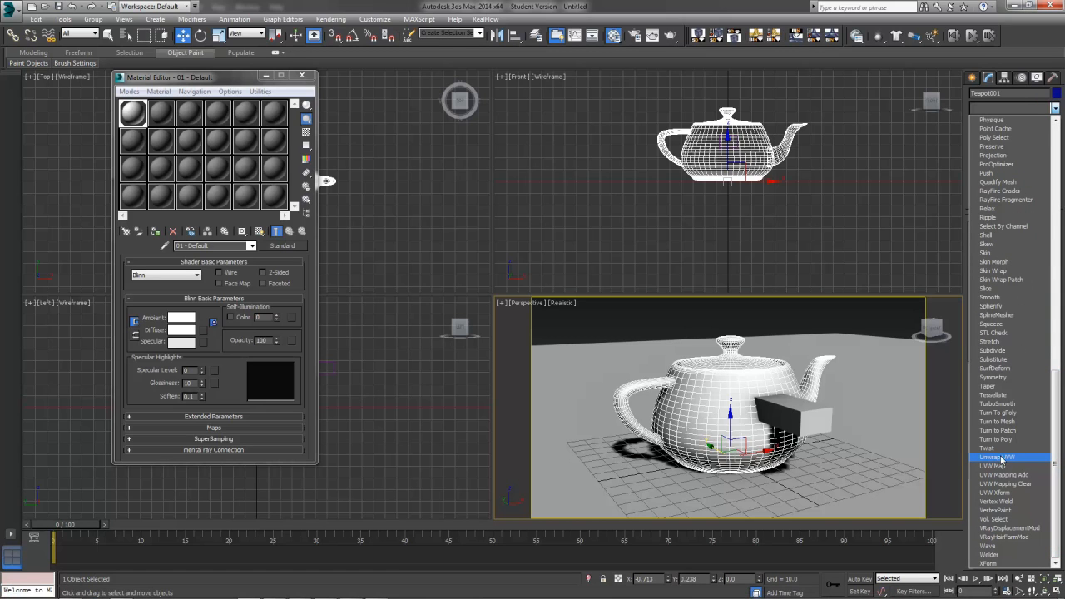
{"action": "left_click", "coordinate": [996, 457]}
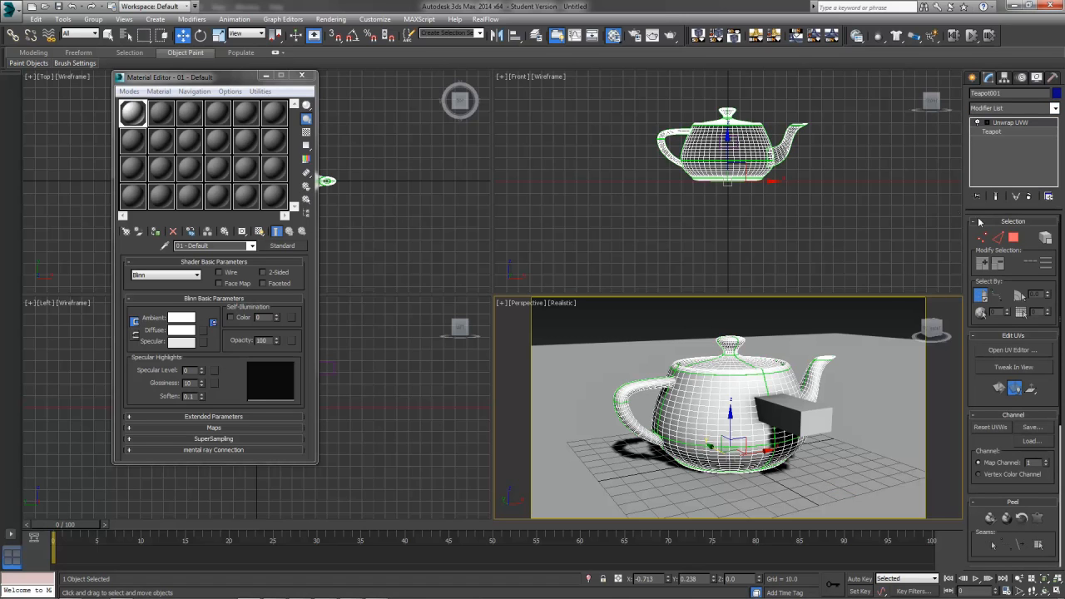
{"action": "left_click", "coordinate": [1013, 350]}
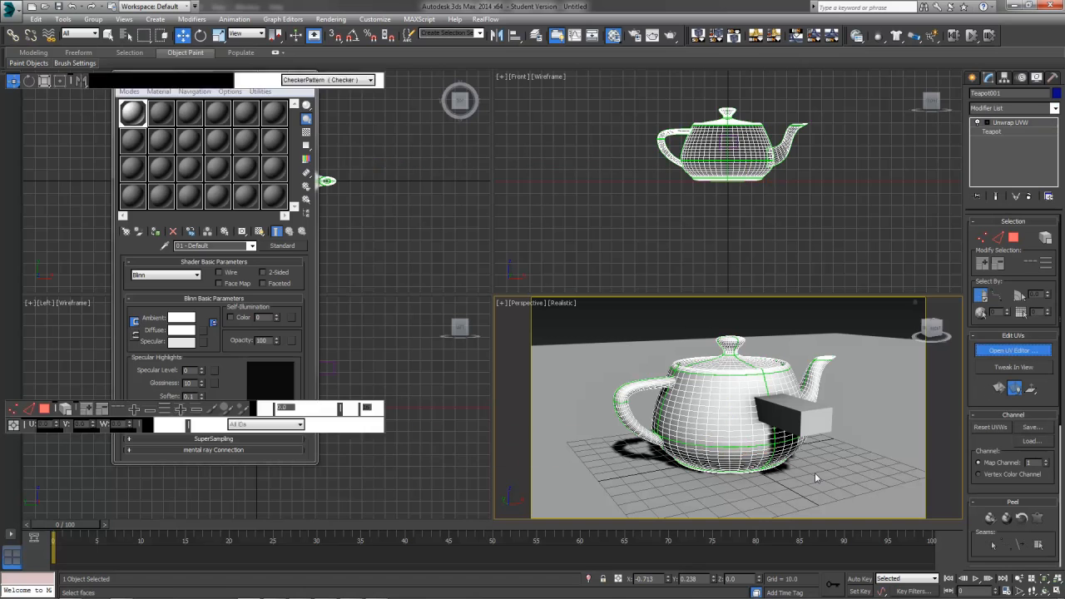
{"action": "left_click", "coordinate": [1014, 350]}
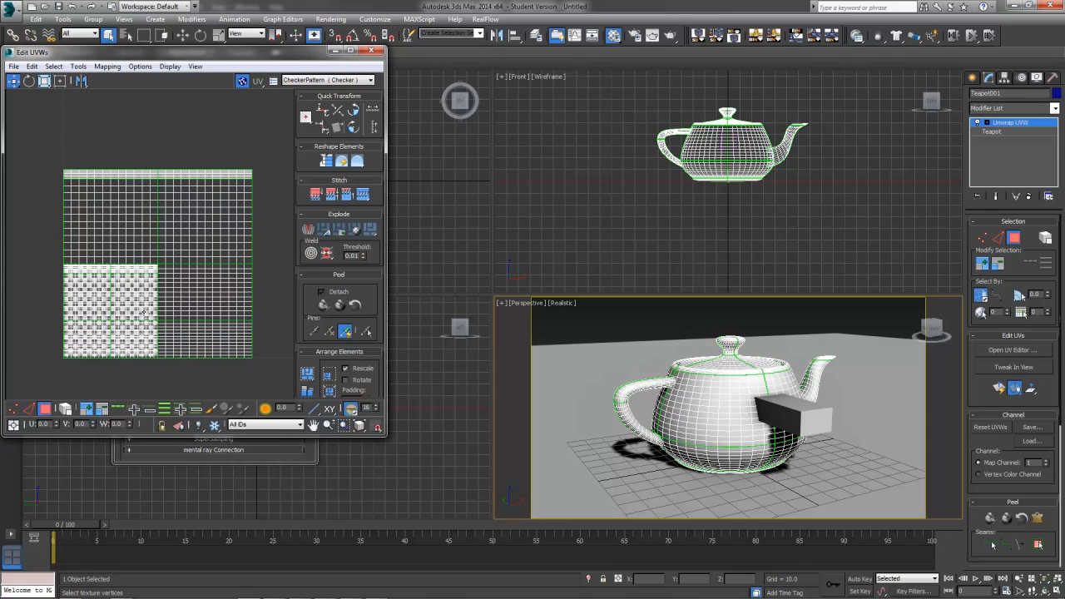
{"action": "mouse_move", "coordinate": [45, 409]}
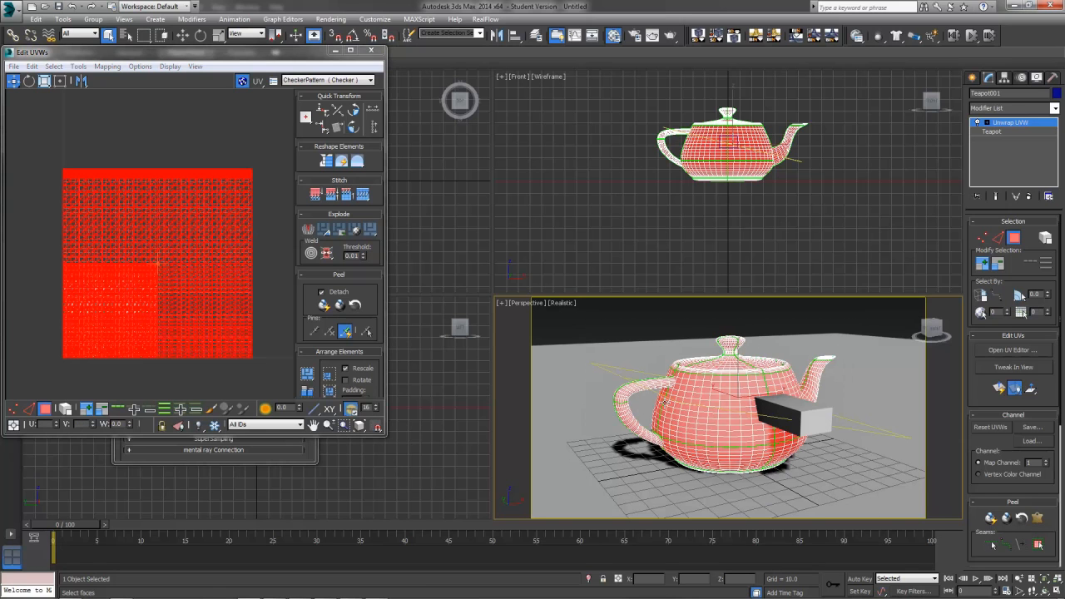
{"action": "mouse_move", "coordinate": [714, 430]}
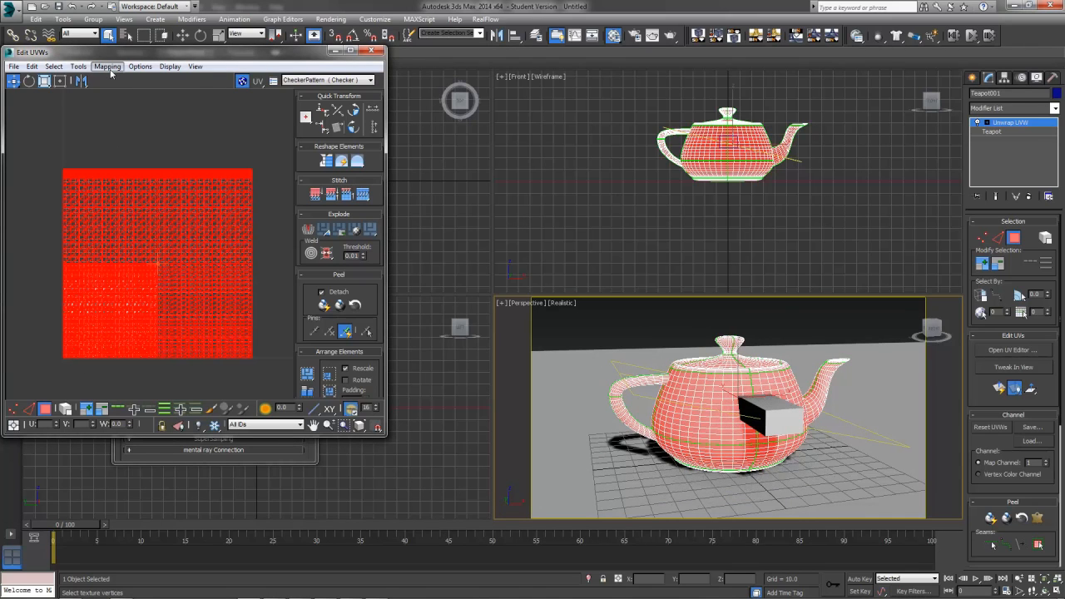
{"action": "left_click", "coordinate": [107, 65]}
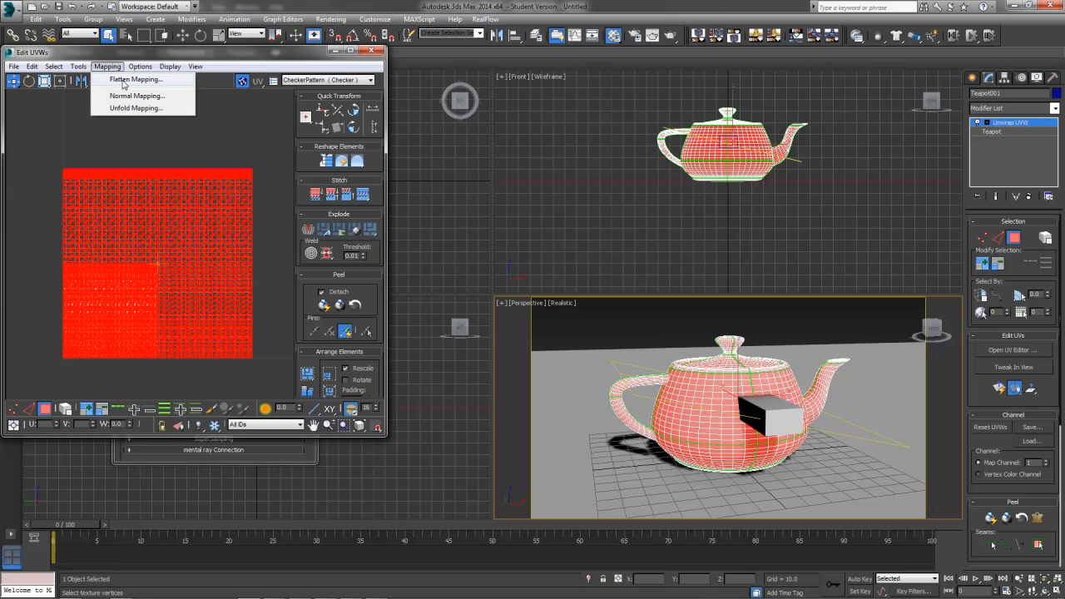
{"action": "left_click", "coordinate": [135, 78]}
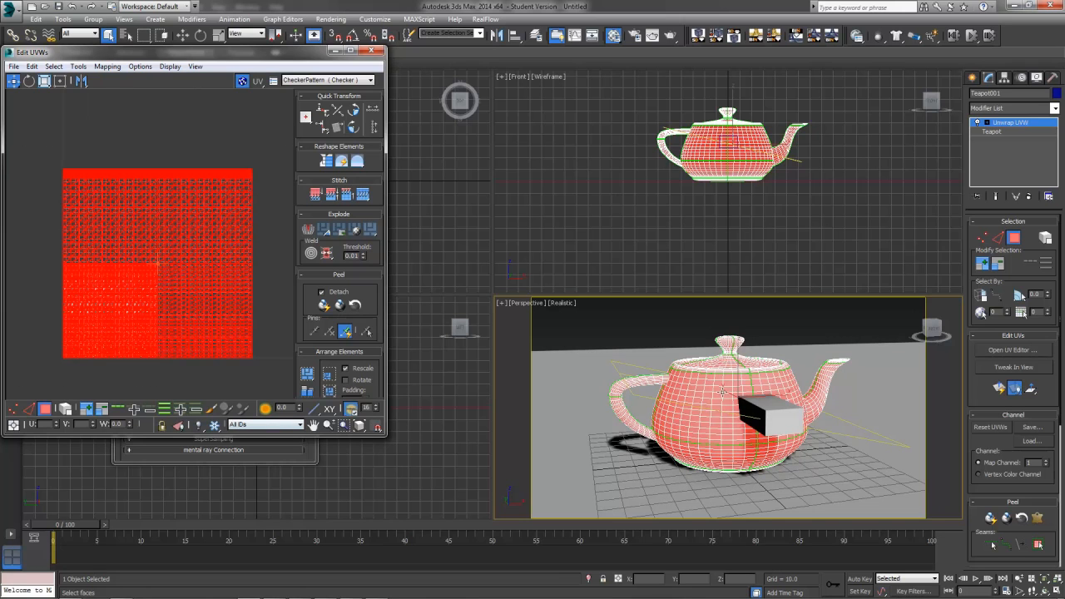
{"action": "mouse_move", "coordinate": [797, 466]}
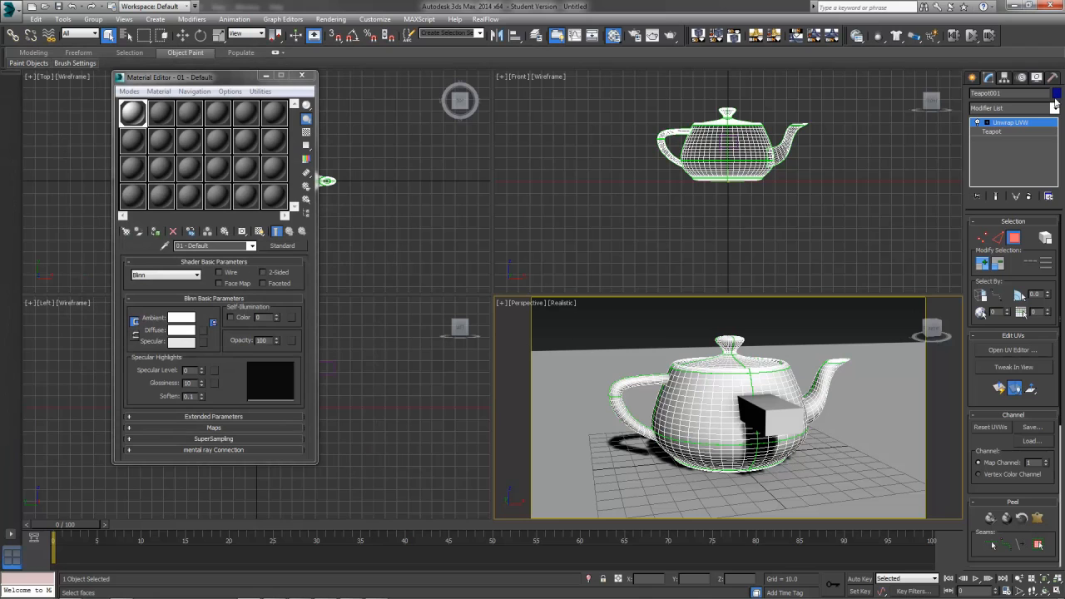
Step: Close the UV editor, deselect the teapot's faces, and open the Rendering menu
{"action": "left_click", "coordinate": [1010, 122]}
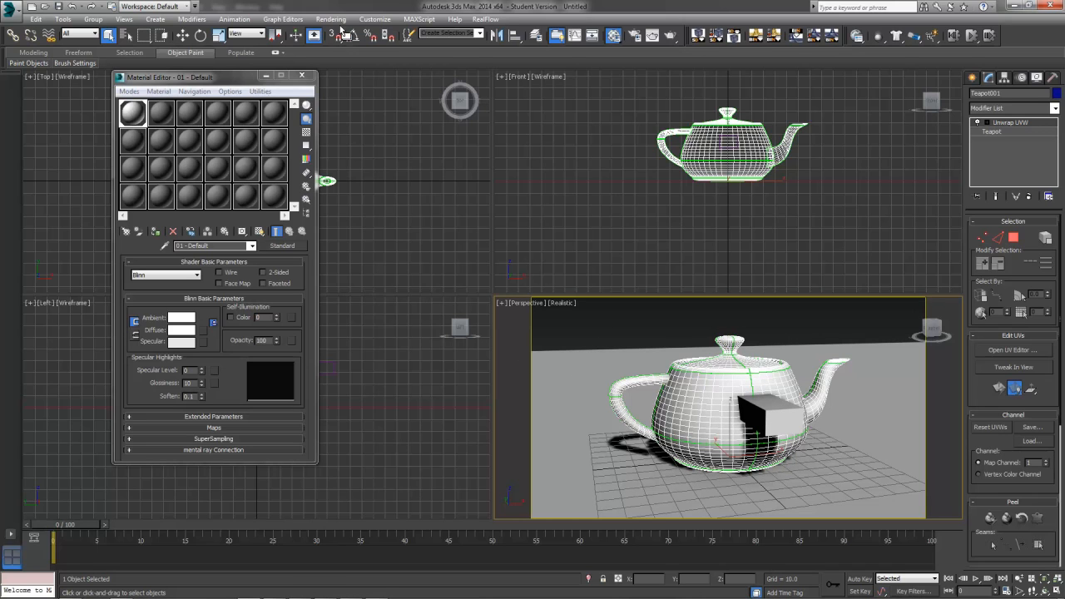
{"action": "left_click", "coordinate": [332, 19]}
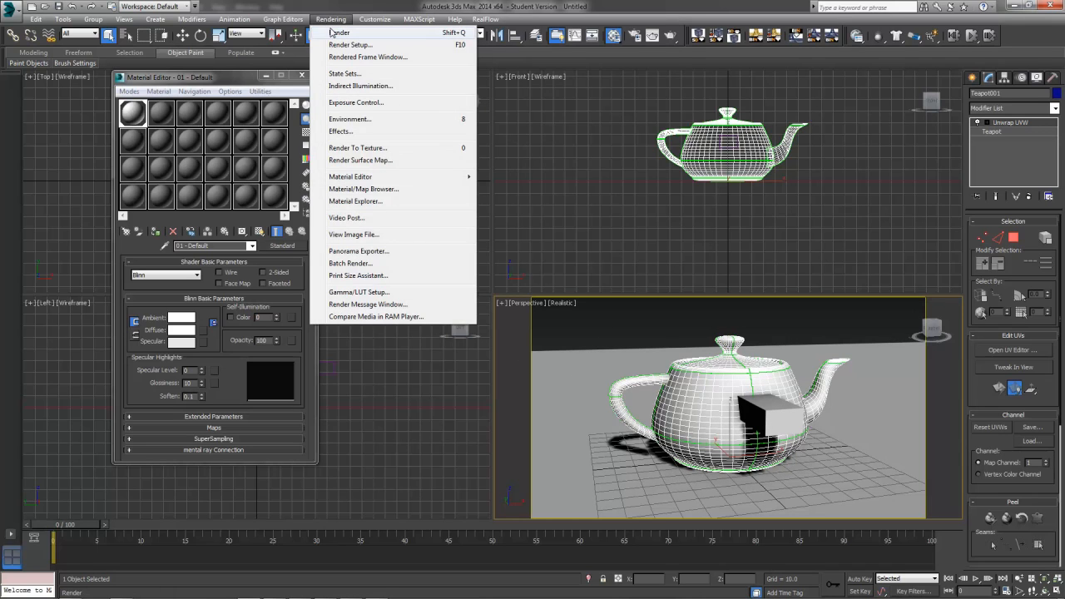
Step: Open Render To Texture for Teapot001, select the output path, and keep the existing UV channel
{"action": "left_click", "coordinate": [357, 147]}
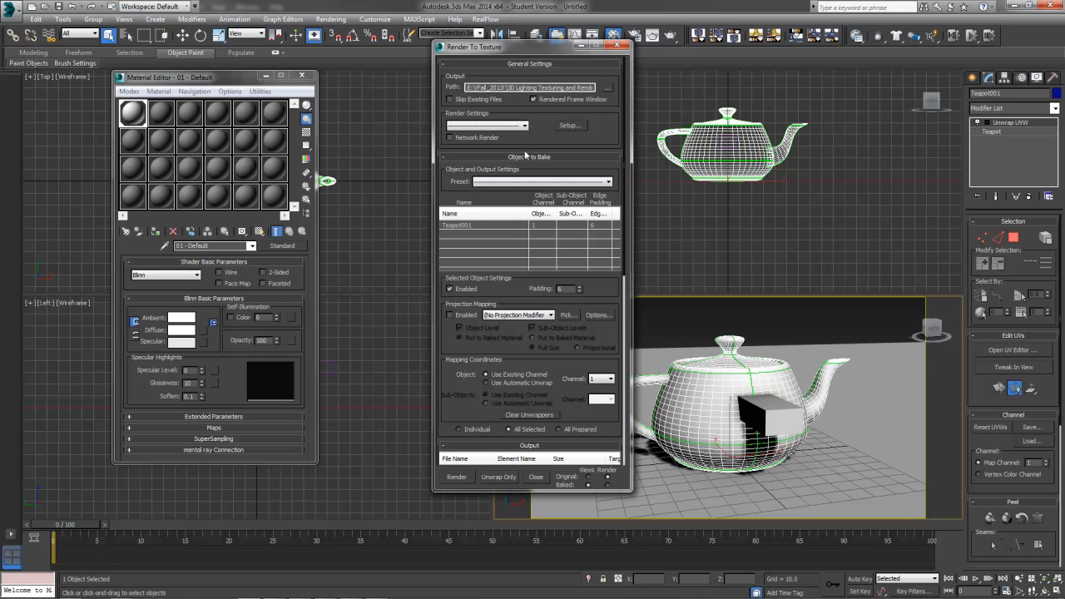
{"action": "triple_click", "coordinate": [528, 87]}
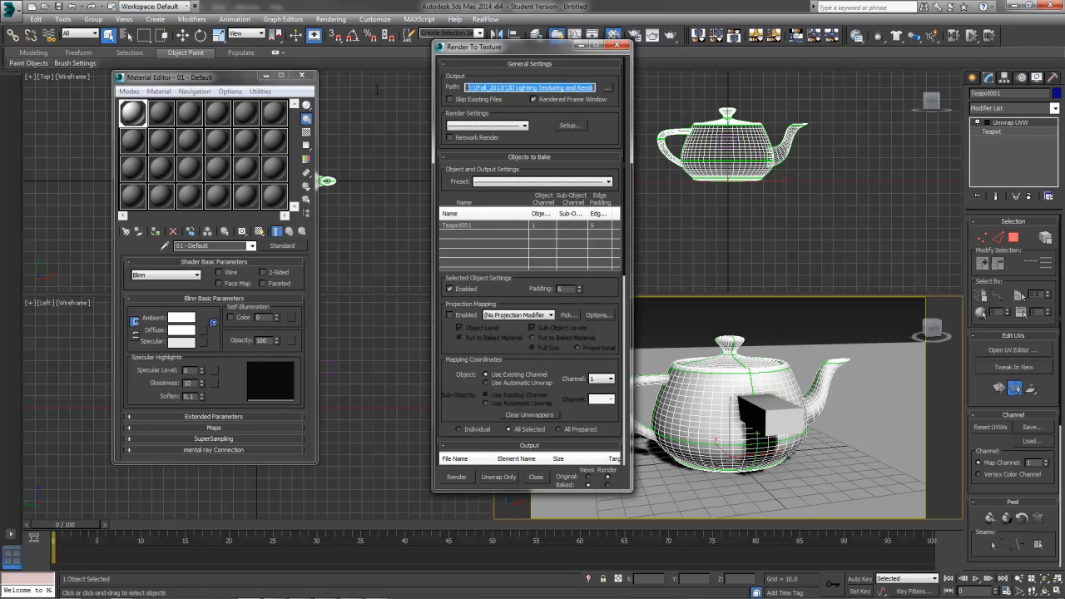
{"action": "mouse_move", "coordinate": [669, 358]}
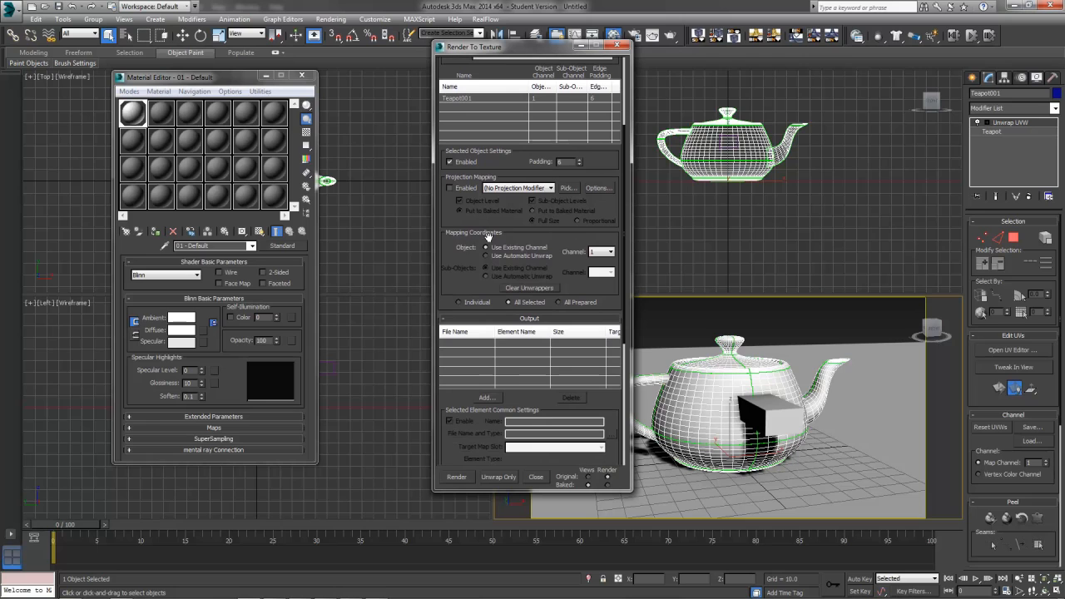
{"action": "mouse_move", "coordinate": [521, 254]}
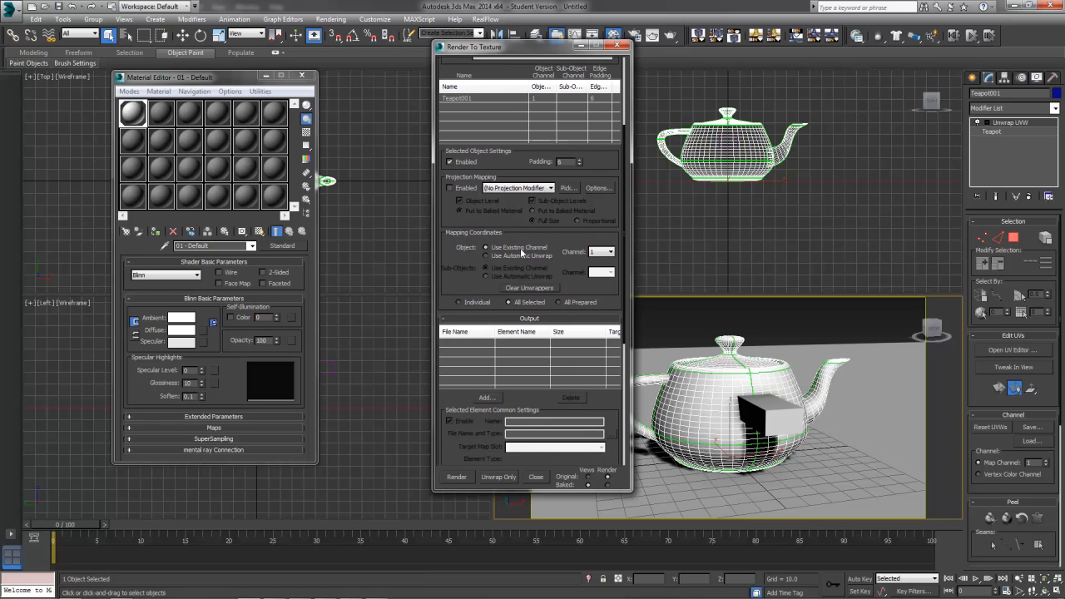
{"action": "left_click", "coordinate": [599, 252]}
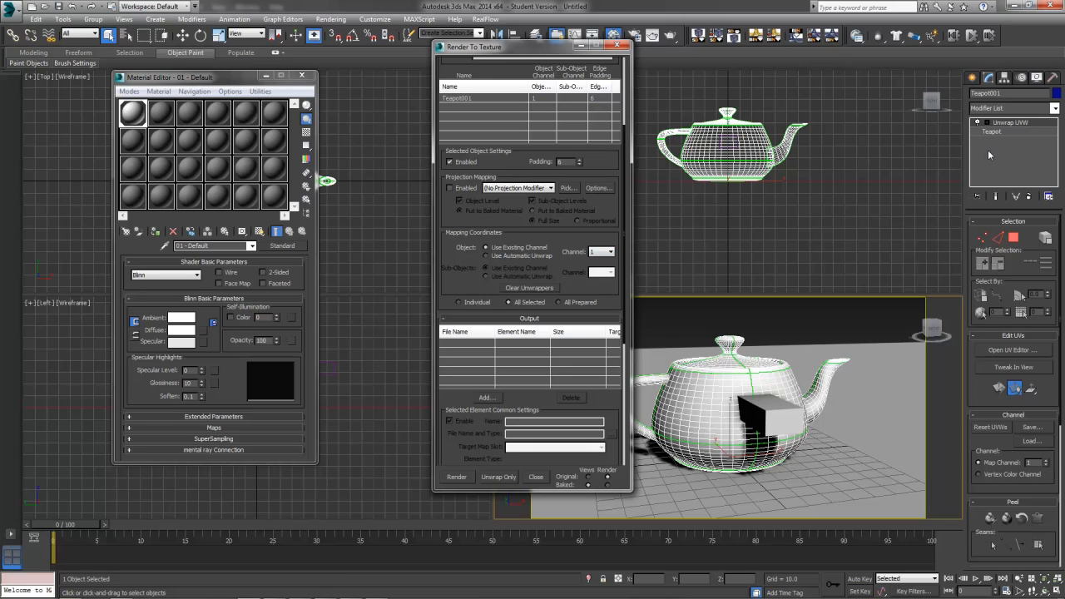
{"action": "mouse_move", "coordinate": [1019, 447]}
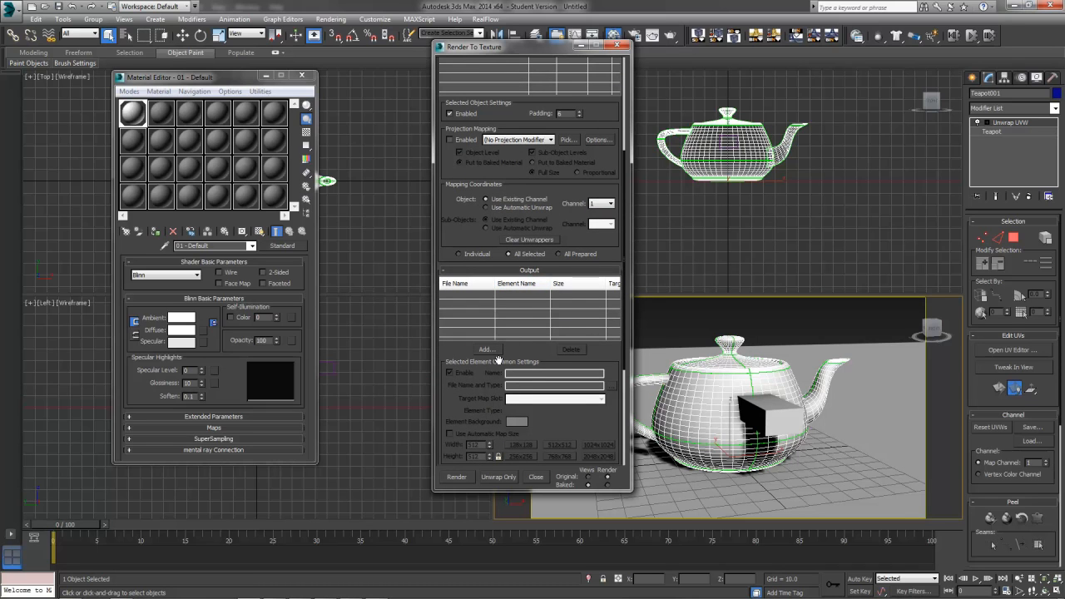
Step: Add an Ambient Occlusion (MR) element to Teapot001's bake output list
{"action": "left_click", "coordinate": [486, 349]}
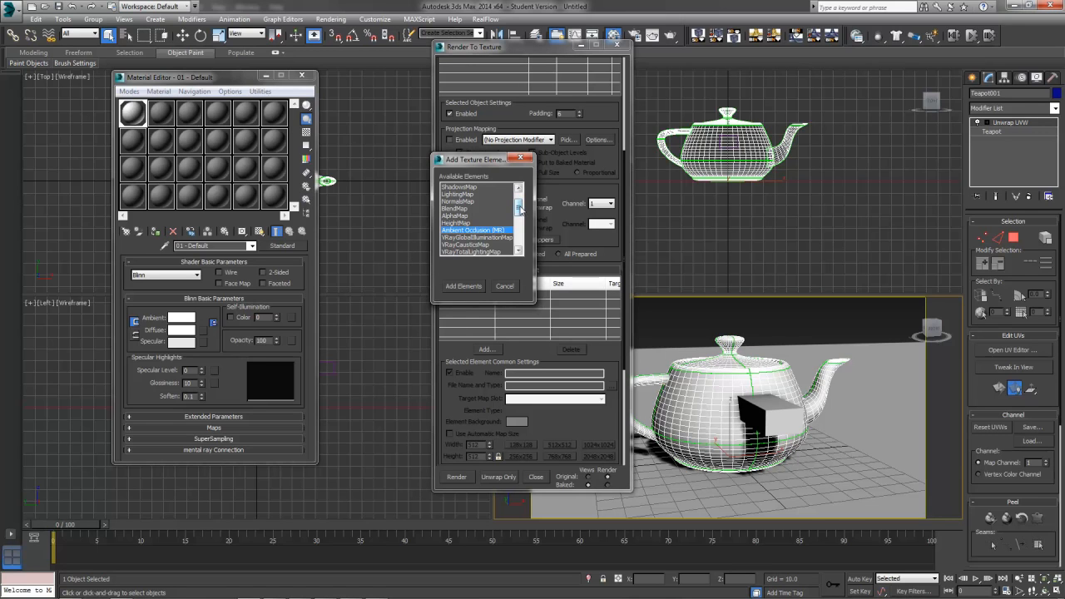
{"action": "left_click", "coordinate": [518, 213]}
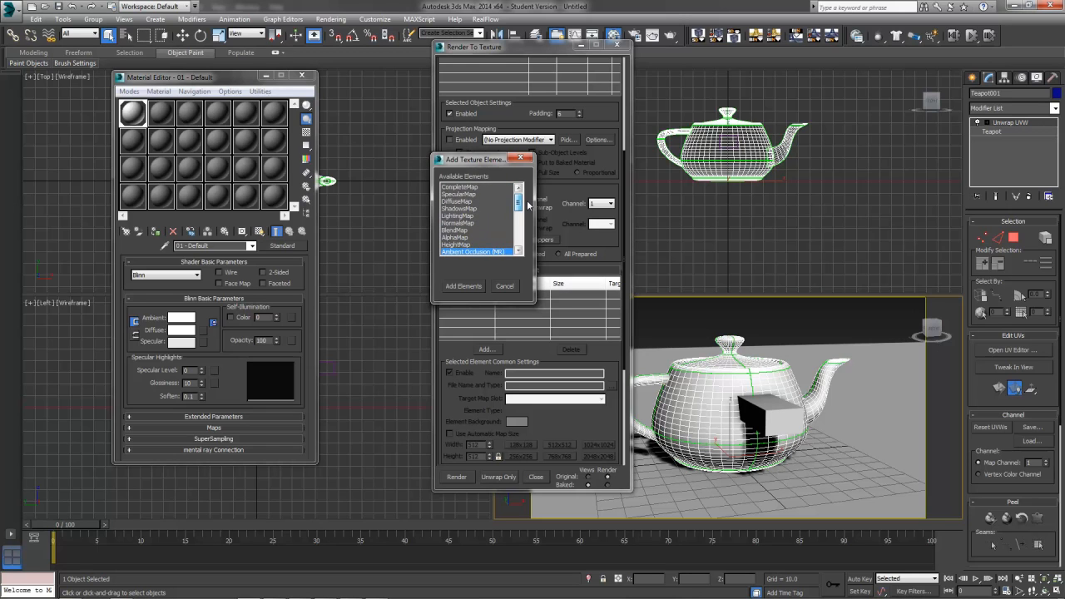
{"action": "scroll", "scroll_direction": "down", "scroll_amount": 3}
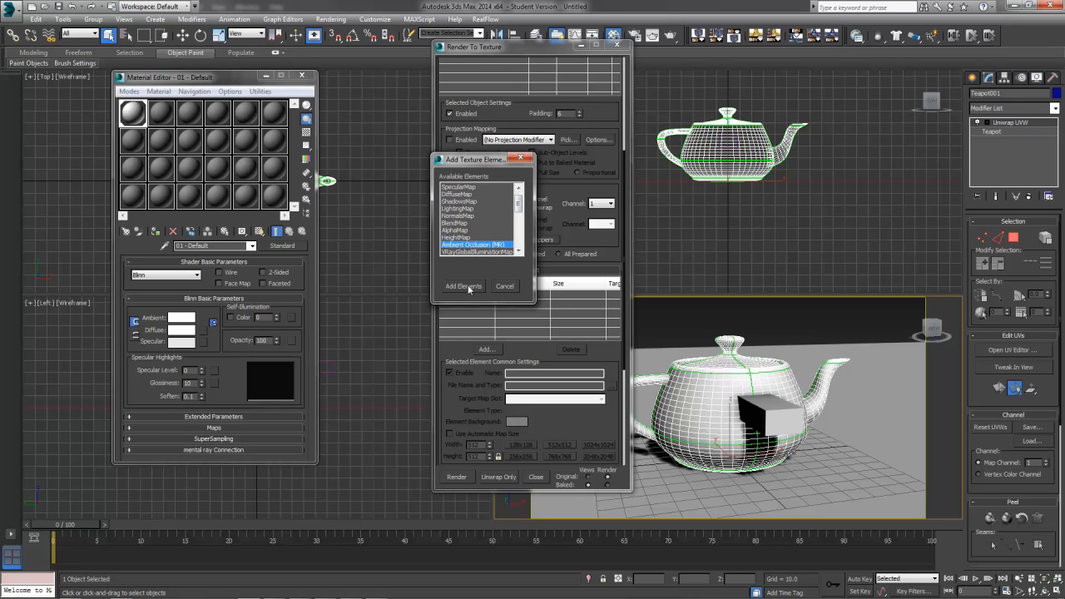
{"action": "left_click", "coordinate": [464, 286]}
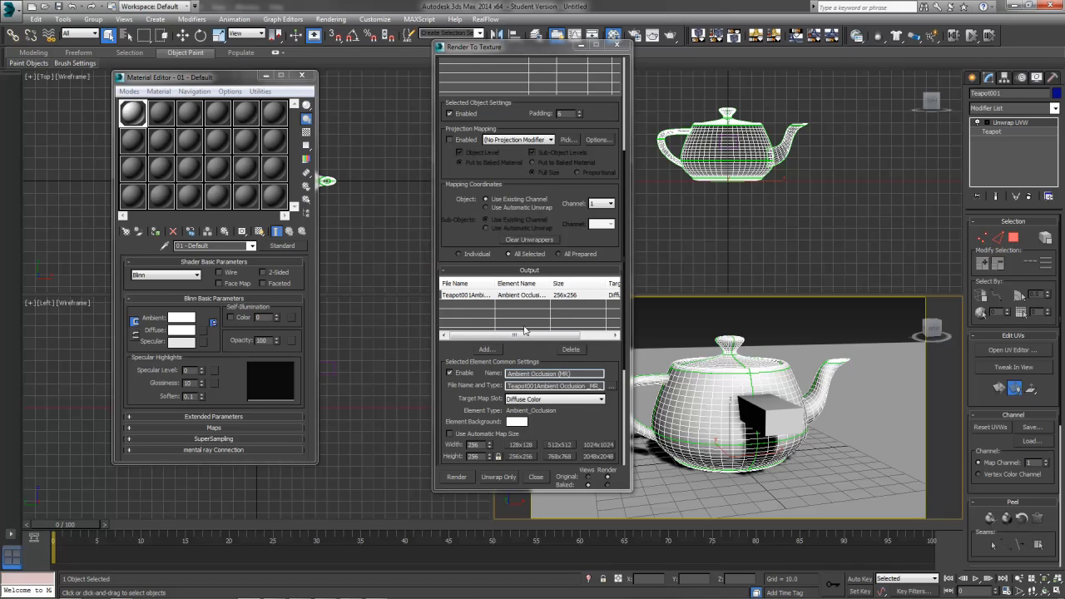
{"action": "mouse_move", "coordinate": [495, 307]}
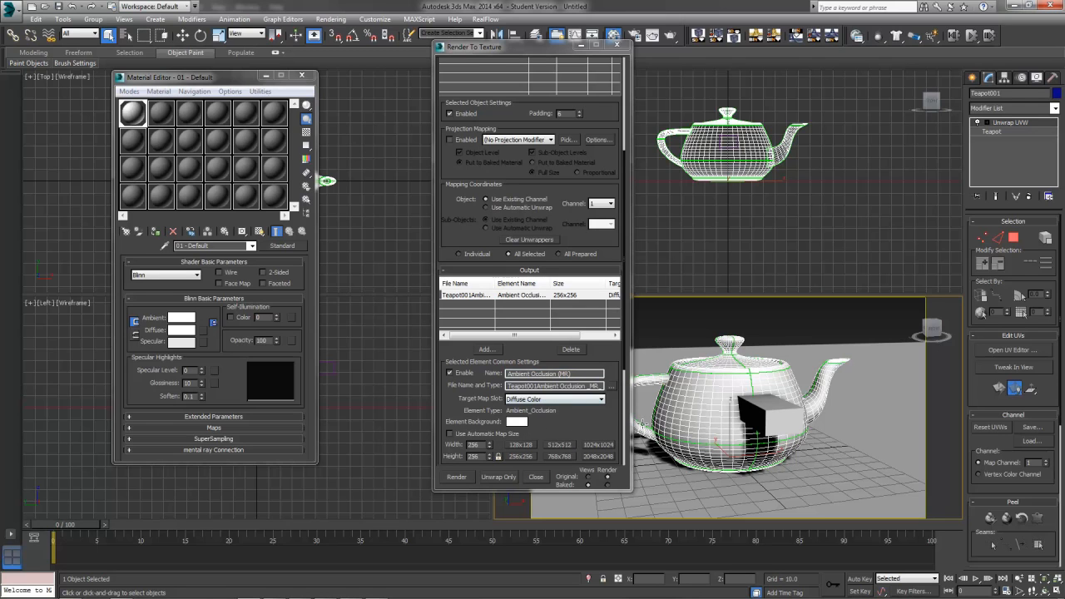
{"action": "mouse_move", "coordinate": [574, 434]}
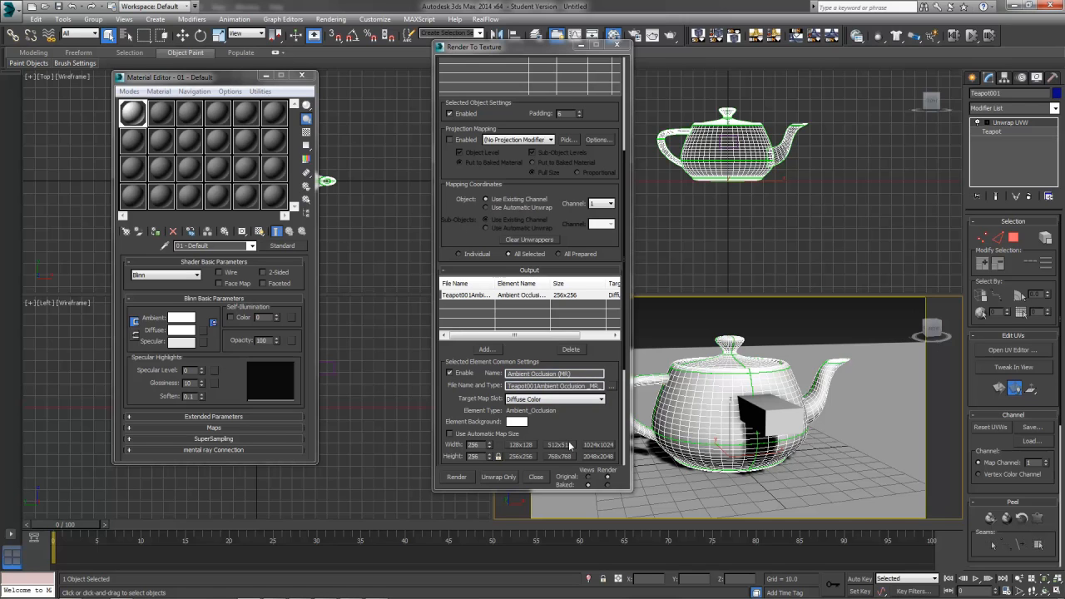
Step: Set the ambient occlusion bake to 512x512 and browse for its output file
{"action": "left_click", "coordinate": [558, 445]}
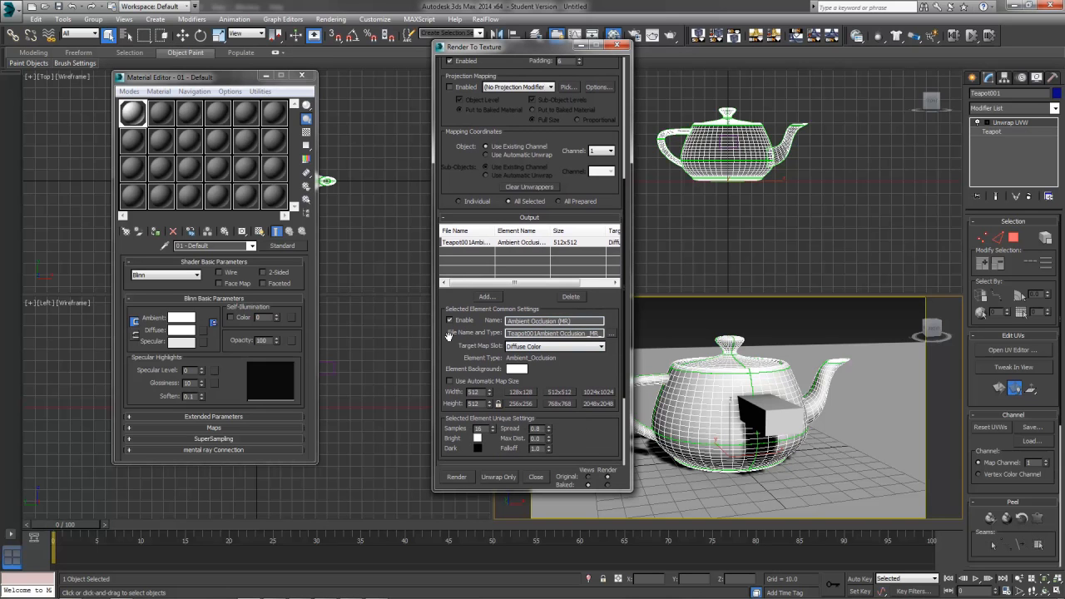
{"action": "left_click", "coordinate": [612, 333]}
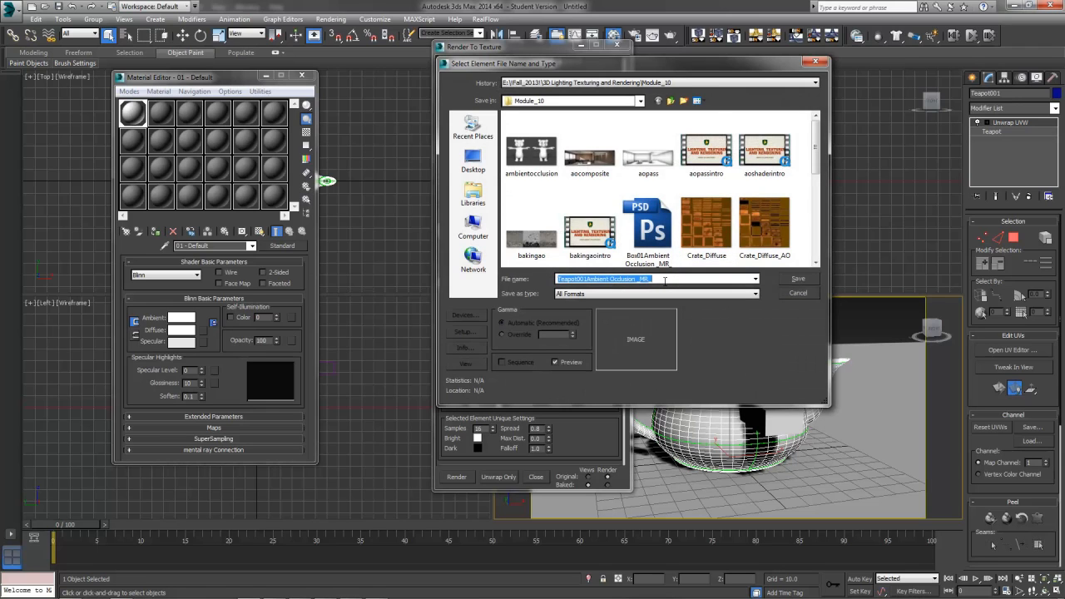
Step: Save the ambient occlusion bake output as TeapotAObake.jpg in JPEG format
{"action": "type", "text": "TeapotA"}
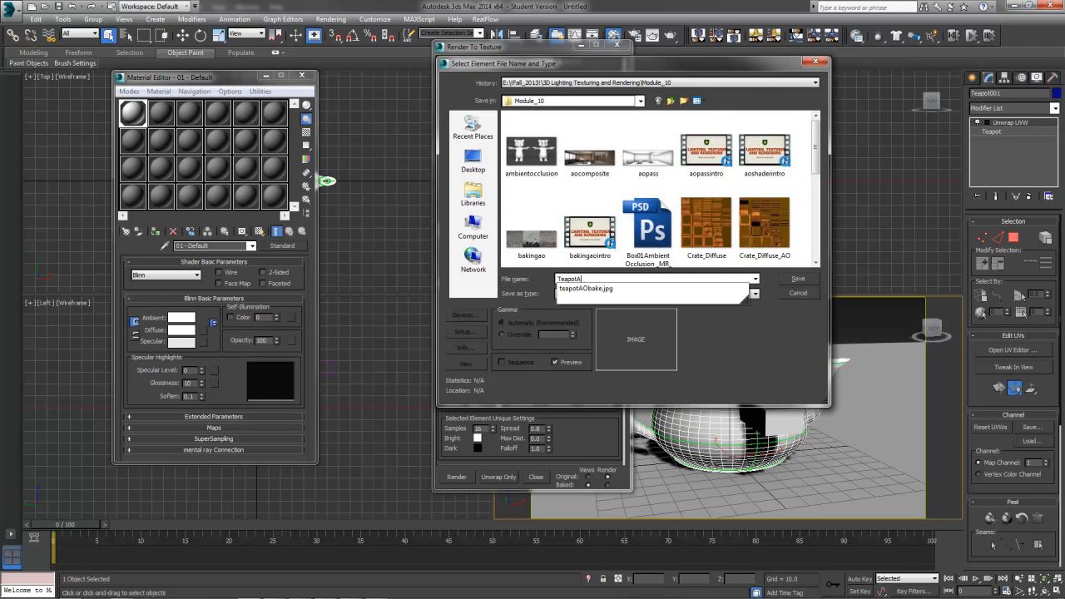
{"action": "left_click", "coordinate": [753, 293]}
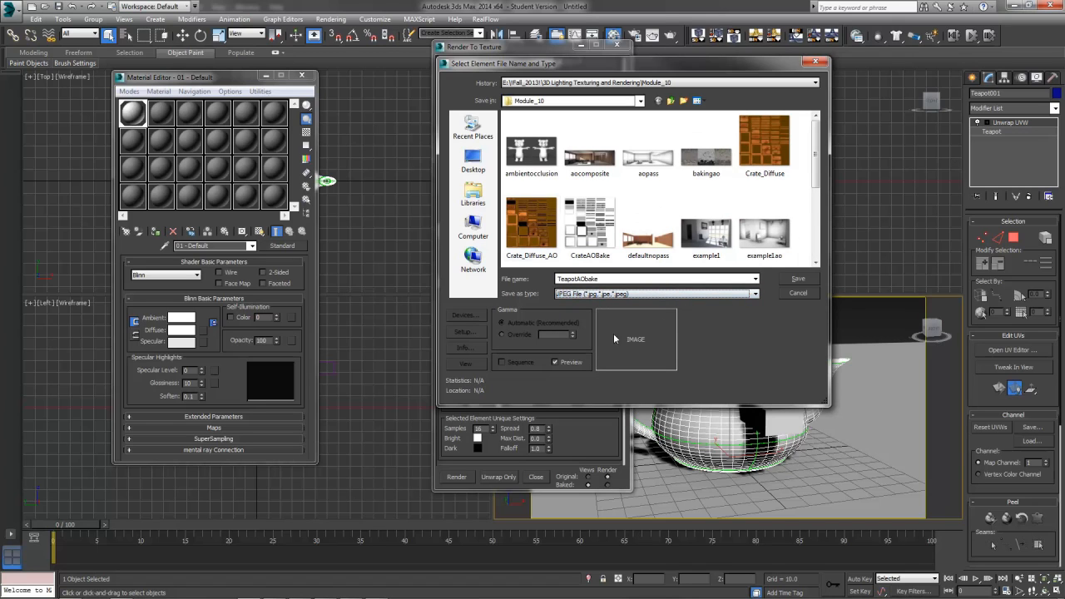
{"action": "mouse_move", "coordinate": [722, 350]}
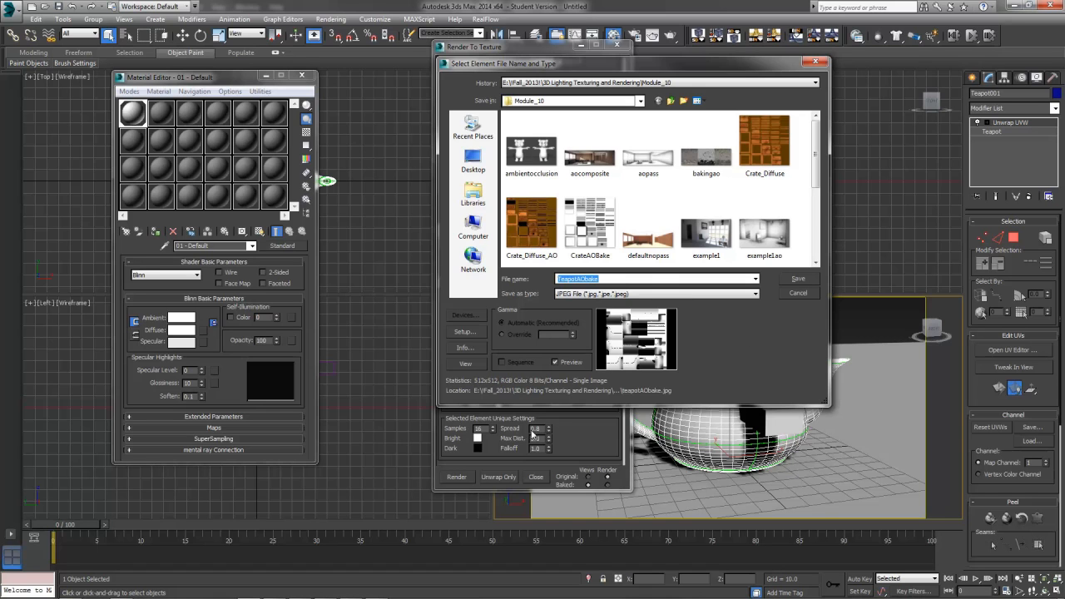
{"action": "left_click", "coordinate": [796, 277]}
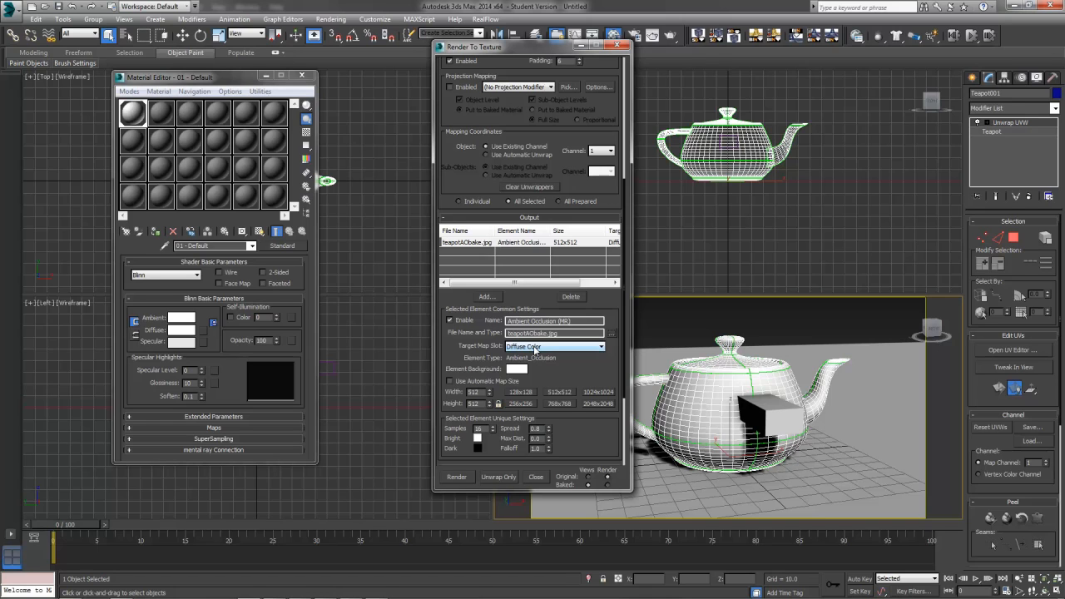
Step: Target the Diffuse Color slot with 128 samples and a shell material for the result
{"action": "left_click", "coordinate": [599, 346]}
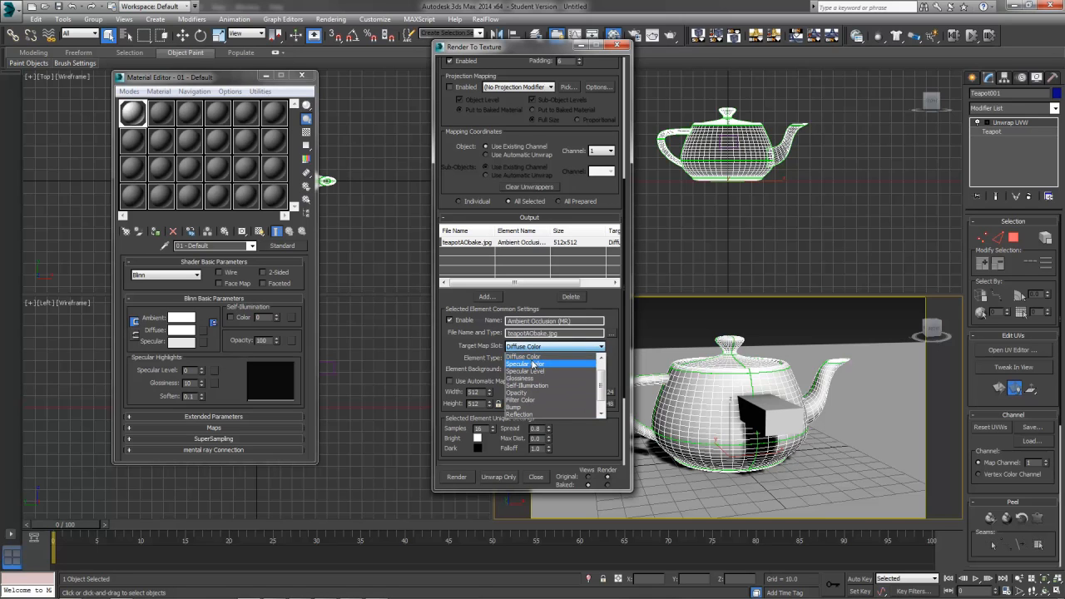
{"action": "left_click", "coordinate": [523, 357]}
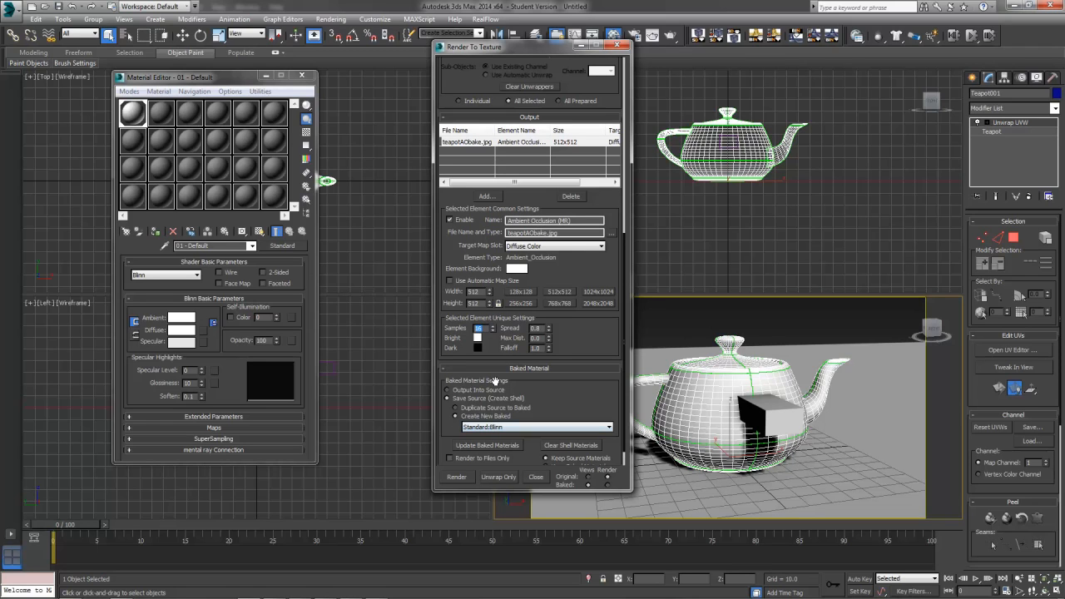
{"action": "mouse_move", "coordinate": [531, 265]}
{"action": "type", "text": "128"}
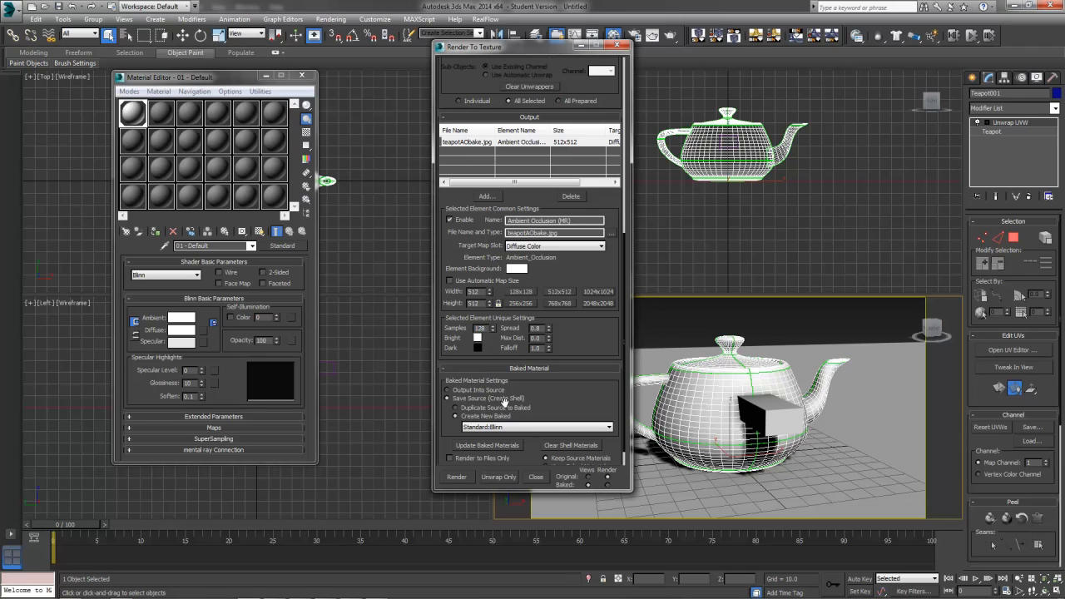
{"action": "left_click", "coordinate": [537, 338]}
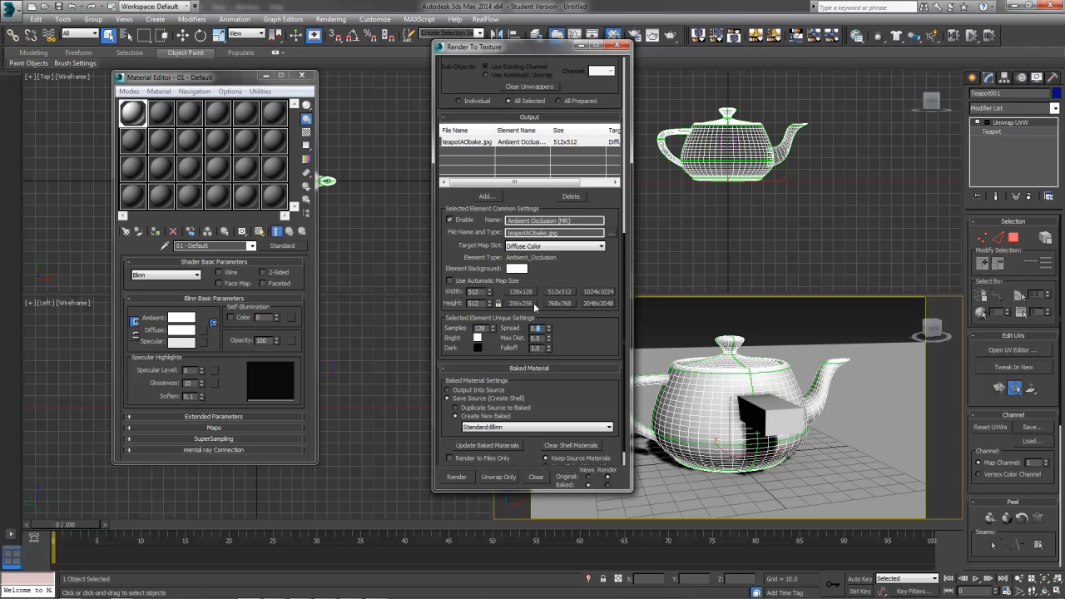
{"action": "mouse_move", "coordinate": [598, 212]}
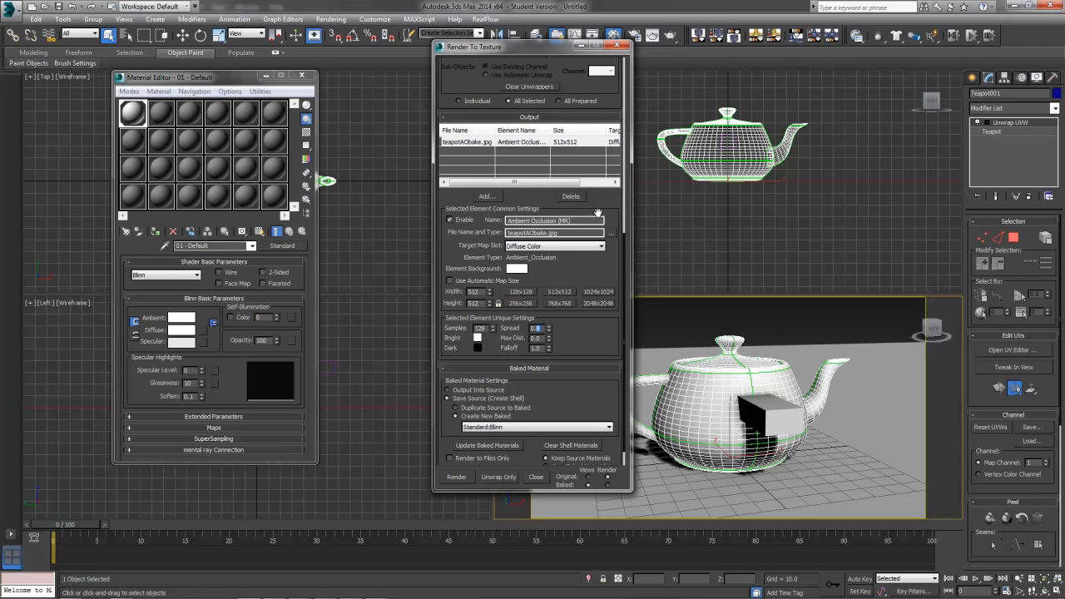
{"action": "mouse_move", "coordinate": [576, 306]}
{"action": "type", "text": "0.75"}
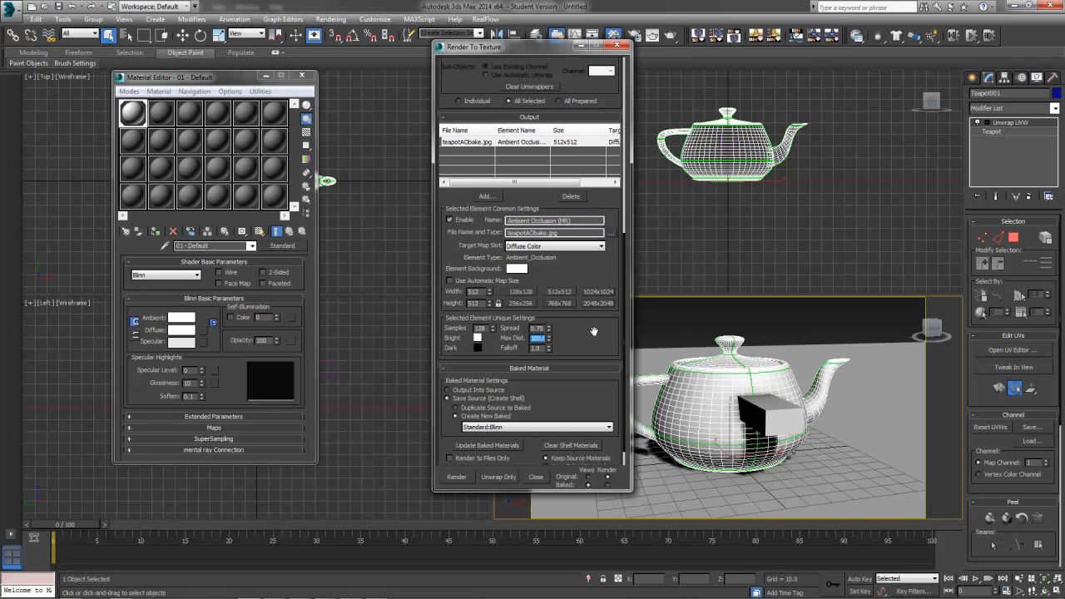
{"action": "mouse_move", "coordinate": [560, 347]}
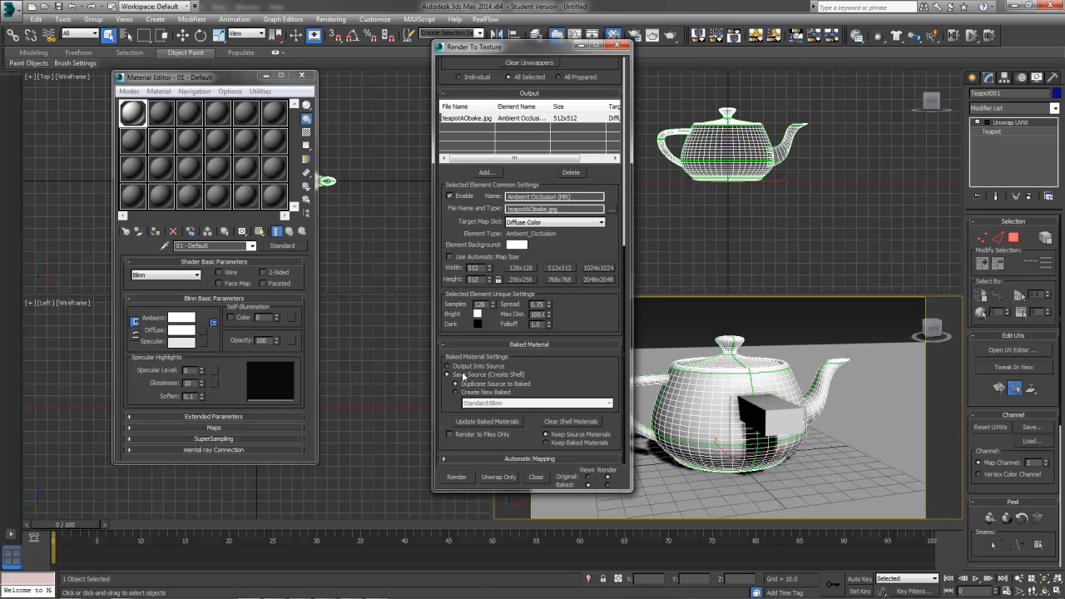
{"action": "mouse_move", "coordinate": [477, 383]}
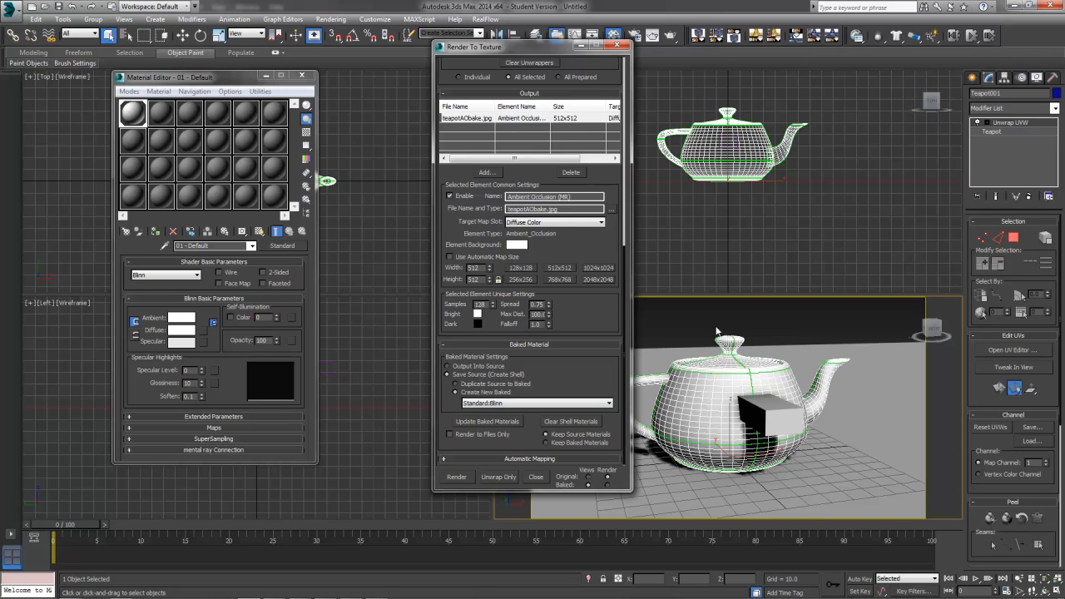
{"action": "mouse_move", "coordinate": [750, 417]}
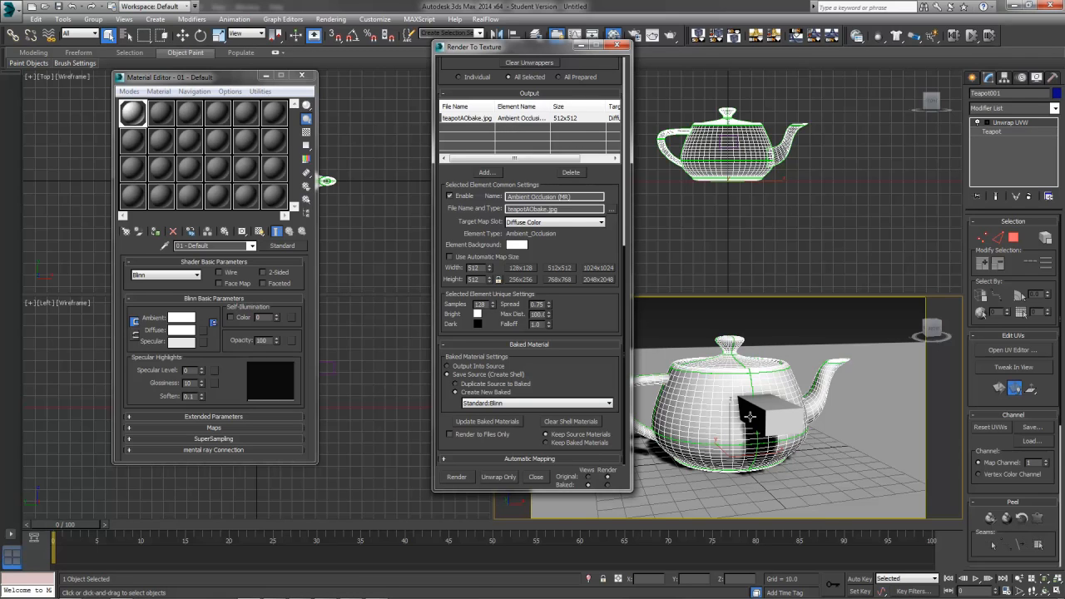
{"action": "mouse_move", "coordinate": [702, 395]}
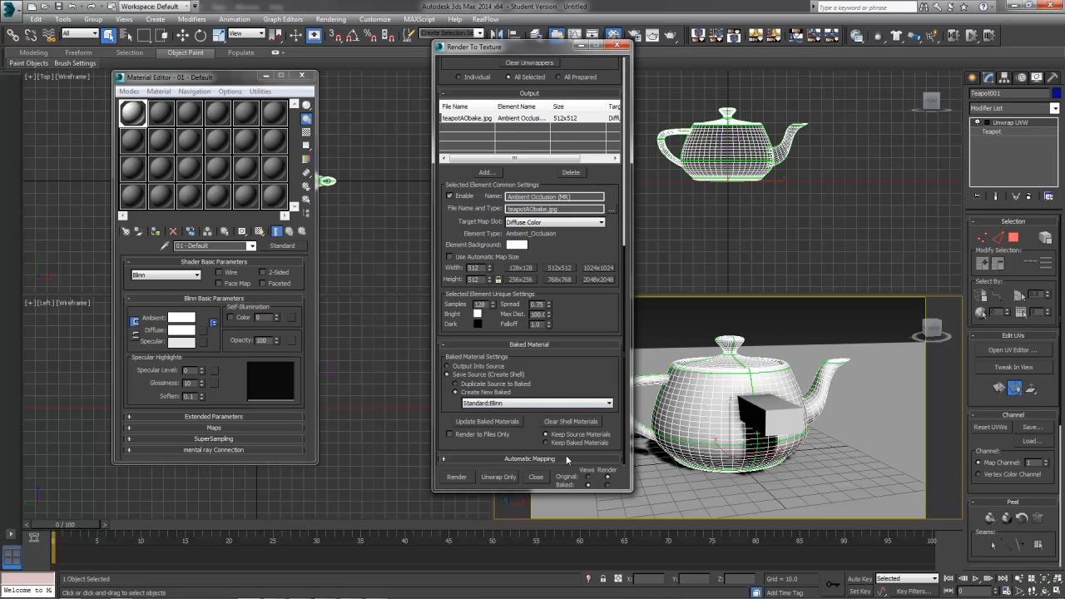
{"action": "mouse_move", "coordinate": [466, 477]}
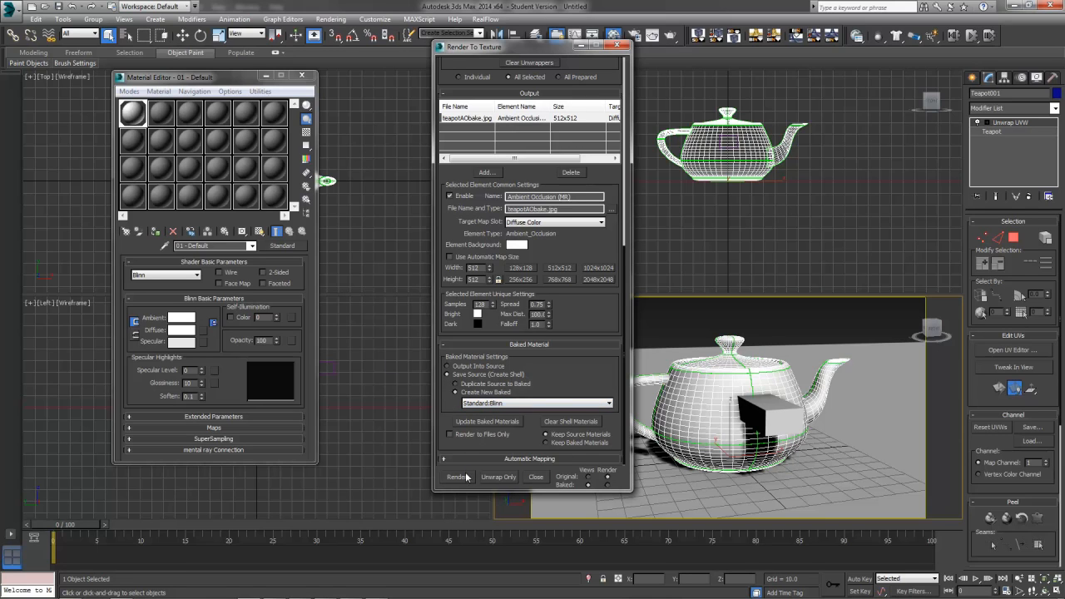
Step: Render the ambient occlusion bake, overwriting the old file, and open teapotAObake.jpg in Photo Viewer
{"action": "left_click", "coordinate": [456, 477]}
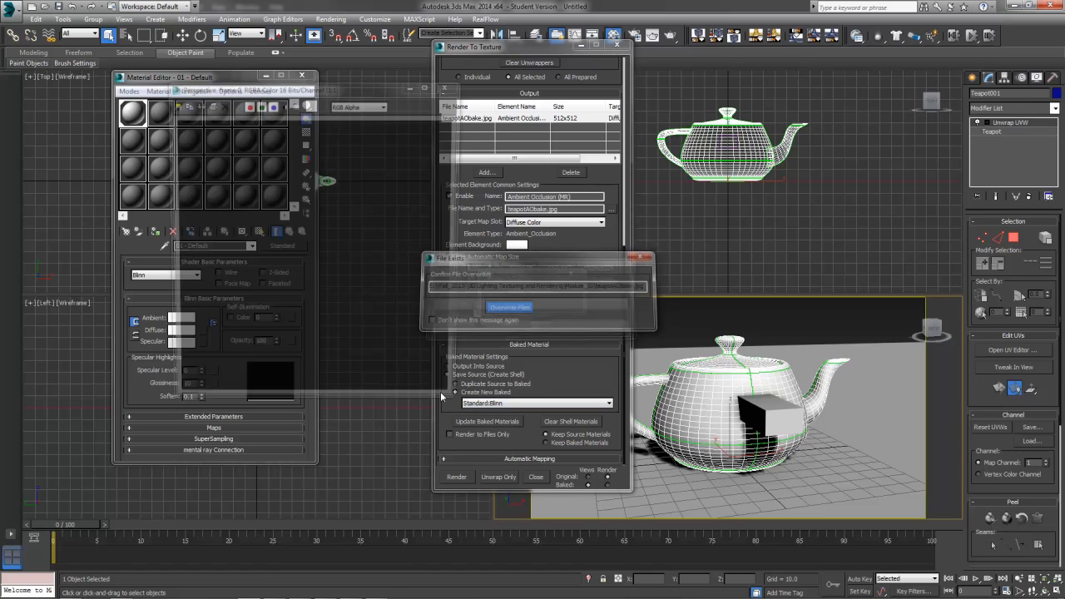
{"action": "left_click", "coordinate": [510, 307]}
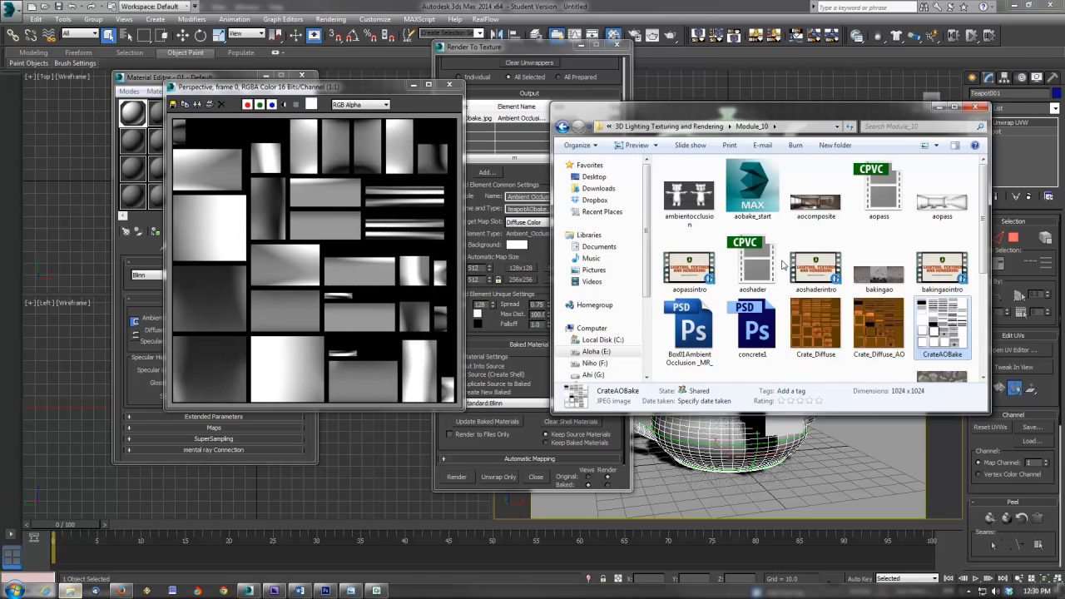
{"action": "scroll", "scroll_direction": "down", "scroll_amount": 3}
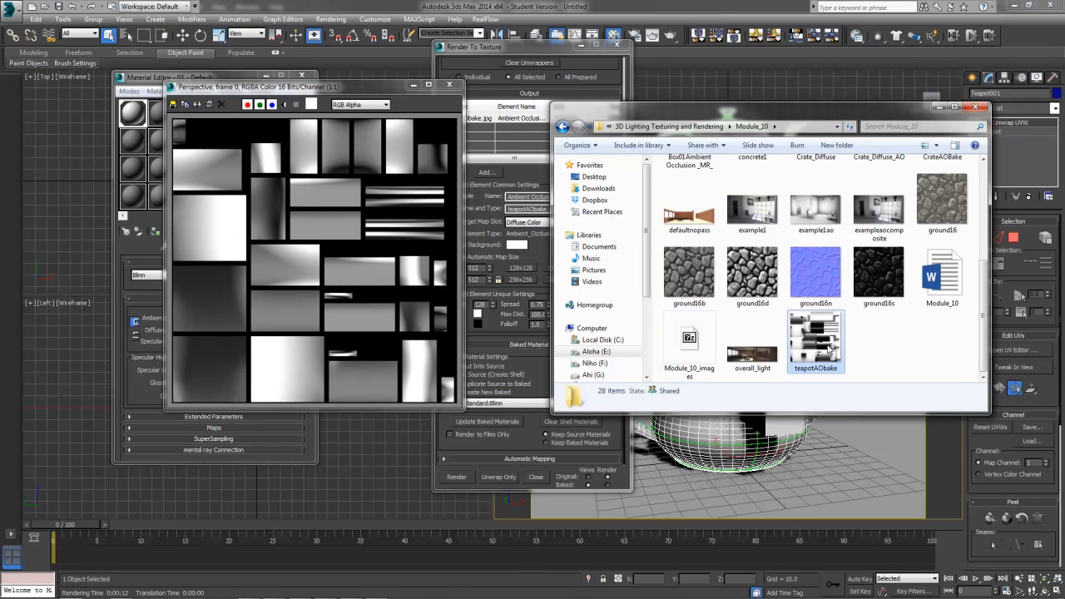
{"action": "double_click", "coordinate": [816, 341]}
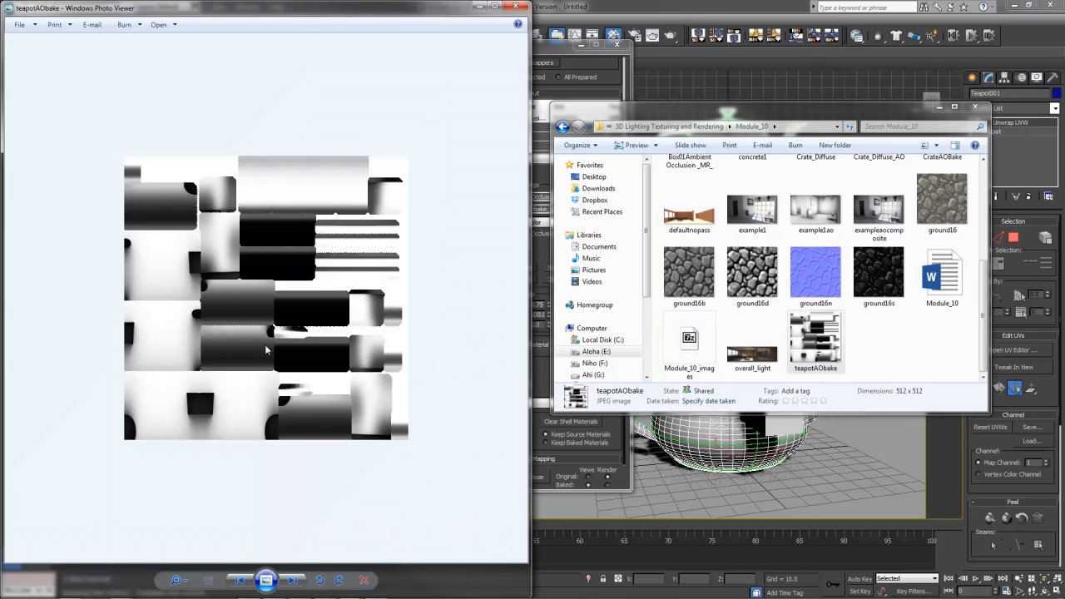
{"action": "mouse_move", "coordinate": [178, 139]}
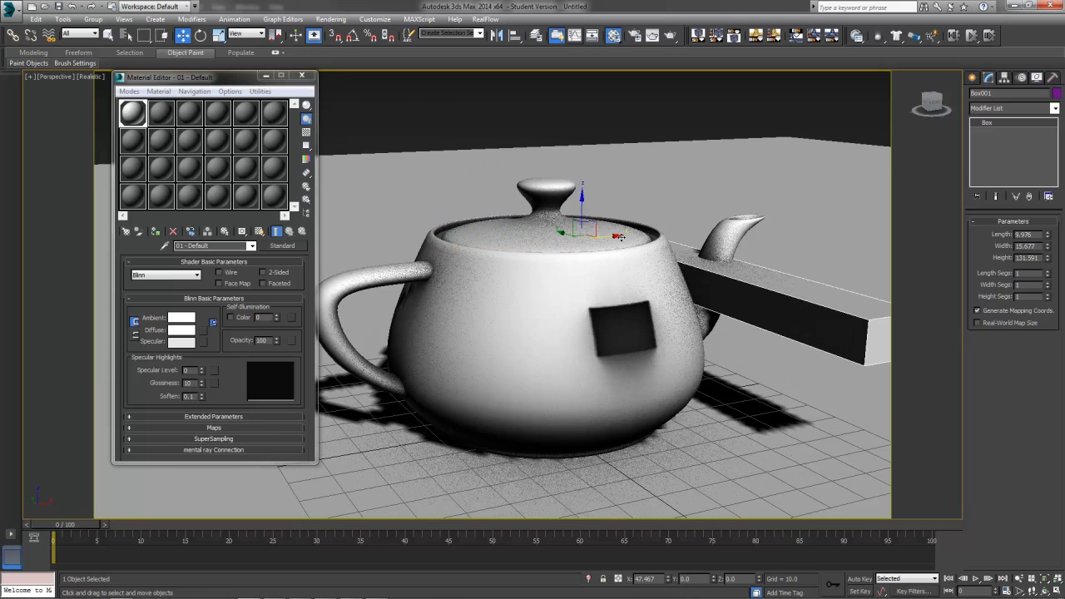
Step: Drag Box001 higher in the Realistic perspective viewport with Select and Move
{"action": "left_click_drag", "start_coordinate": [620, 237], "coordinate": [661, 426]}
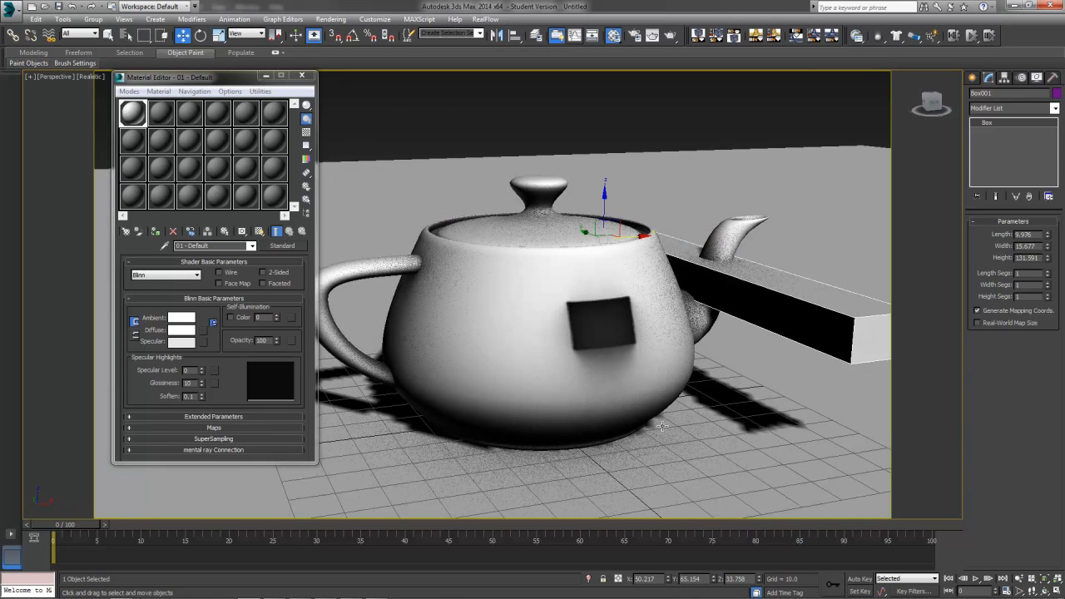
{"action": "mouse_move", "coordinate": [624, 346]}
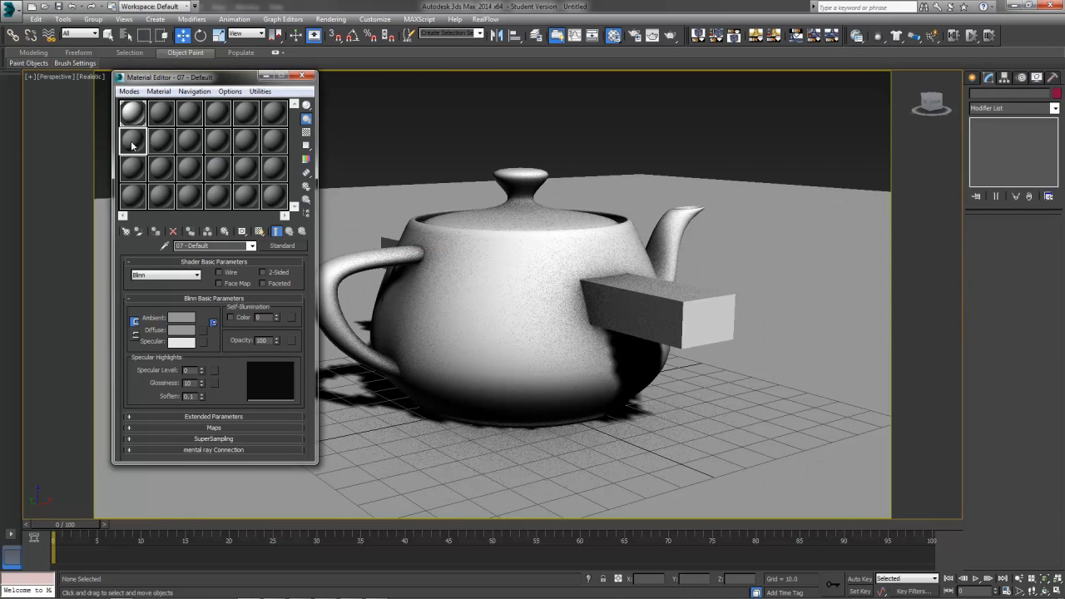
{"action": "mouse_move", "coordinate": [131, 143]}
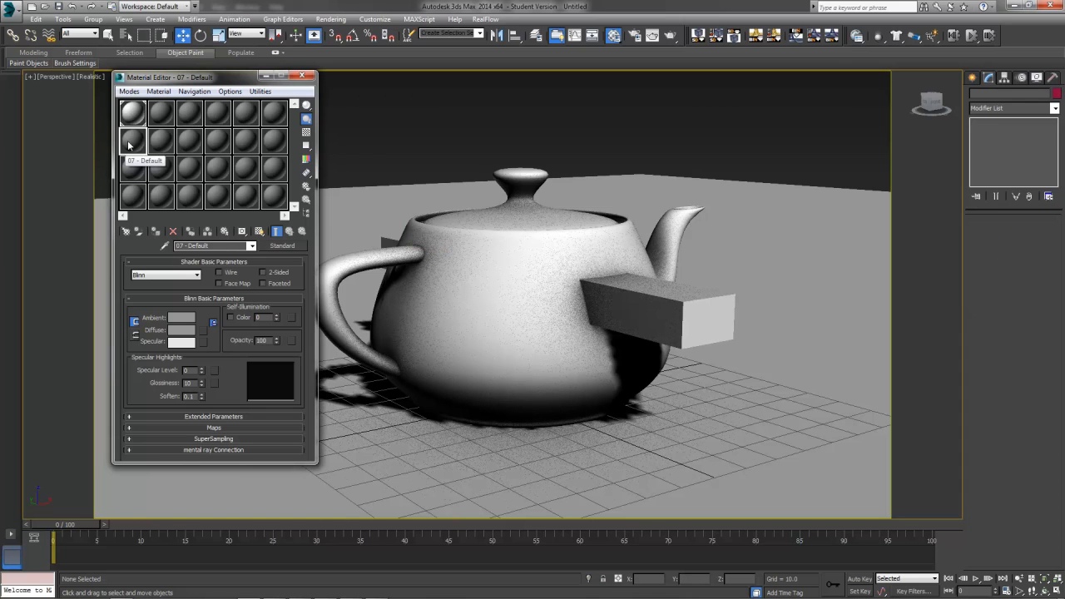
Step: Set the 07 - Default diffuse to a darker, less saturated green and close the enlarged preview
{"action": "left_click", "coordinate": [180, 329]}
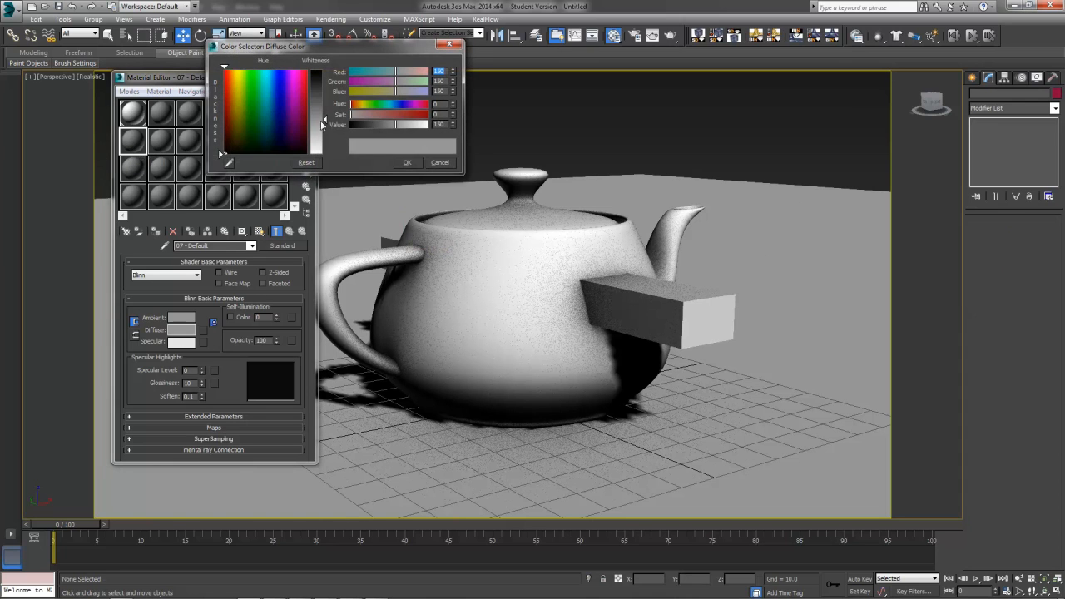
{"action": "left_click", "coordinate": [246, 79]}
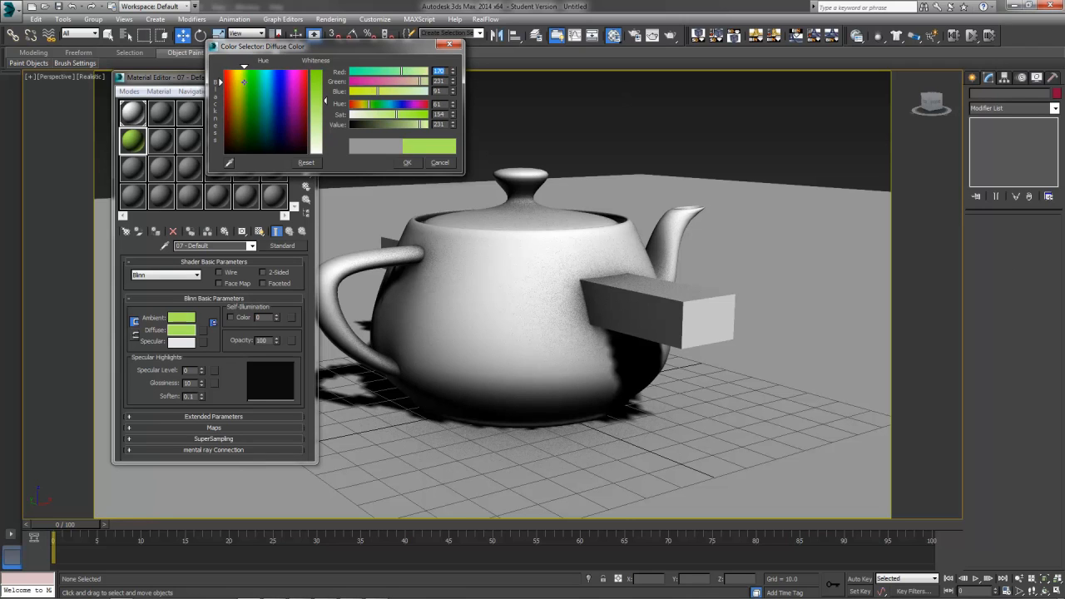
{"action": "left_click", "coordinate": [243, 93]}
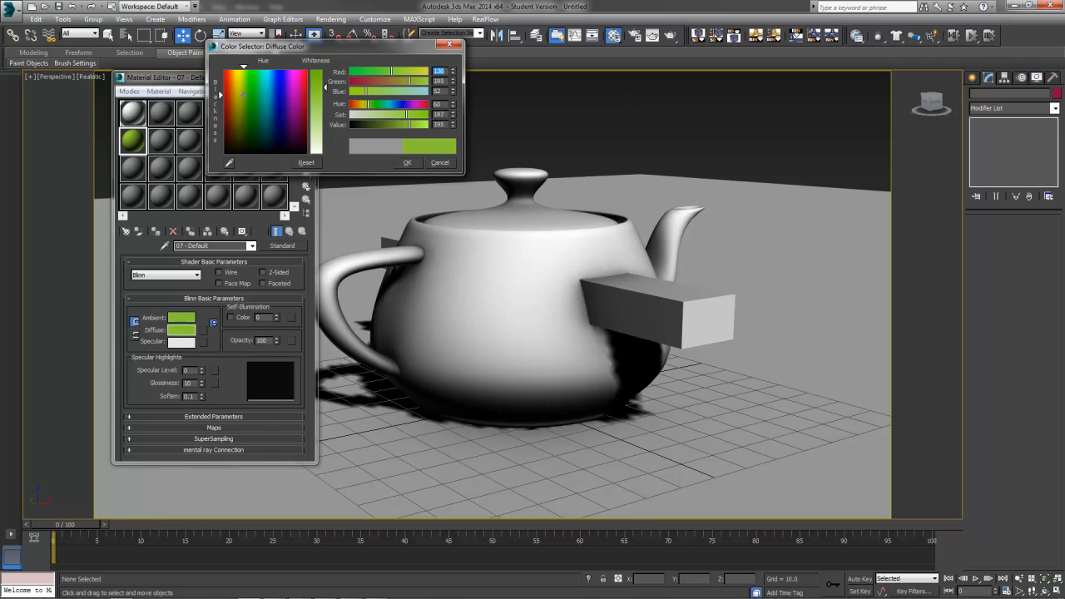
{"action": "left_click_drag", "start_coordinate": [408, 114], "coordinate": [393, 114]}
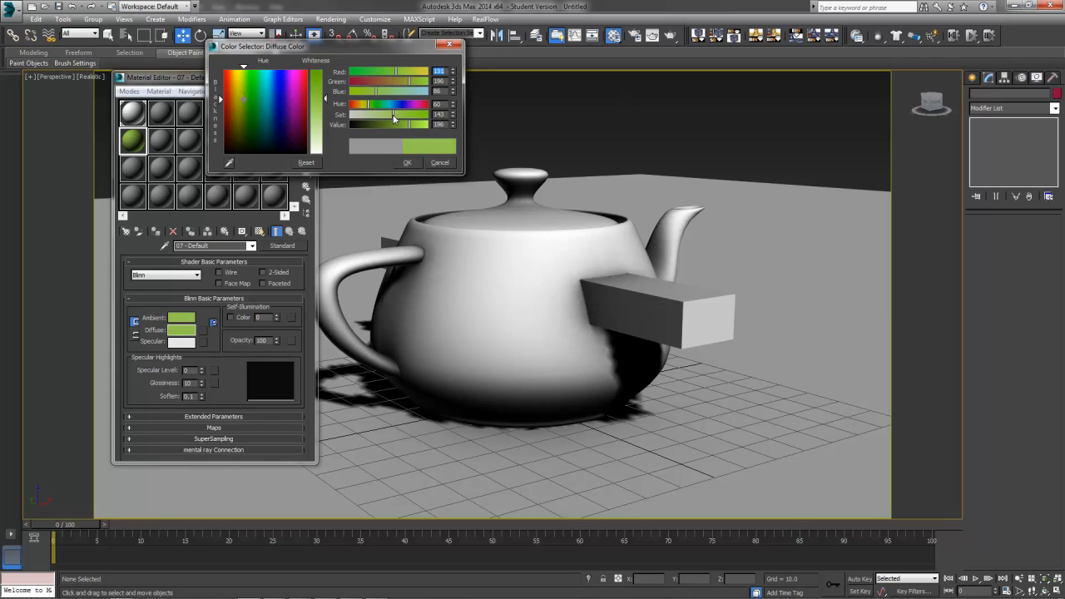
{"action": "left_click", "coordinate": [407, 162]}
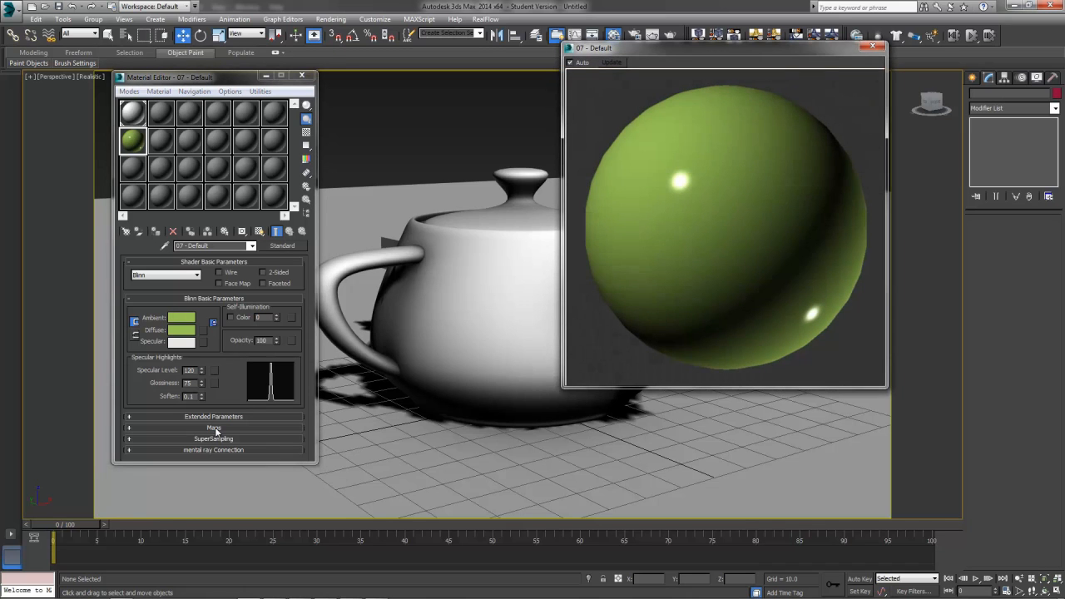
{"action": "mouse_move", "coordinate": [876, 53]}
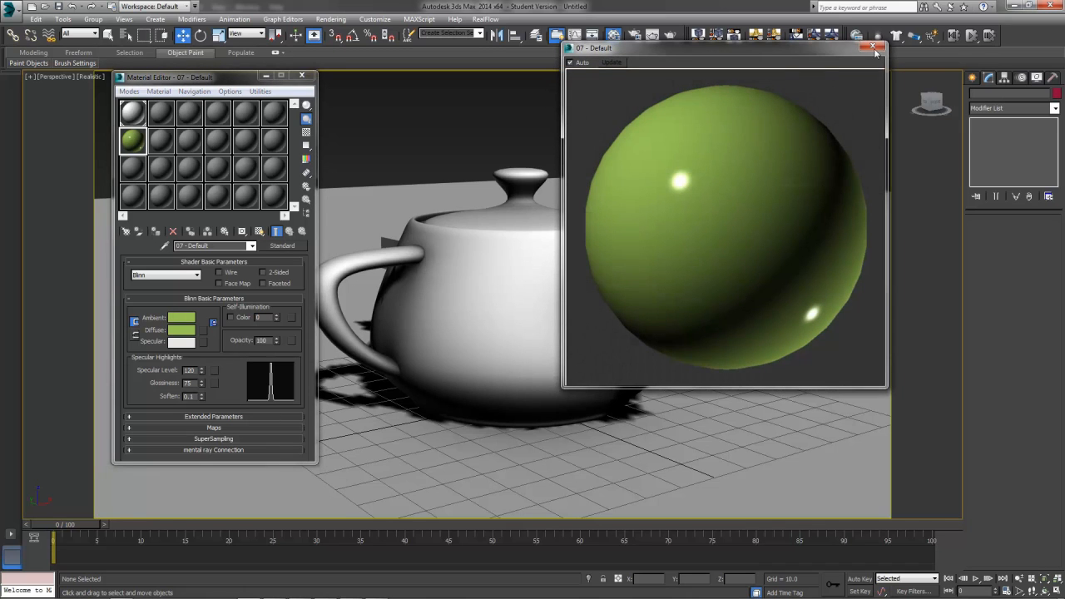
{"action": "left_click", "coordinate": [876, 49]}
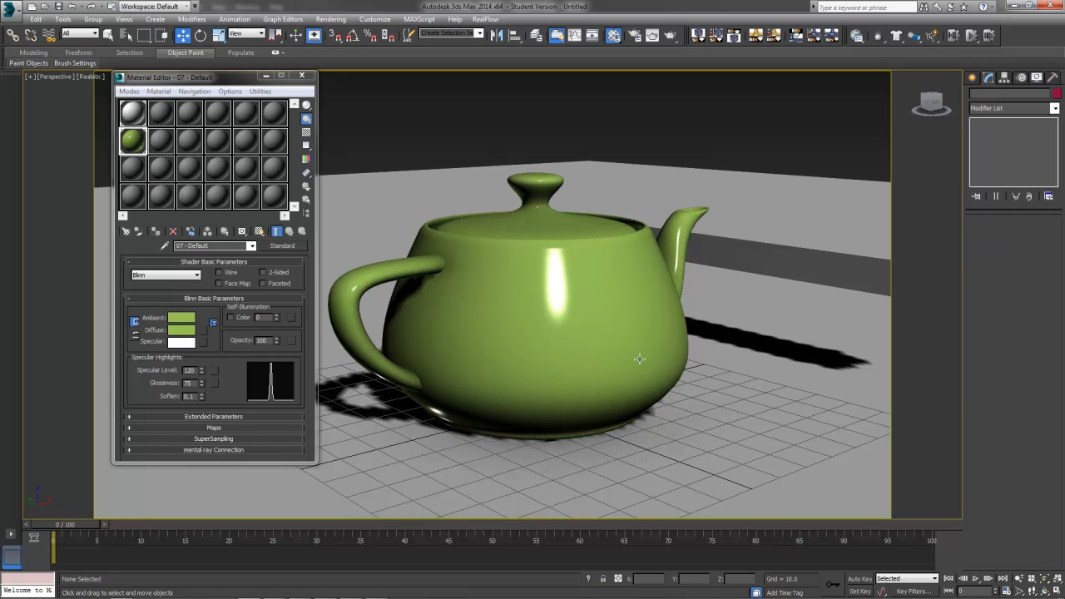
{"action": "mouse_move", "coordinate": [197, 371]}
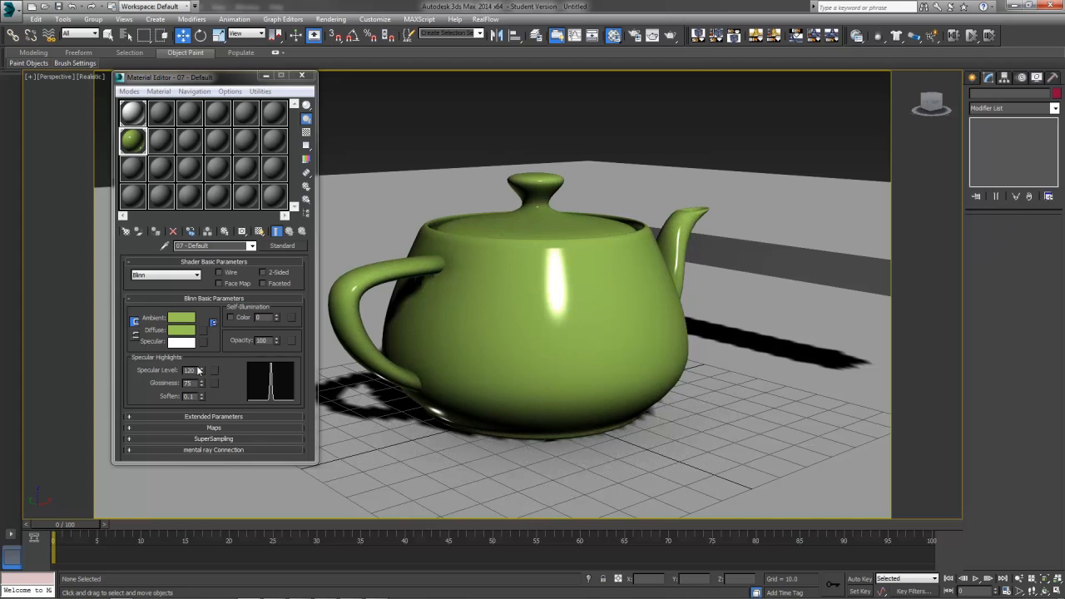
Step: Open the right-click menu on the 07 - Default material's green diffuse swatch
{"action": "right_click", "coordinate": [182, 329]}
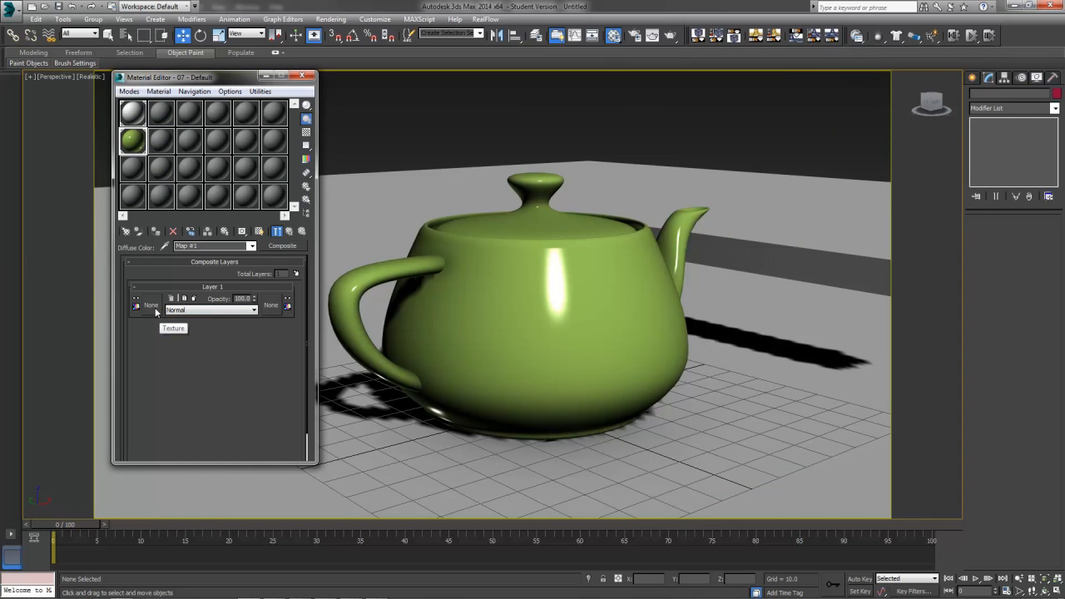
{"action": "mouse_move", "coordinate": [177, 320]}
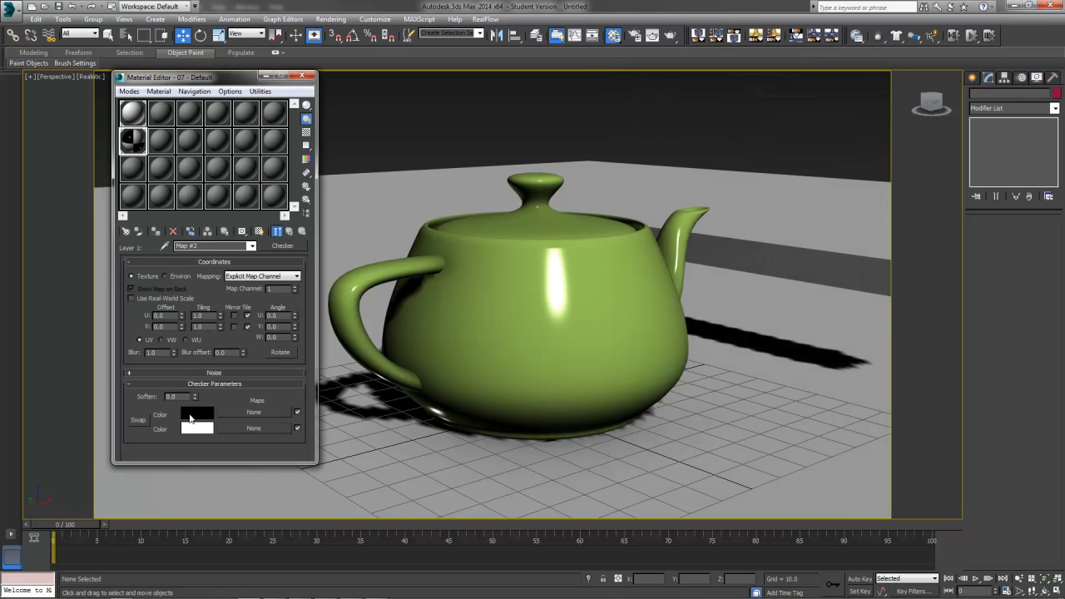
Step: Paste the material's green into the checker's second colour and return to the Composite layers
{"action": "right_click", "coordinate": [198, 414]}
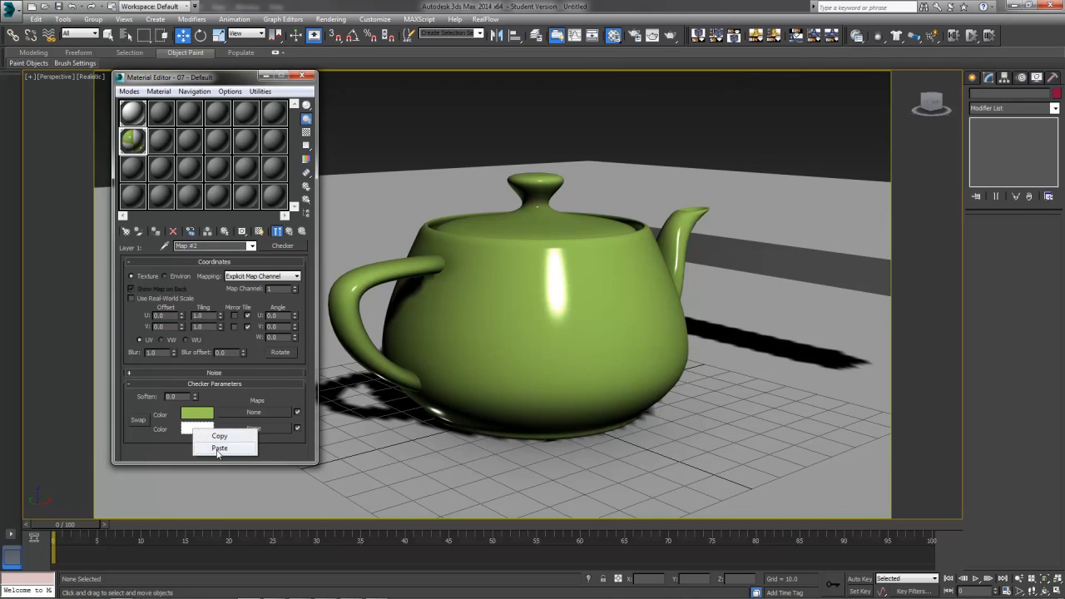
{"action": "left_click", "coordinate": [219, 448]}
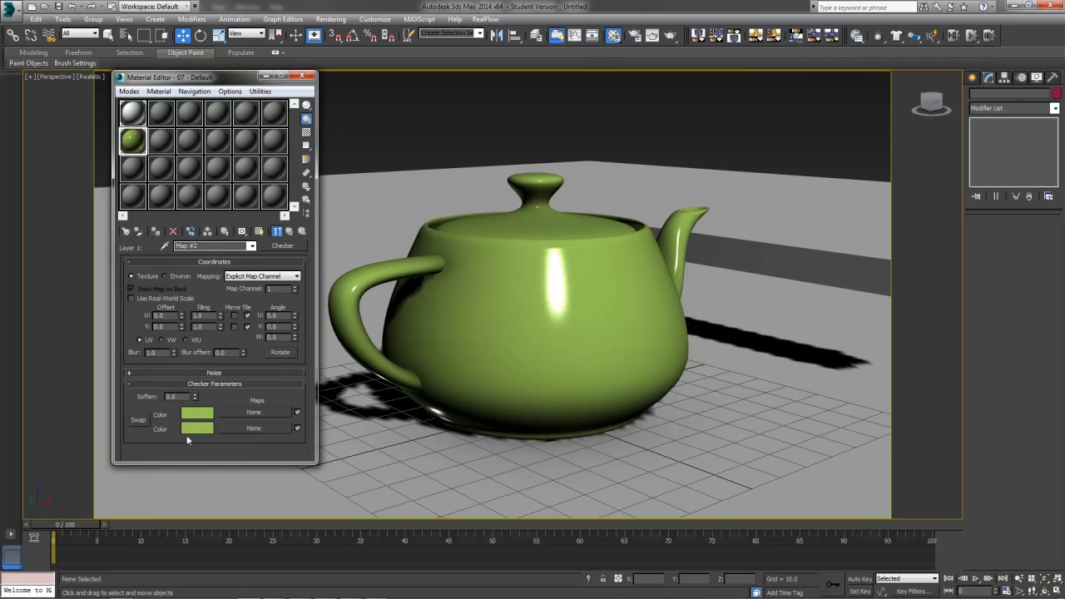
{"action": "mouse_move", "coordinate": [290, 232]}
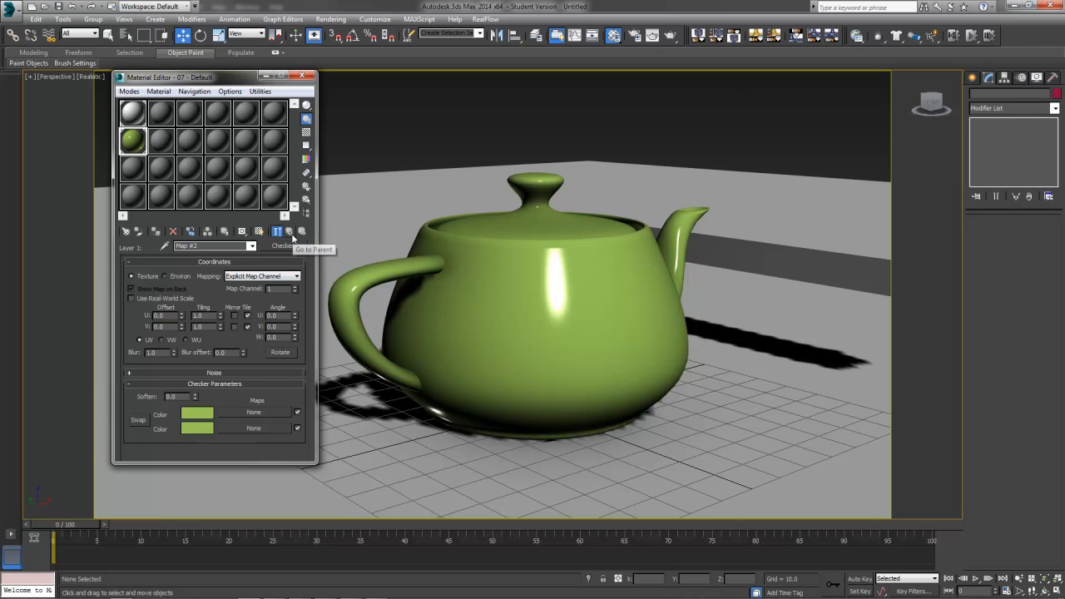
{"action": "left_click", "coordinate": [289, 231]}
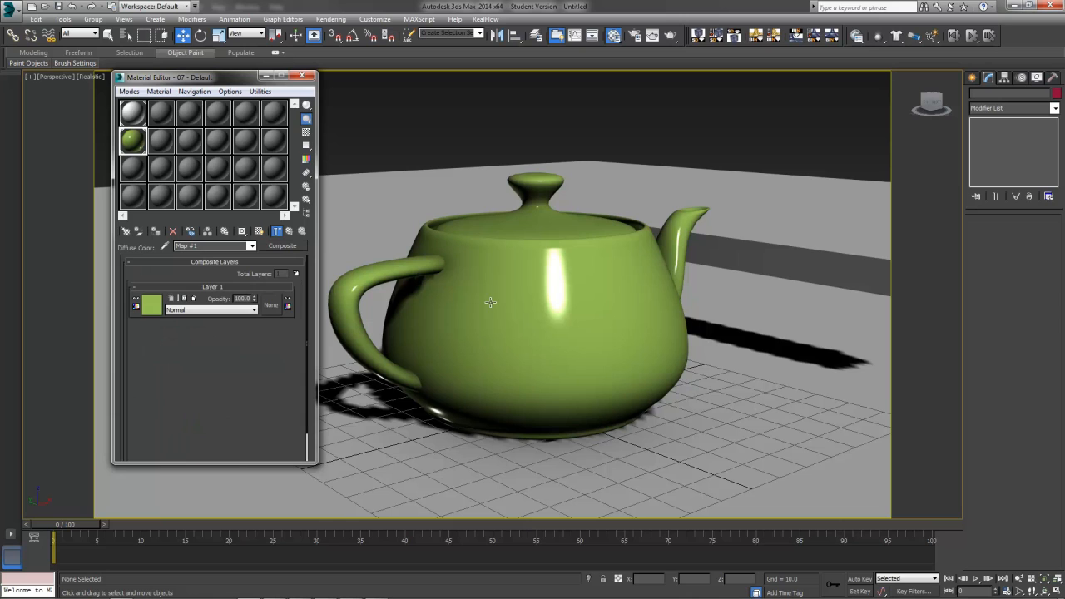
{"action": "mouse_move", "coordinate": [258, 386]}
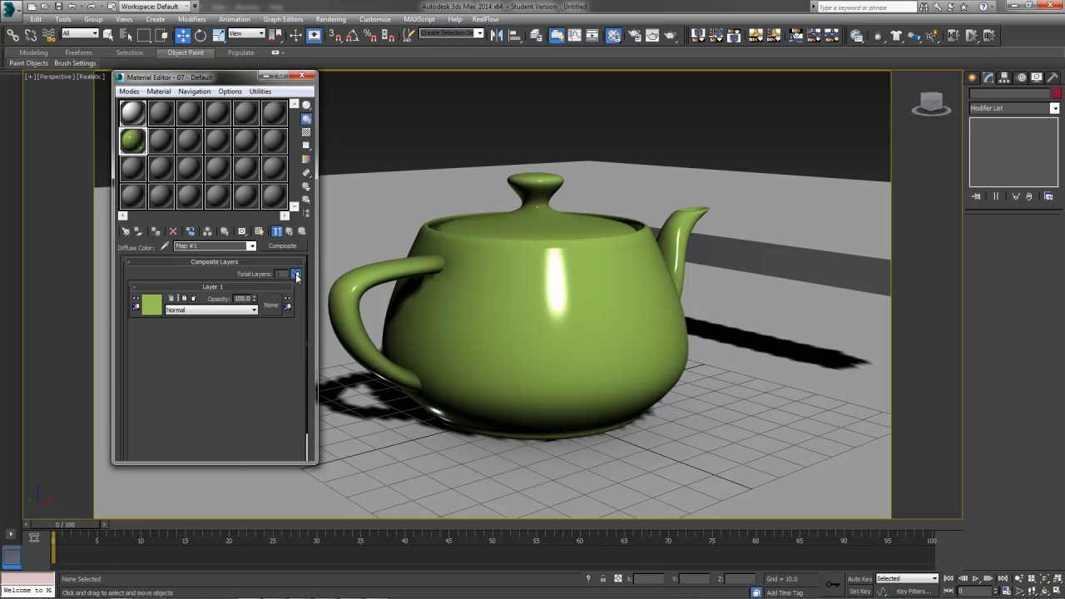
Step: Add Layer 2 to the Composite map with Multiply blending and pick its texture slot
{"action": "left_click", "coordinate": [296, 274]}
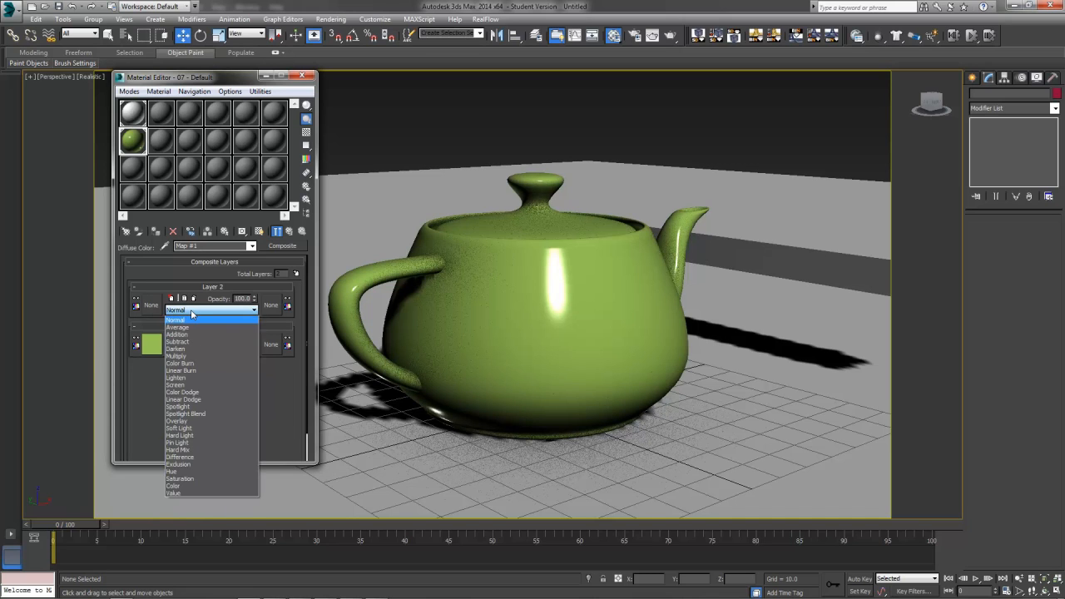
{"action": "left_click", "coordinate": [176, 356]}
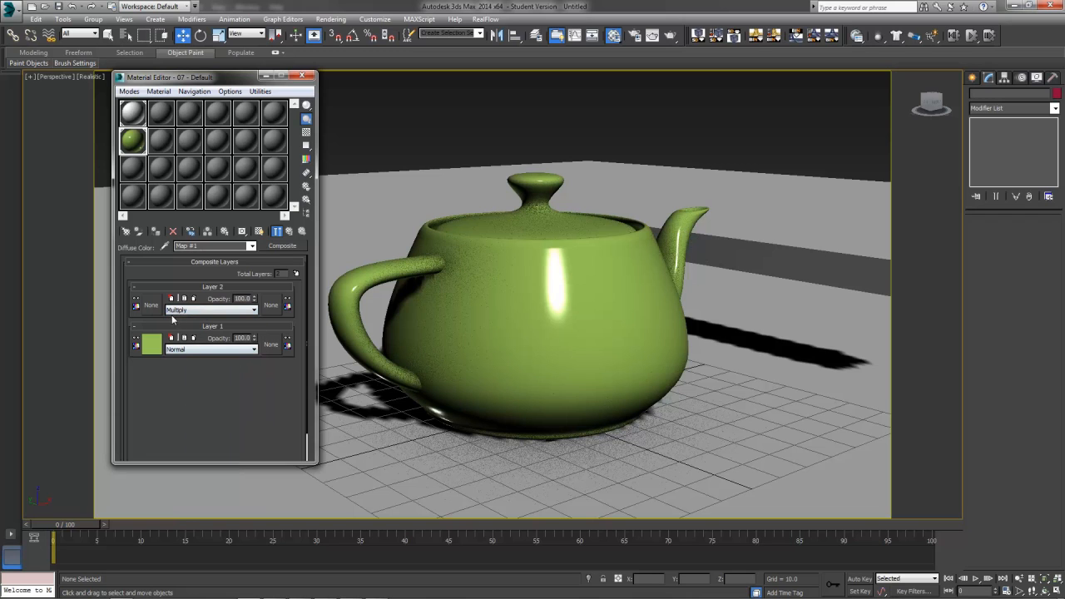
{"action": "mouse_move", "coordinate": [212, 310]}
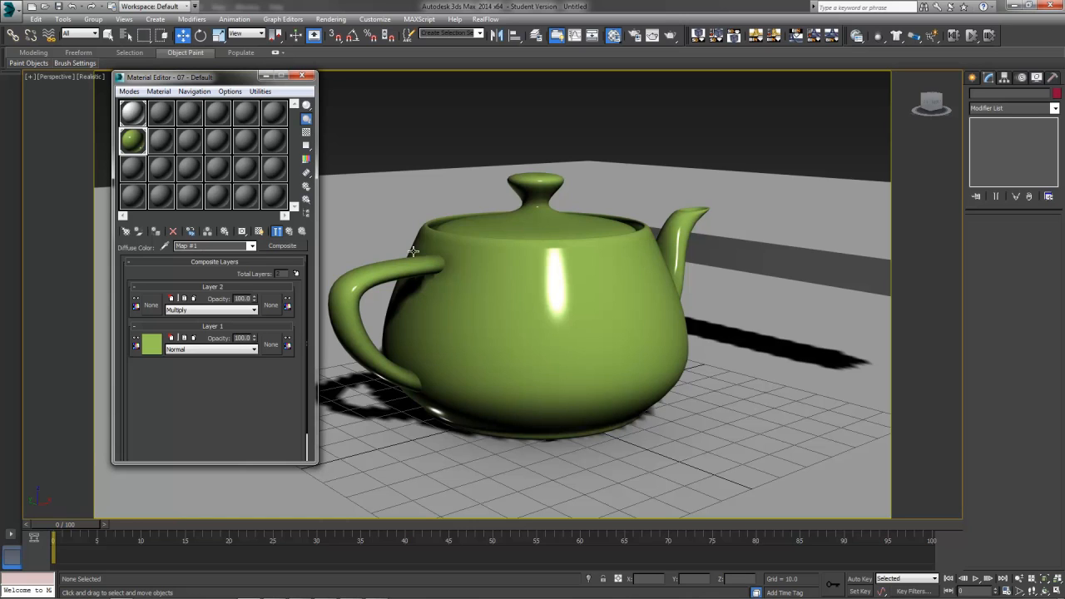
{"action": "mouse_move", "coordinate": [524, 312]}
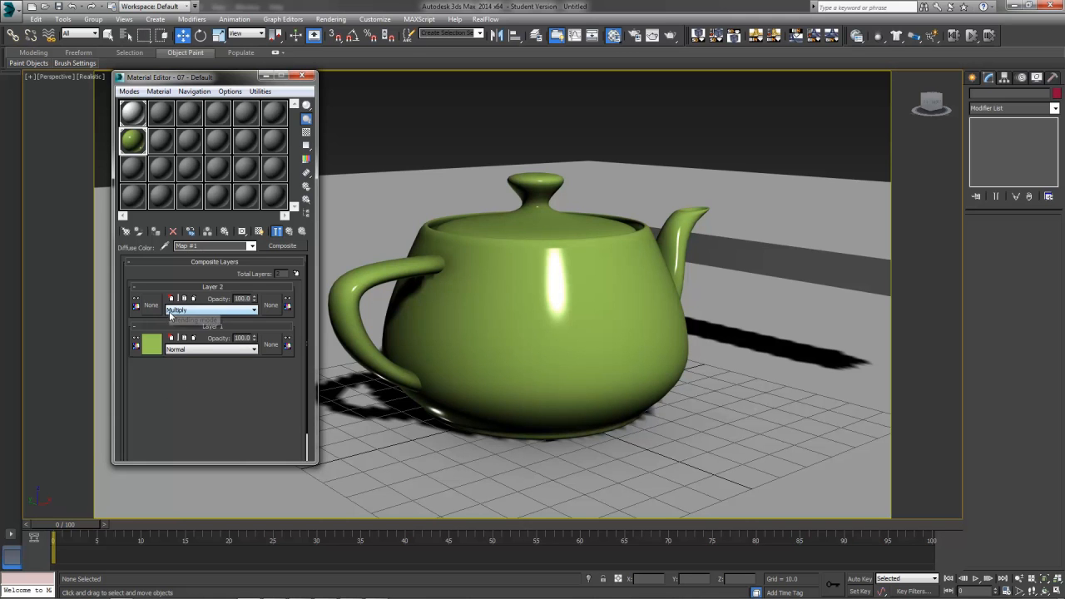
{"action": "left_click", "coordinate": [270, 345]}
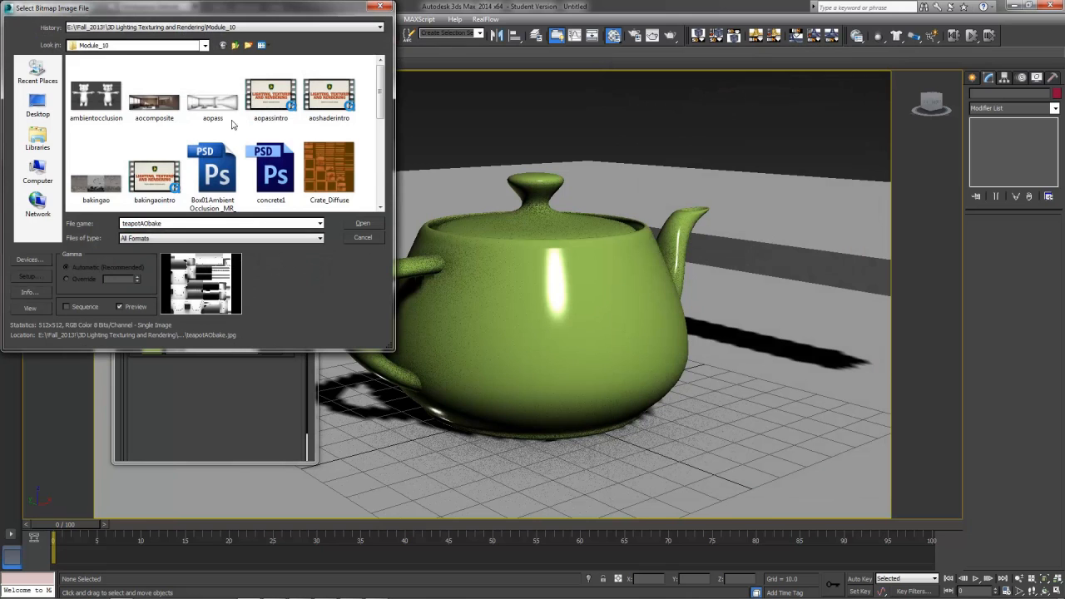
Step: Load the baked image teapotAObake as Layer 2's bitmap from the file browser
{"action": "scroll", "scroll_direction": "down", "scroll_amount": 3}
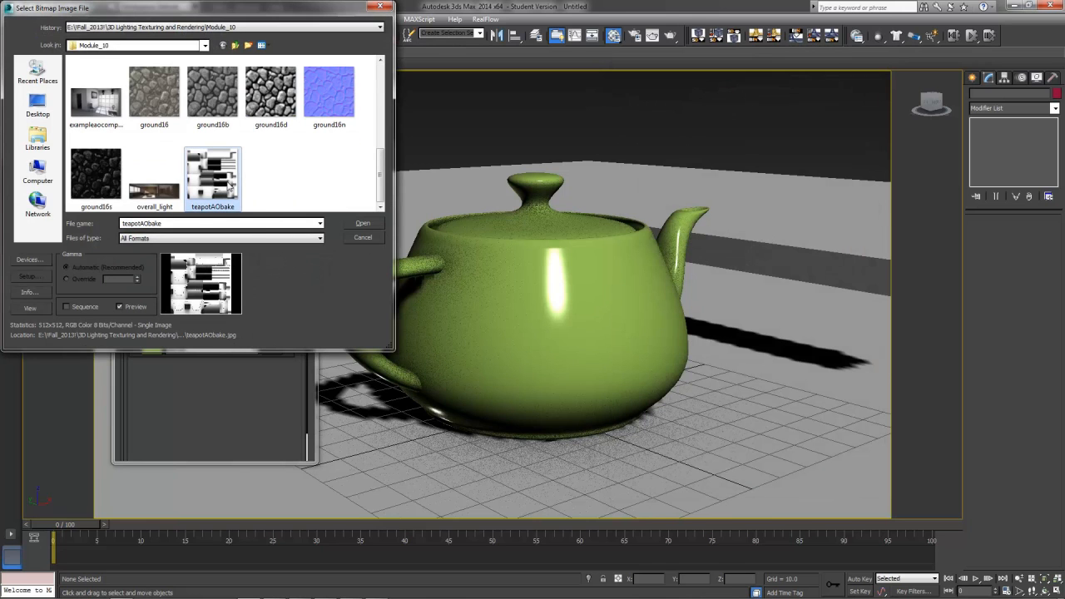
{"action": "mouse_move", "coordinate": [213, 175]}
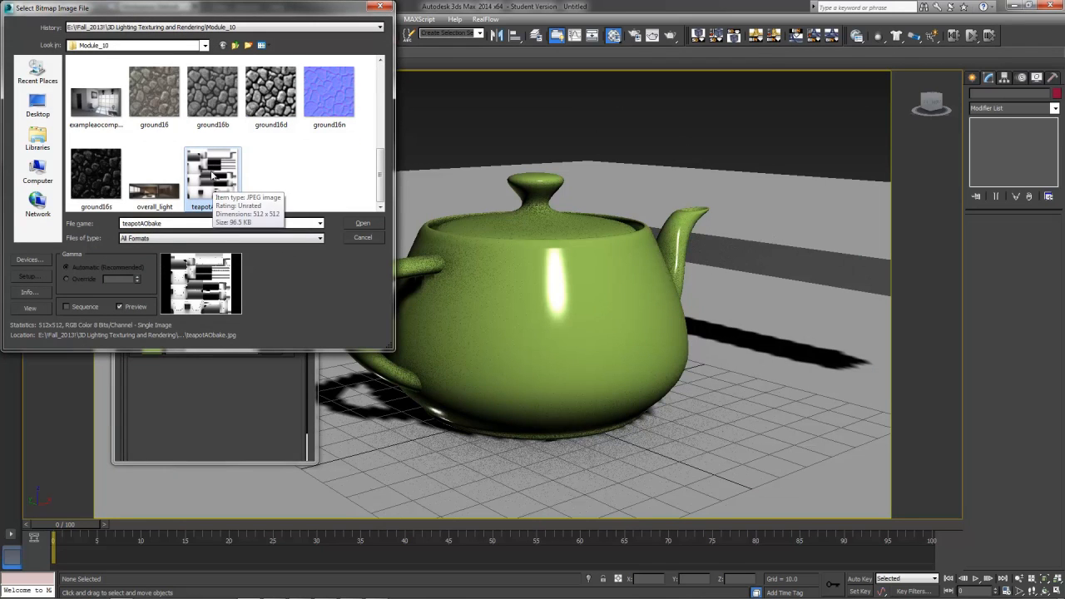
{"action": "left_click", "coordinate": [363, 222]}
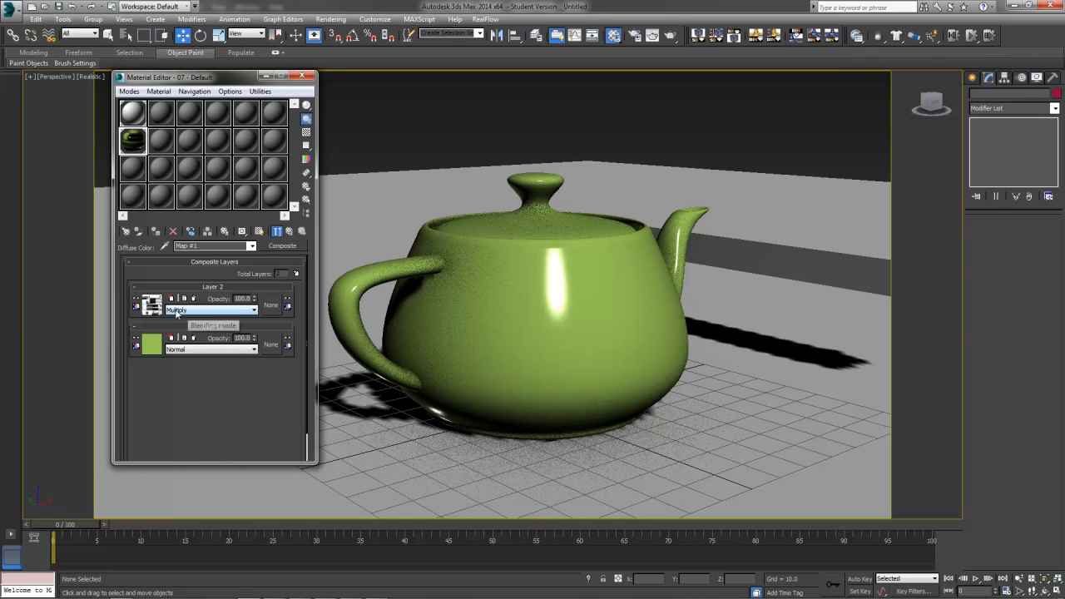
{"action": "left_click", "coordinate": [153, 306]}
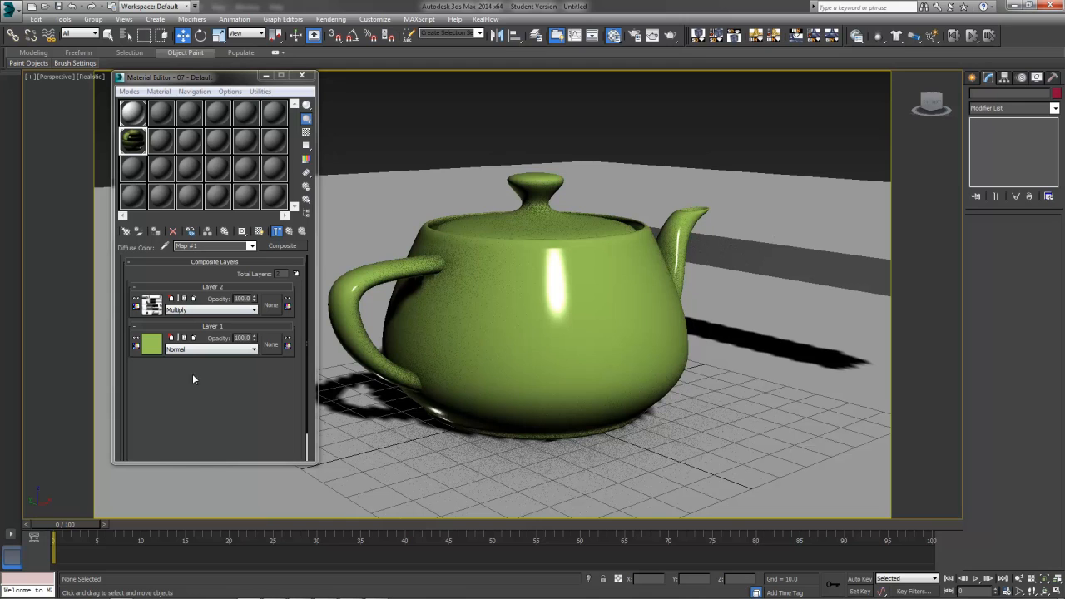
{"action": "mouse_move", "coordinate": [177, 408]}
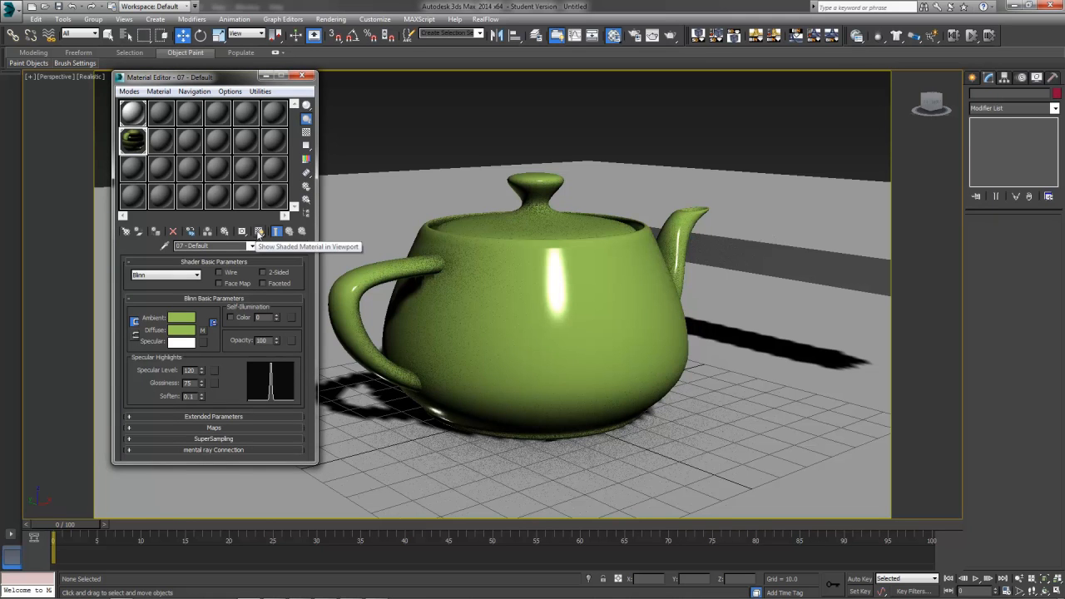
Step: Turn on Show Shaded Material in Viewport for the teapot's green Blinn material
{"action": "left_click", "coordinate": [258, 231]}
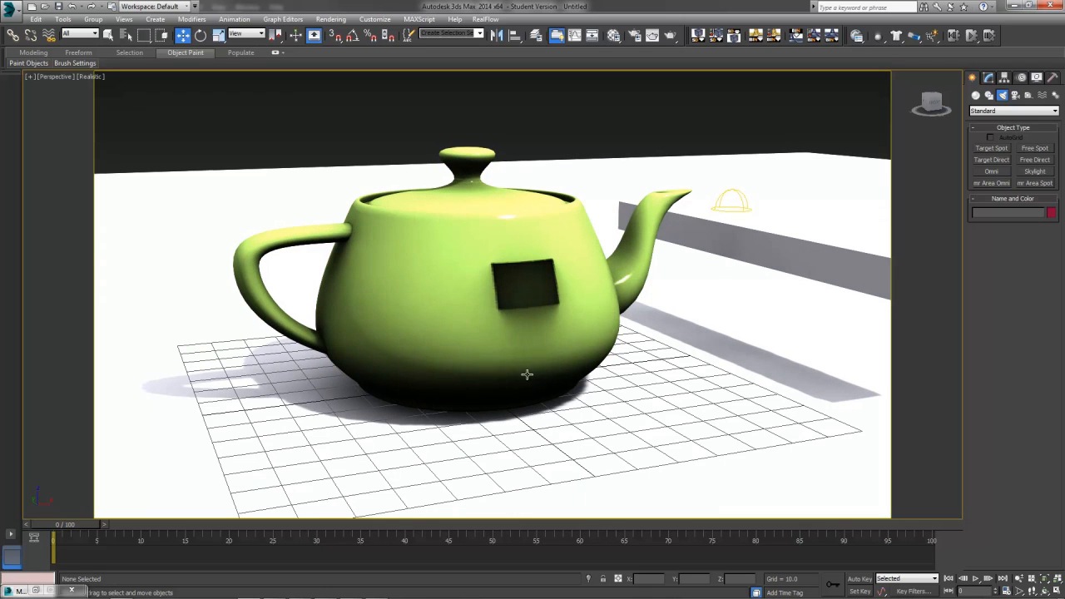
{"action": "mouse_move", "coordinate": [521, 347]}
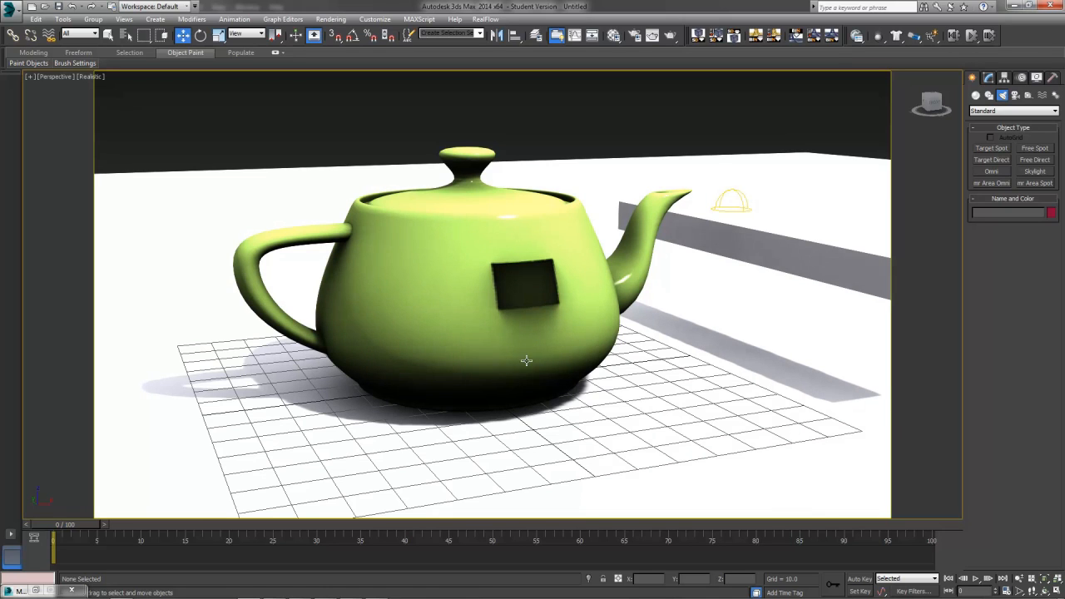
{"action": "mouse_move", "coordinate": [525, 375]}
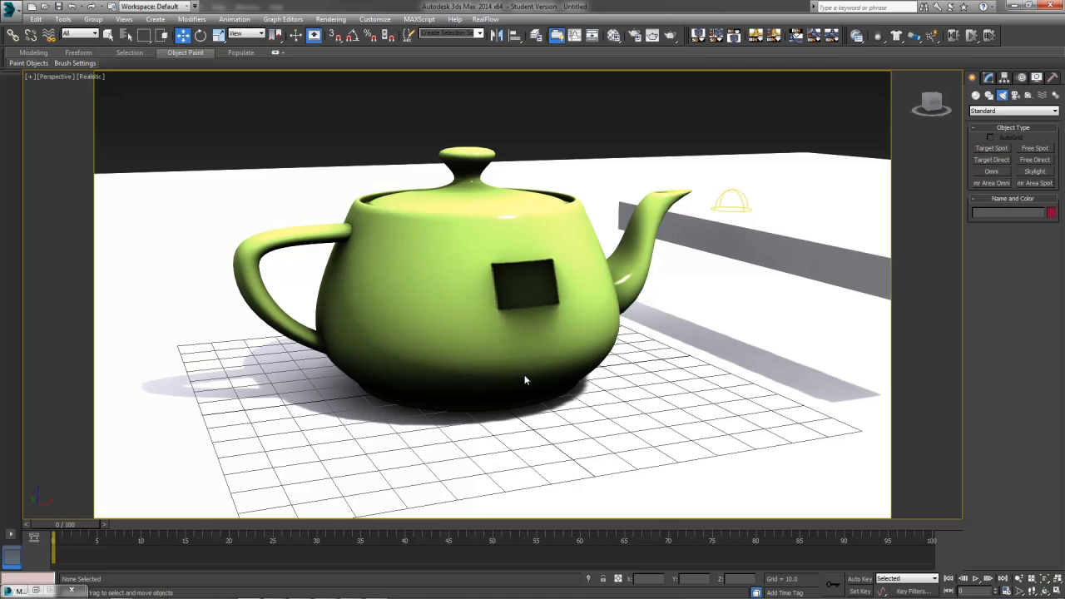
{"action": "mouse_move", "coordinate": [649, 321]}
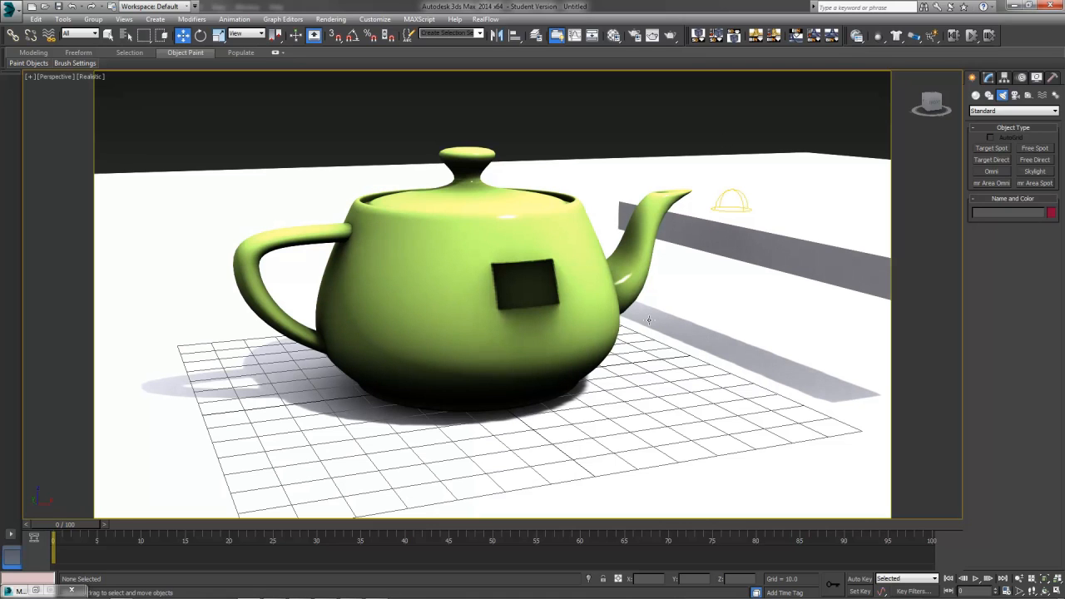
{"action": "mouse_move", "coordinate": [735, 194]}
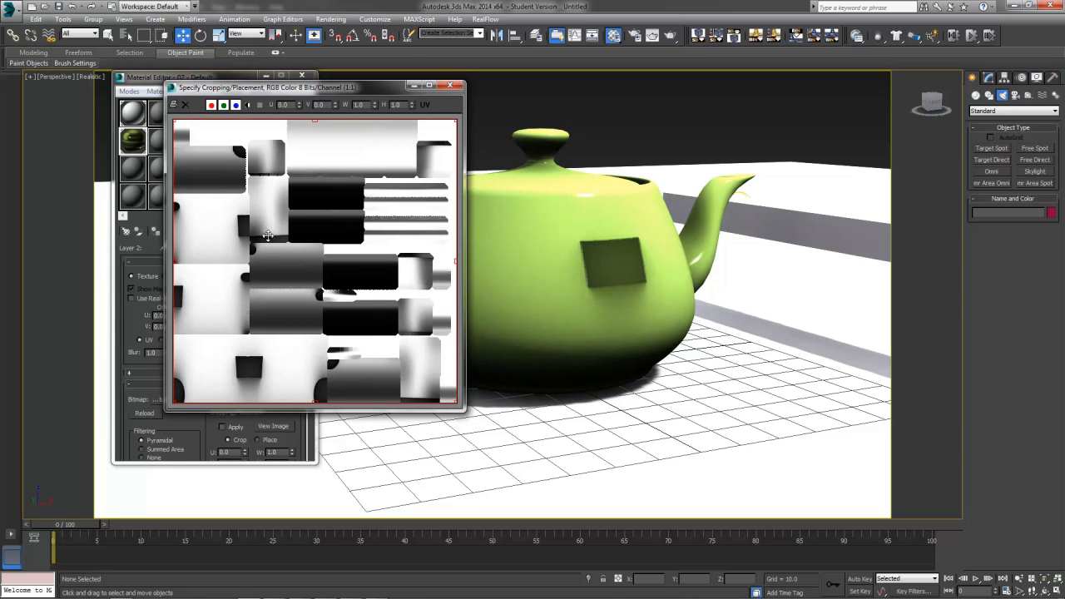
{"action": "mouse_move", "coordinate": [82, 495]}
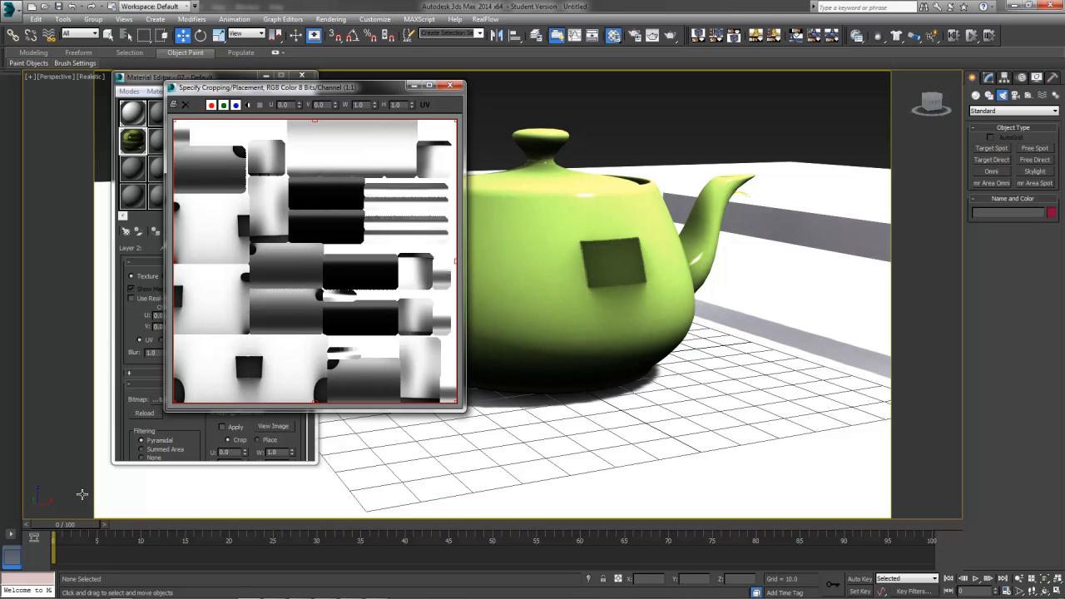